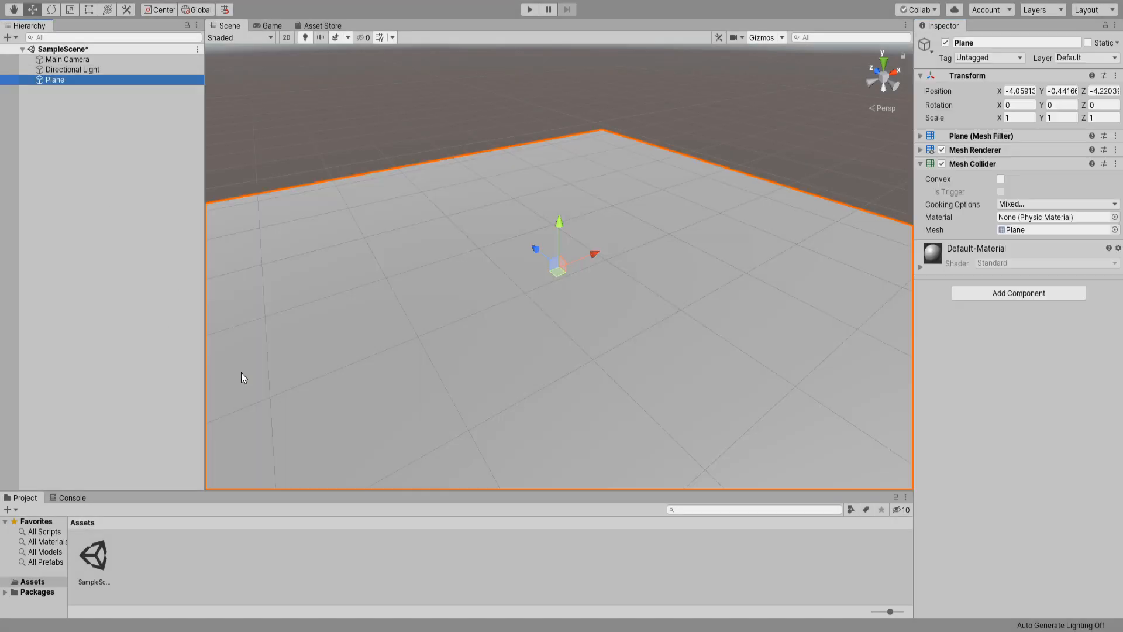
# - Create a Checker material for the Plane and add five 0.5-scale spheres around the scene
pyautogui.click(1017, 104)
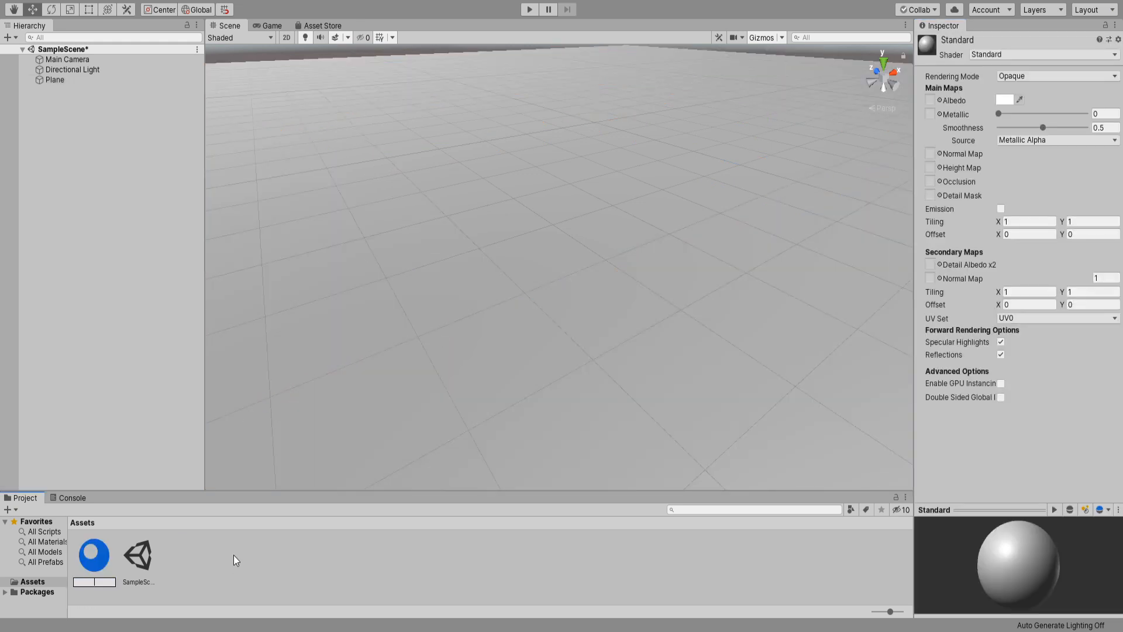
pyautogui.click(95, 554)
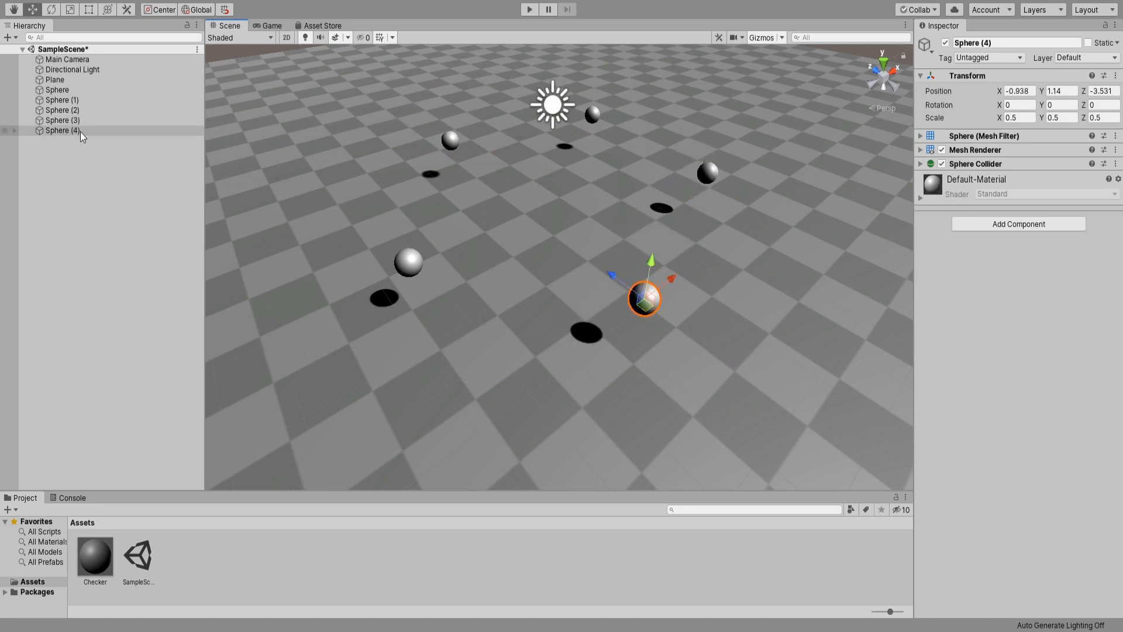
# - Select all five spheres together and rename them Enemy
pyautogui.click(58, 90)
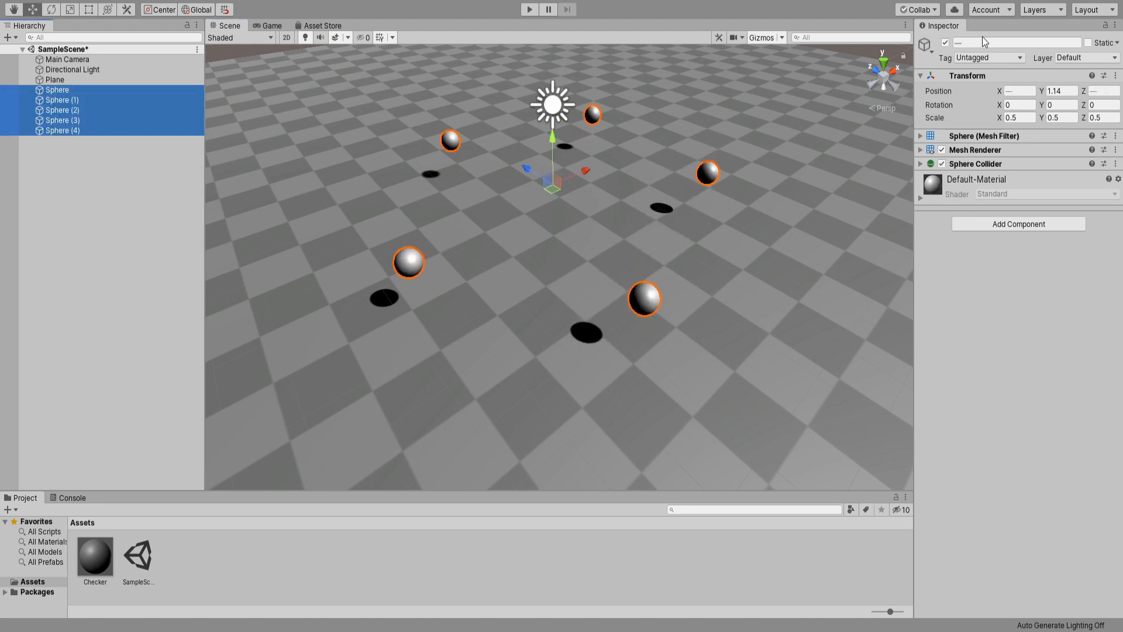
pyautogui.write('Enemy')
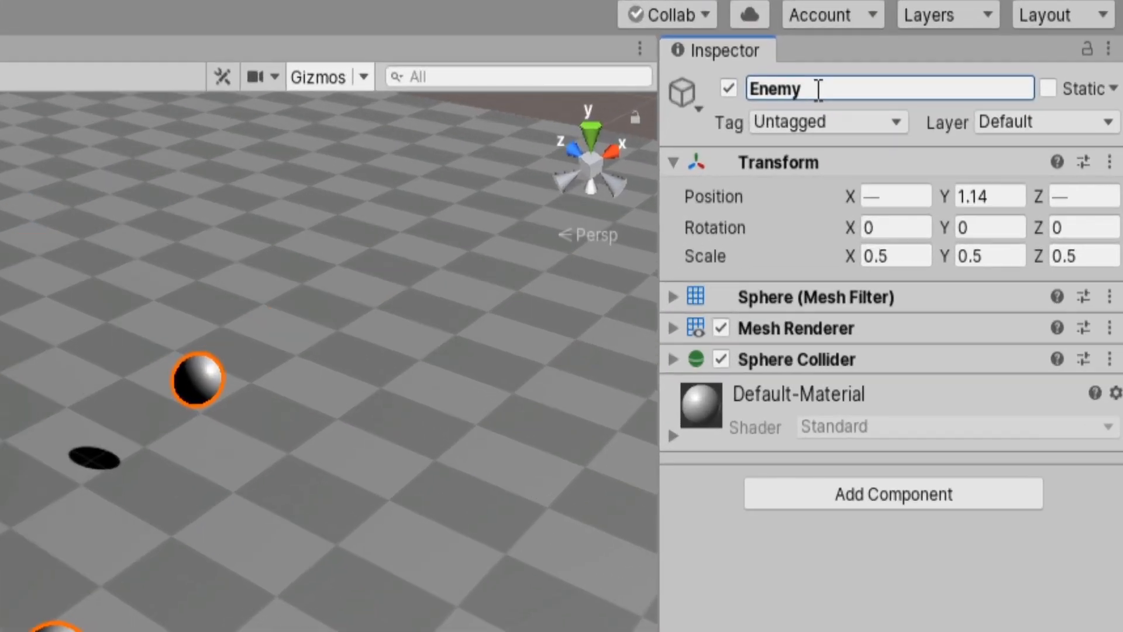
pyautogui.click(827, 122)
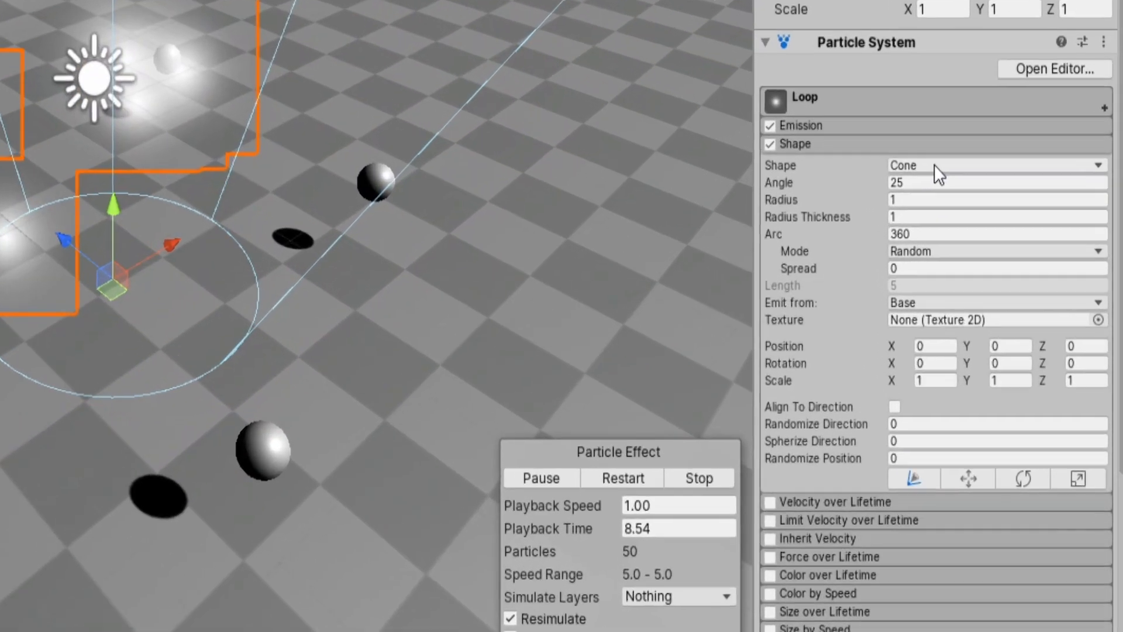
# - Change the Loop emission shape and set Duration 3, Start Lifetime 3, Start Speed 0.1, Simulation Speed 10
pyautogui.click(996, 165)
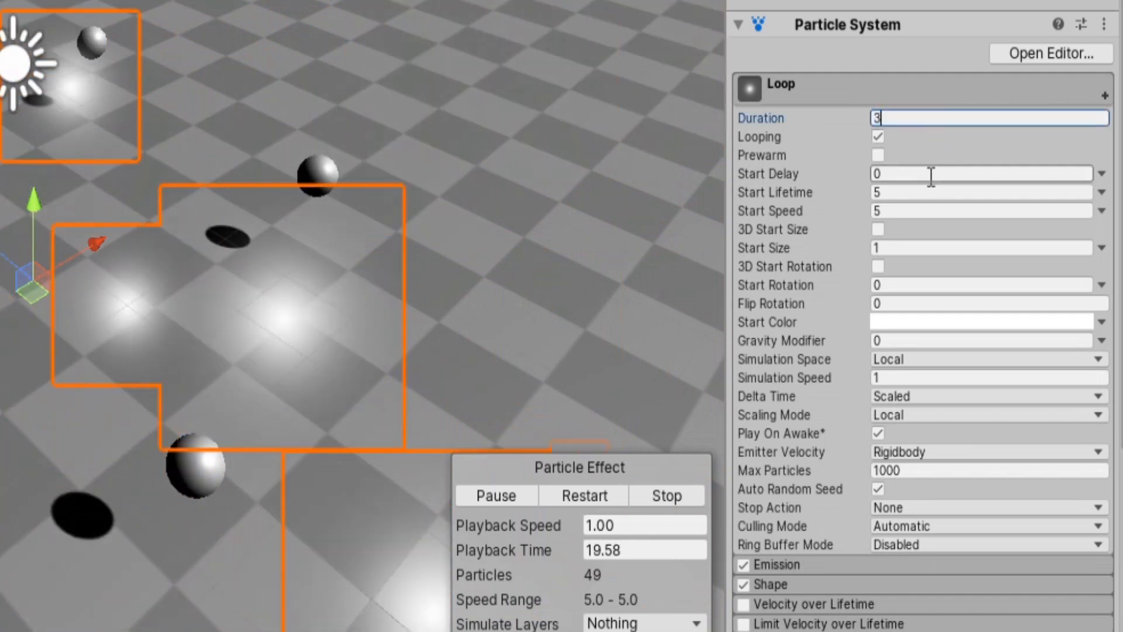
pyautogui.click(981, 191)
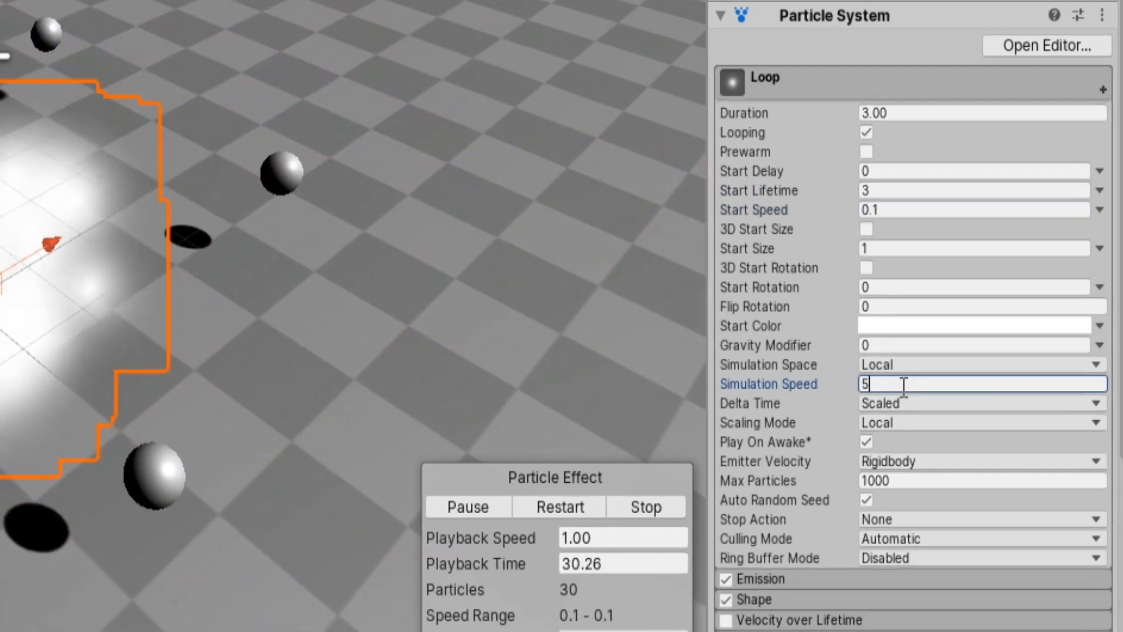
pyautogui.write('10')
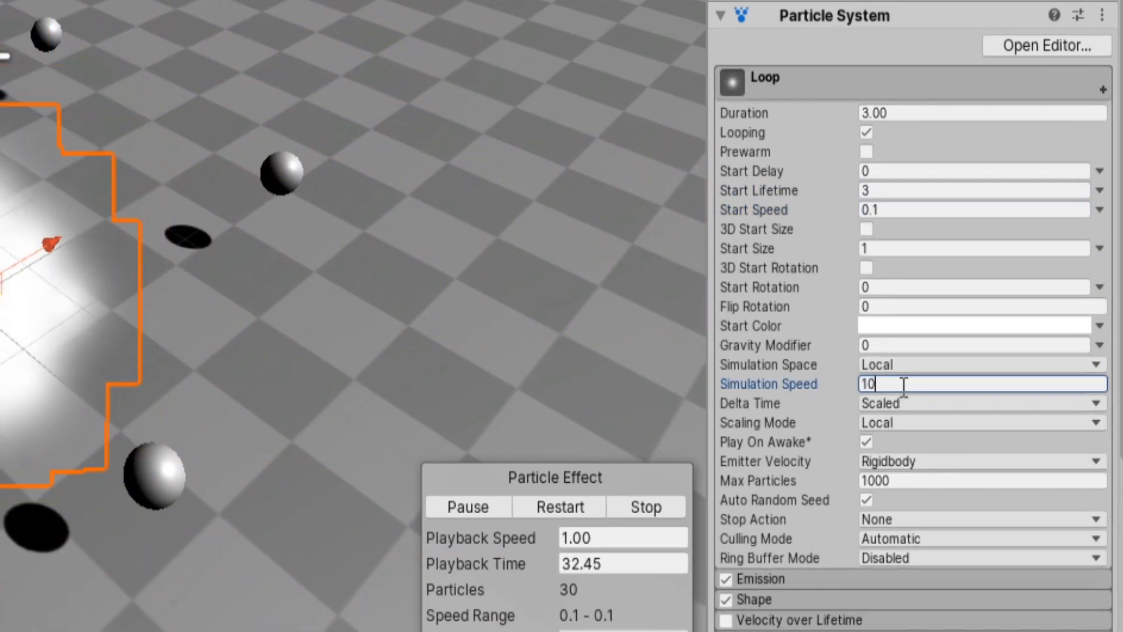
pyautogui.click(982, 364)
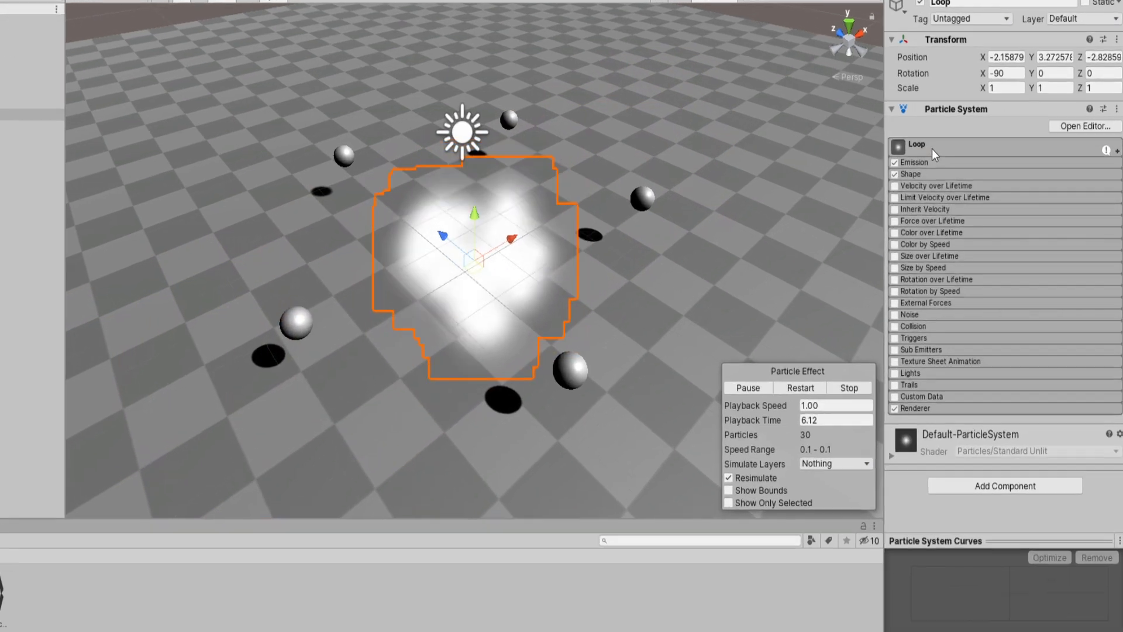
# - Enable Color over Lifetime fading to alpha 0 and Size over Lifetime on the Loop particles
pyautogui.click(895, 231)
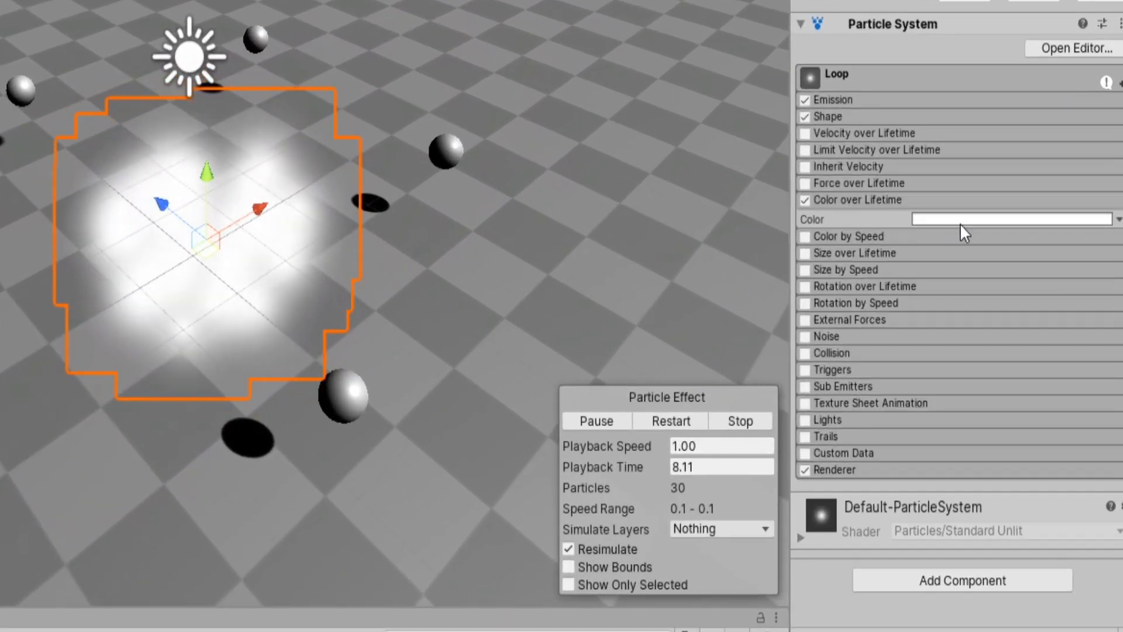
pyautogui.click(1010, 219)
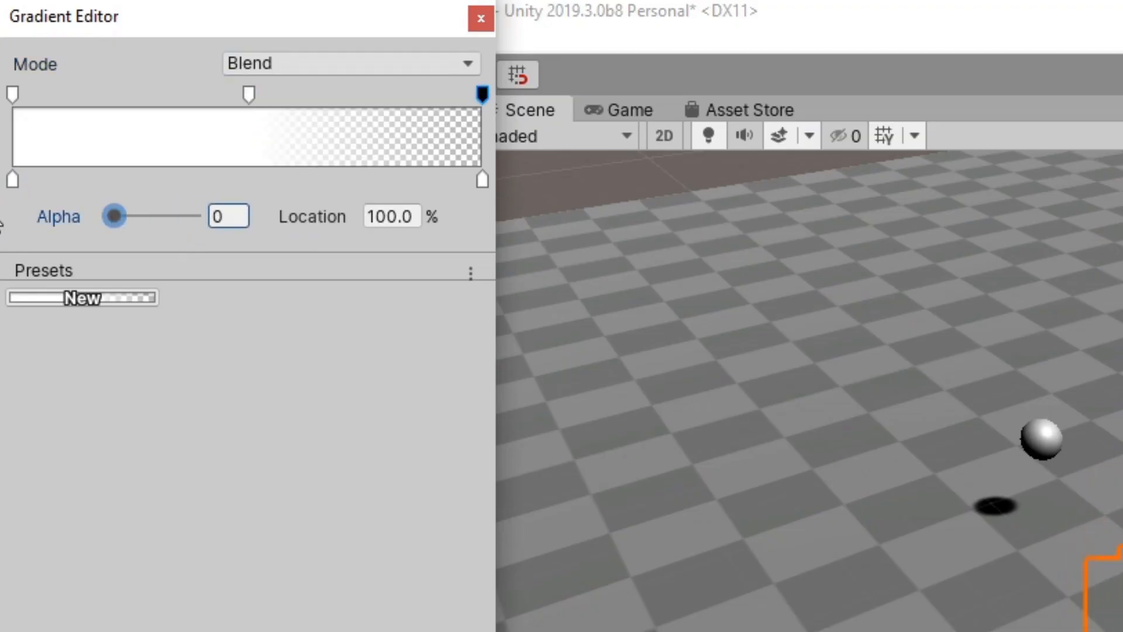
pyautogui.click(479, 19)
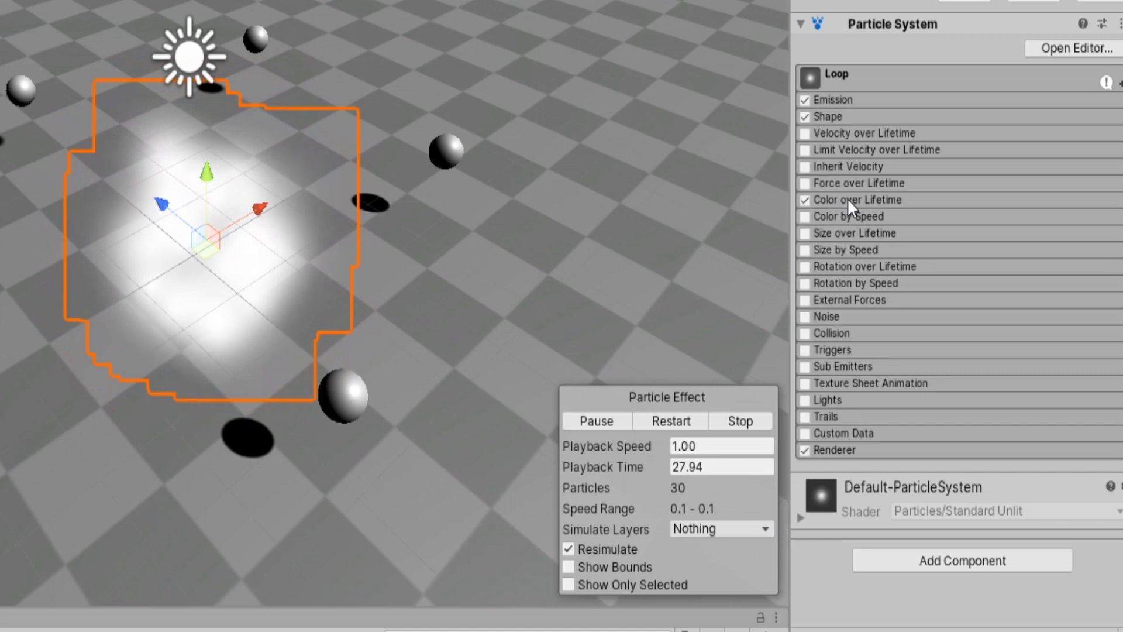
pyautogui.click(804, 234)
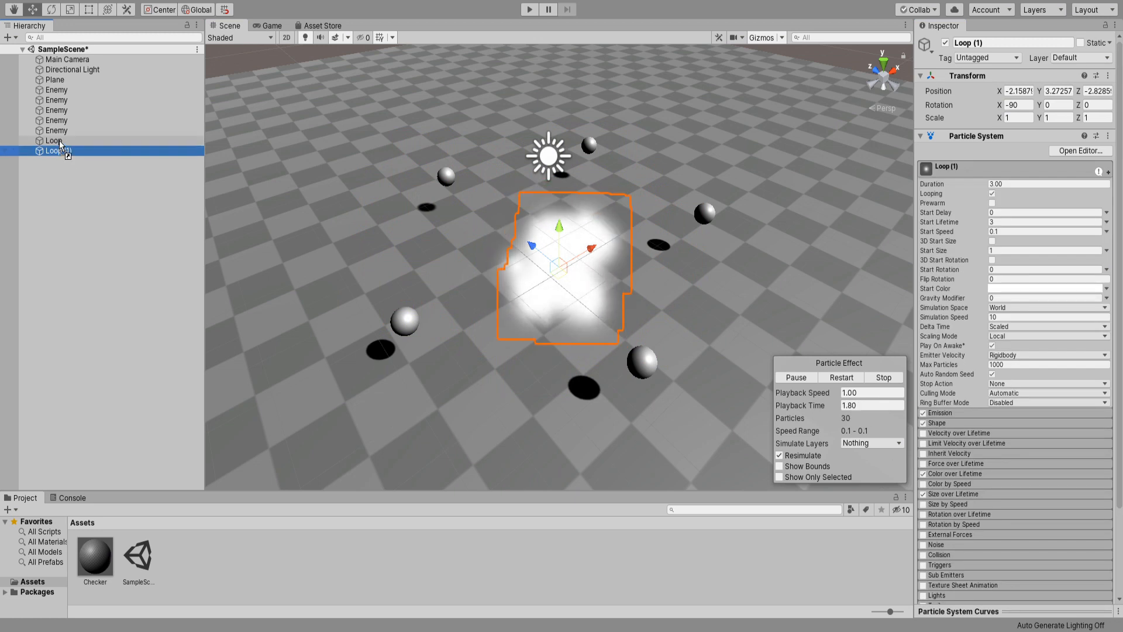
# - On the duplicated Impact effect set Start Speed 0.5 and add a single burst of 30 particles
pyautogui.click(64, 151)
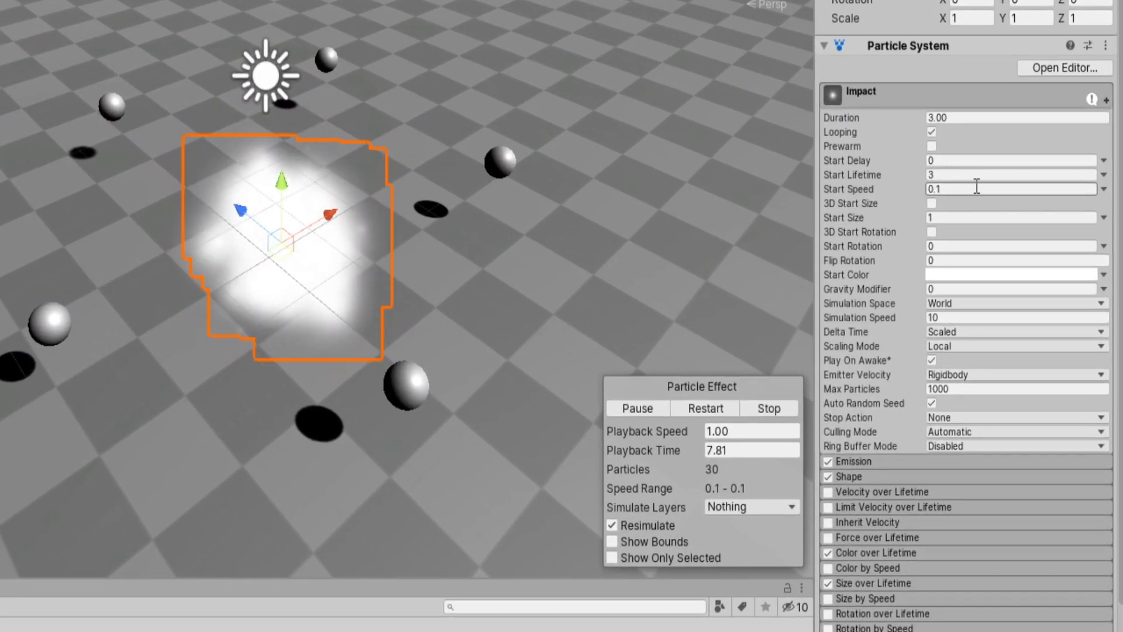
pyautogui.write('0.5')
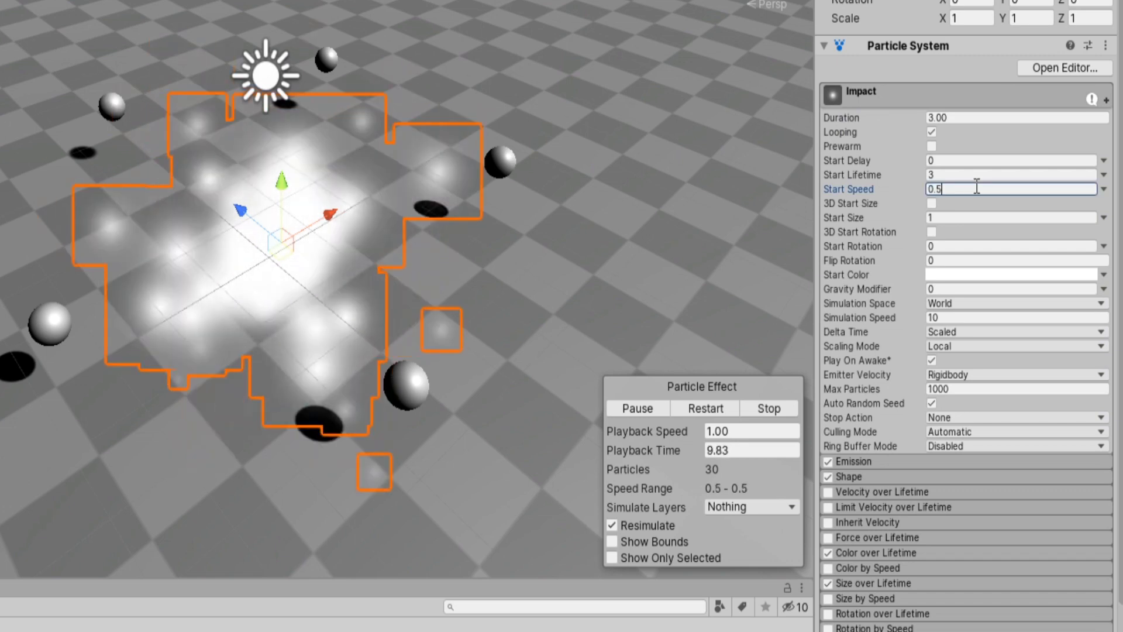
pyautogui.click(931, 132)
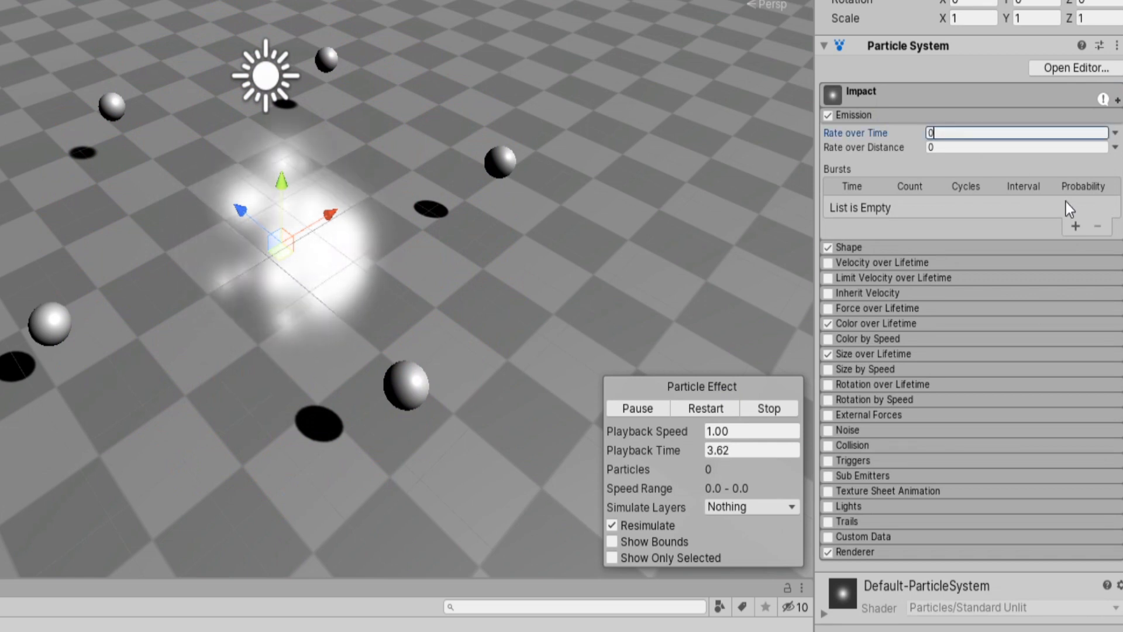
pyautogui.click(1075, 226)
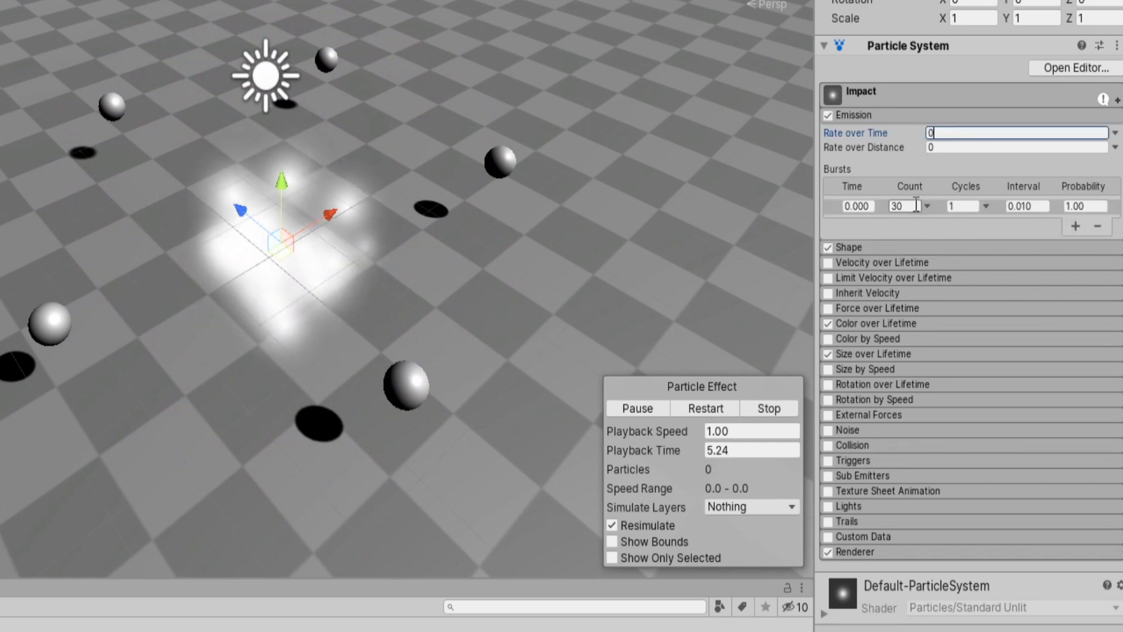
pyautogui.click(704, 408)
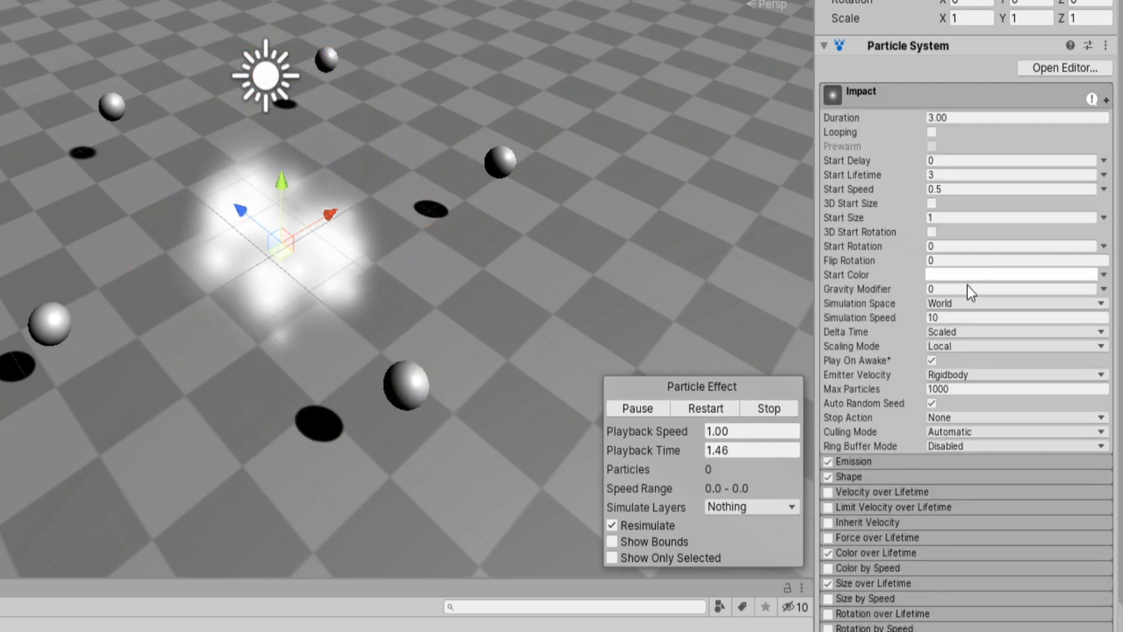
# - Enable the Trails module on Impact and restart the effect to preview the trails
pyautogui.click(705, 409)
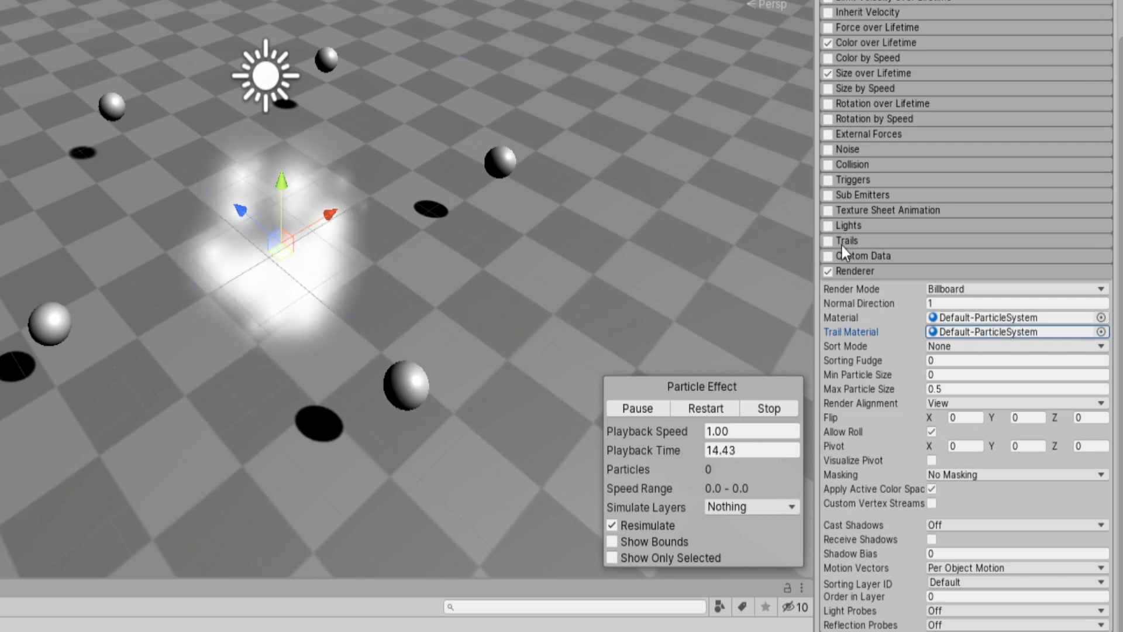
pyautogui.click(828, 241)
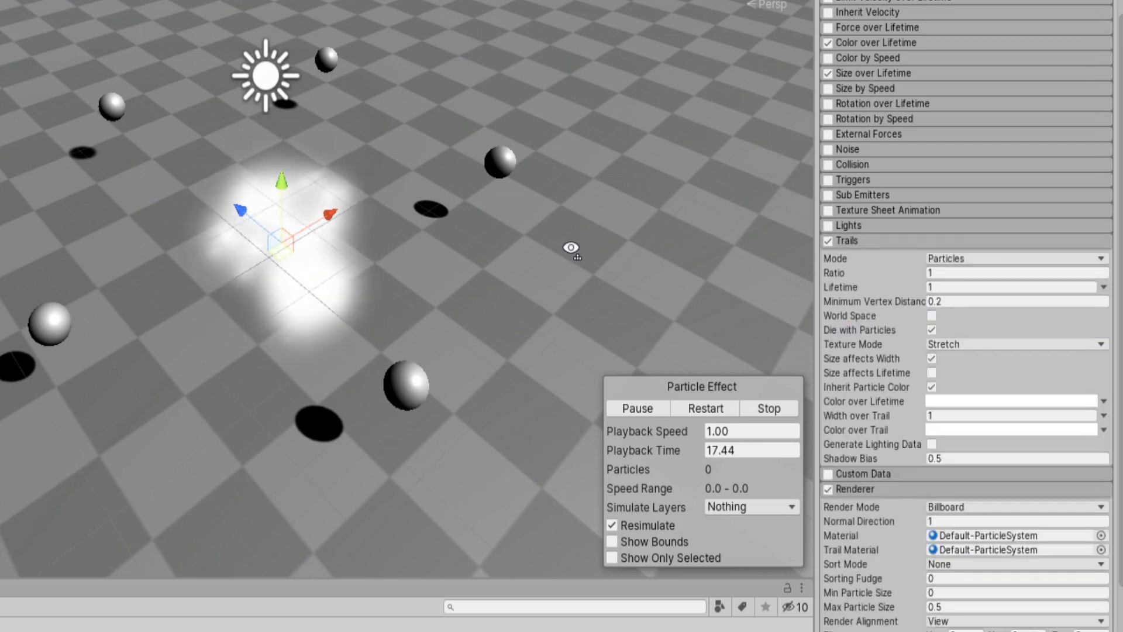
pyautogui.click(704, 408)
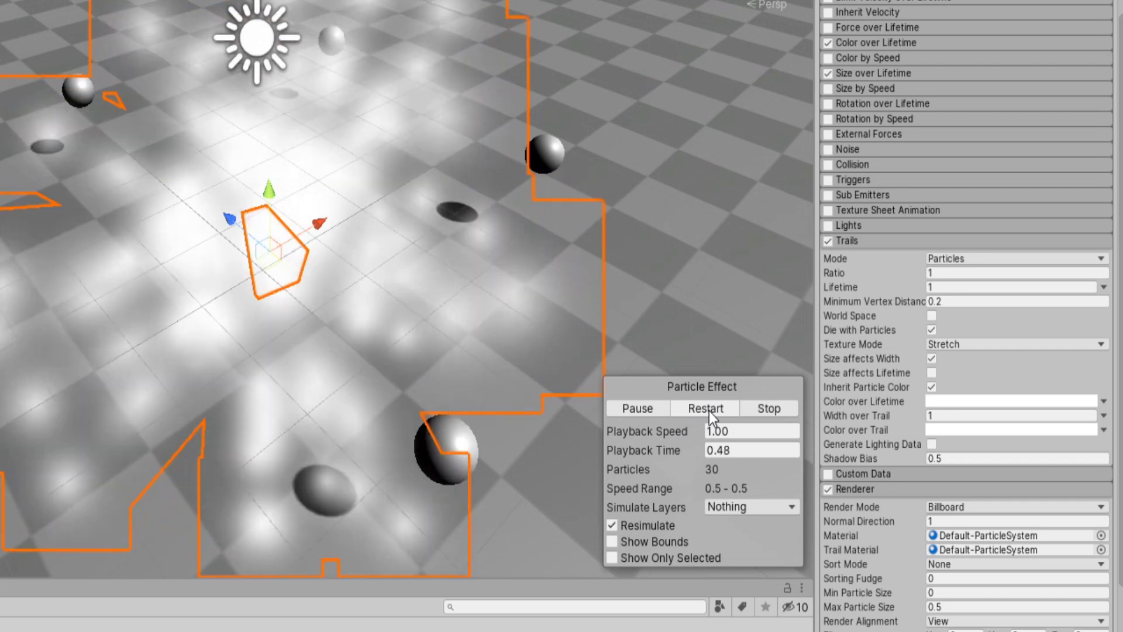
pyautogui.click(704, 408)
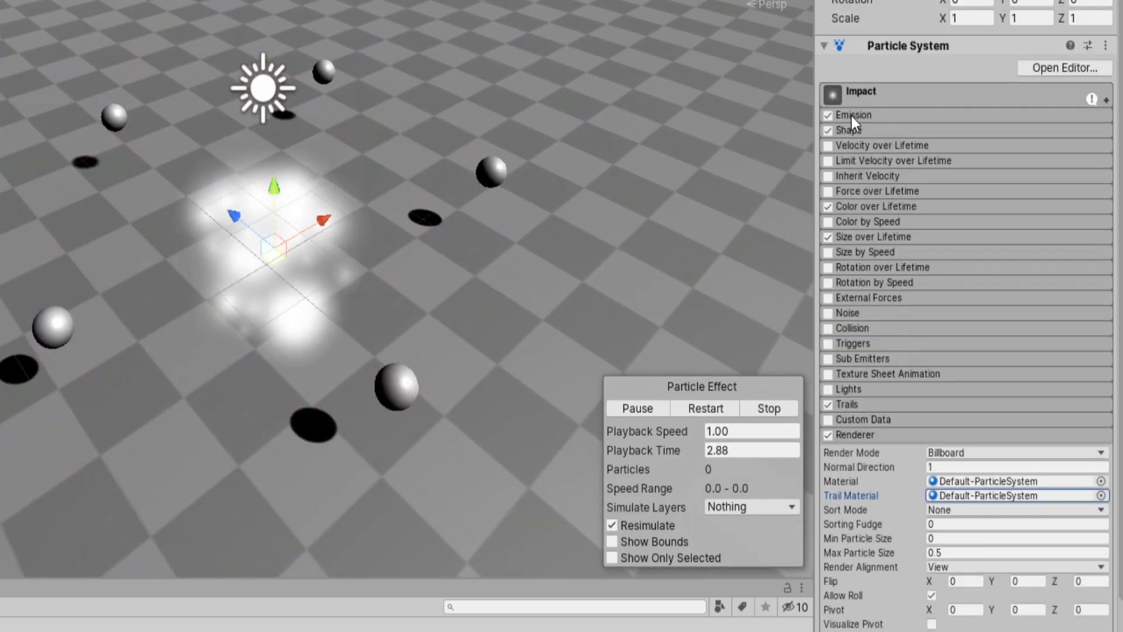
pyautogui.click(704, 408)
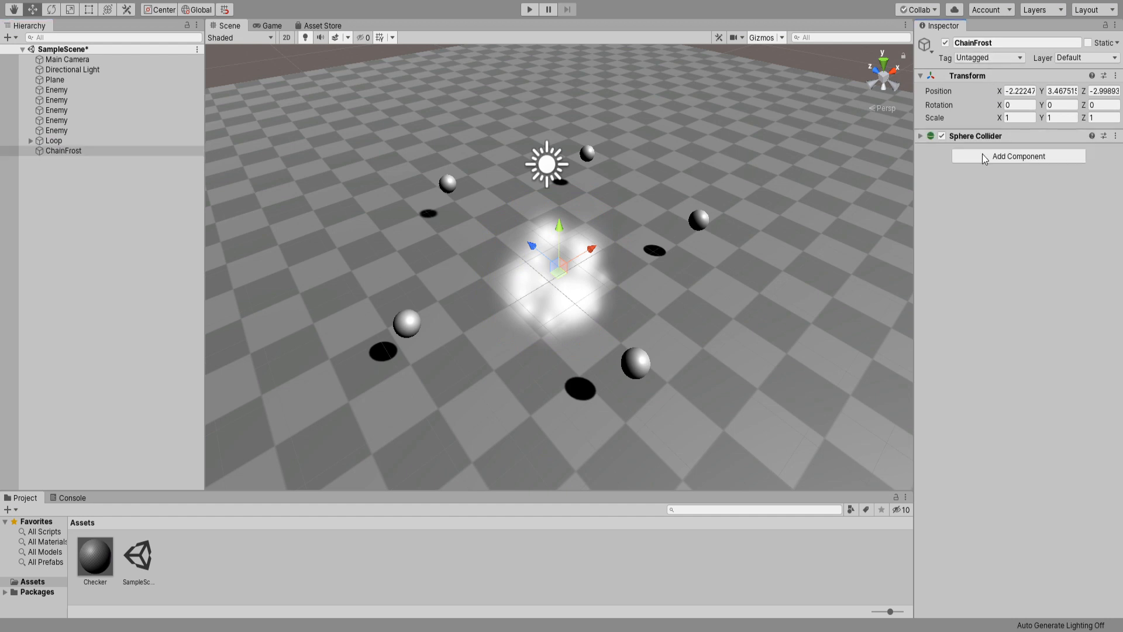
# - Add a gravity-free Rigidbody and a trigger Sphere Collider with its radius set, then view from the top
pyautogui.click(1018, 156)
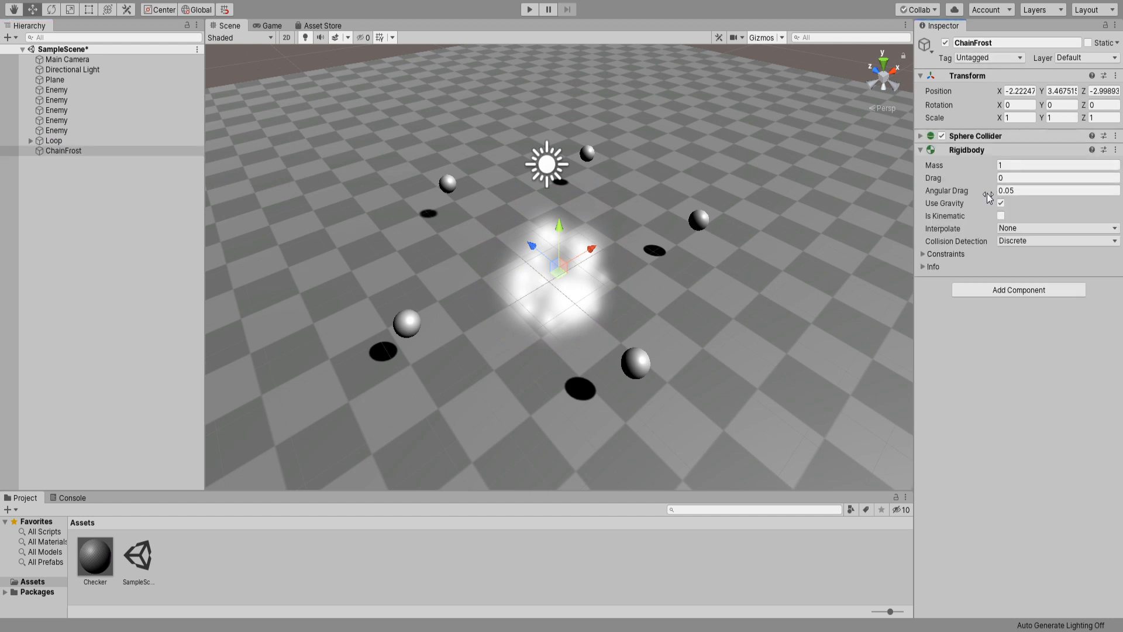
pyautogui.click(1000, 202)
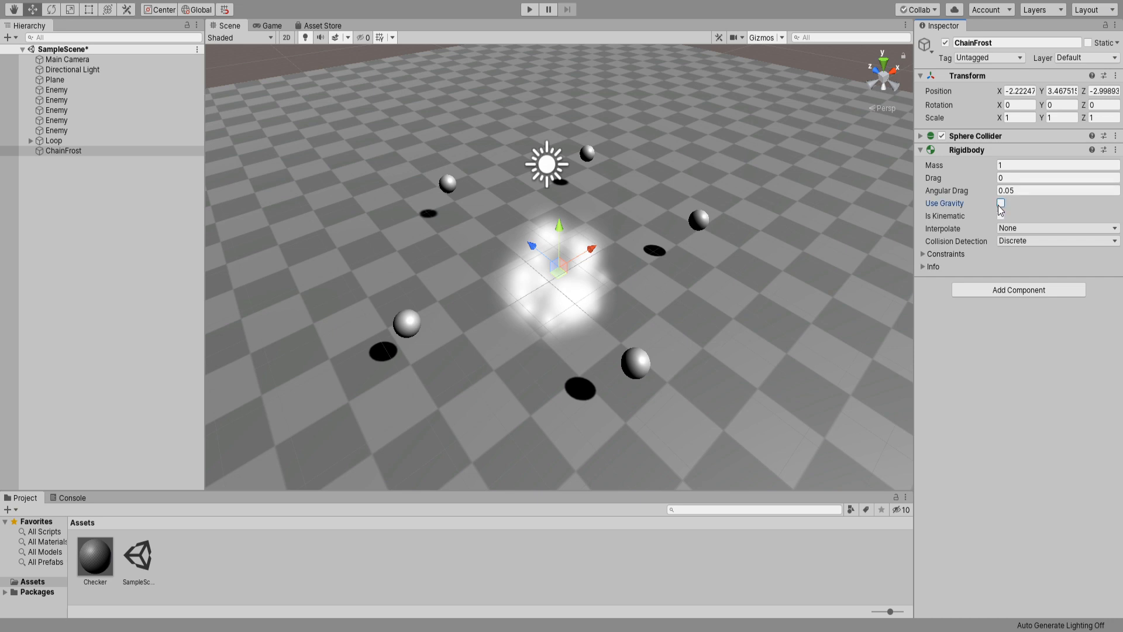
pyautogui.click(921, 136)
pyautogui.write('5')
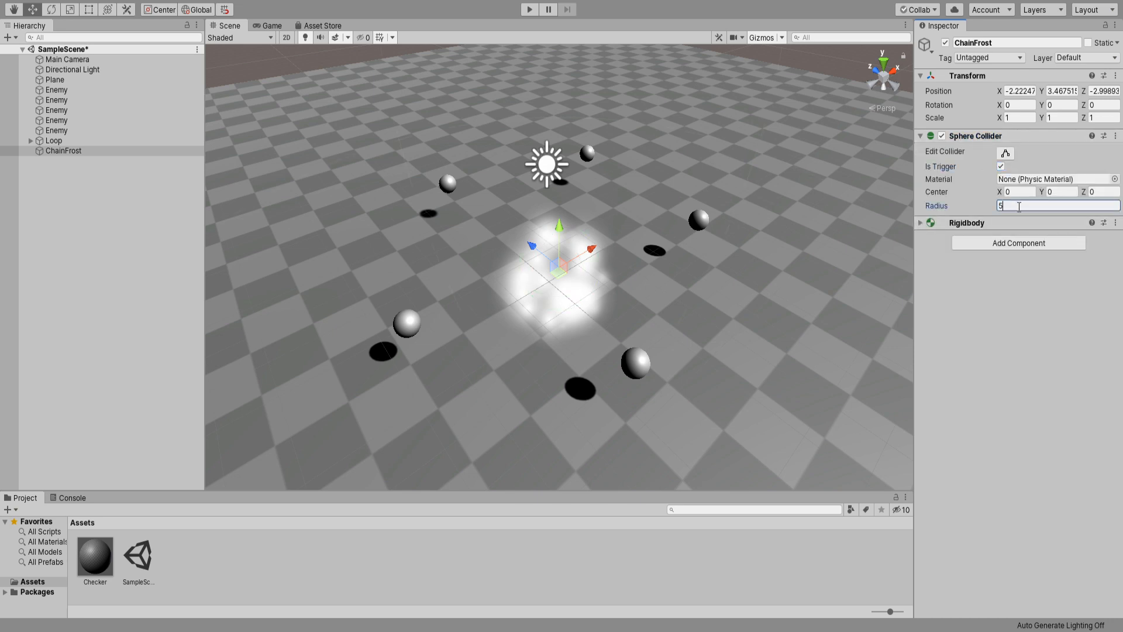
pyautogui.press('Return')
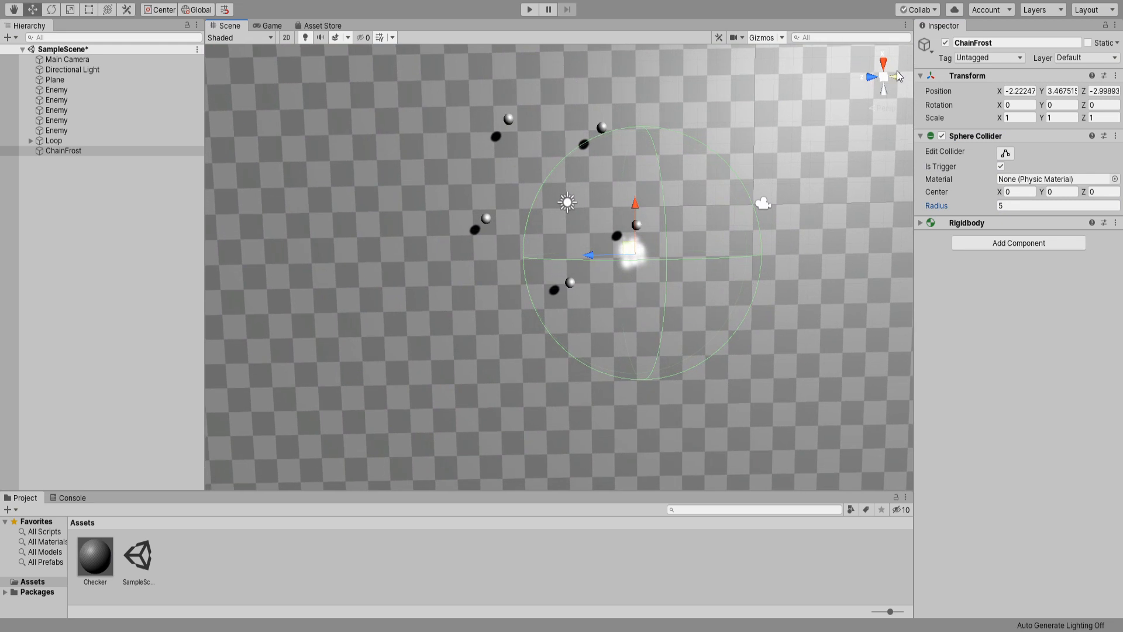
pyautogui.click(893, 69)
pyautogui.write('10')
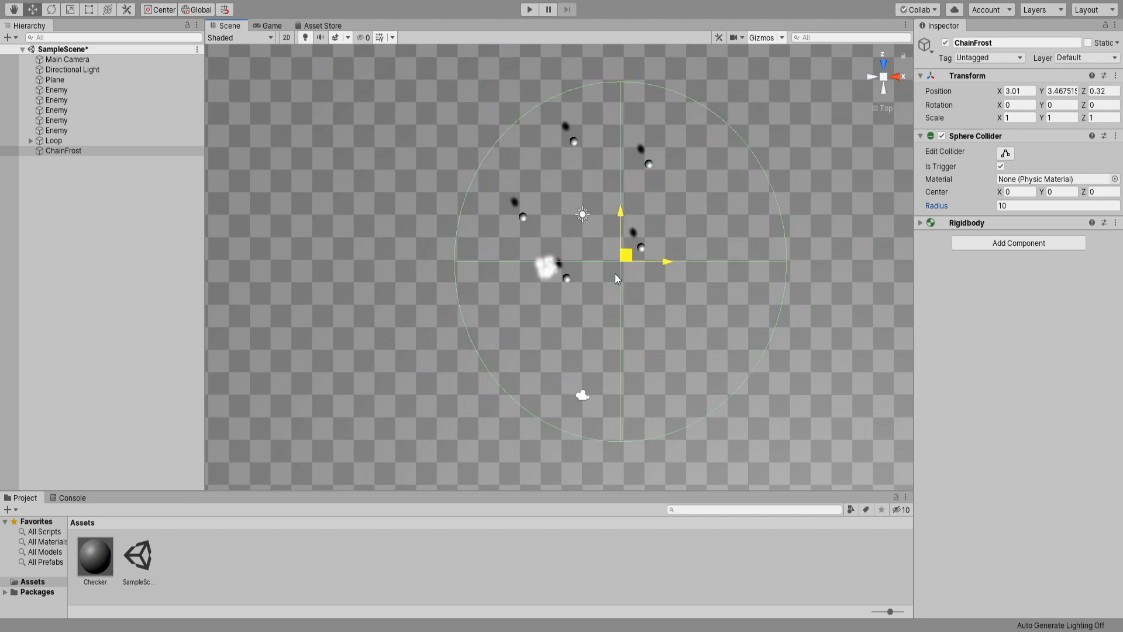
pyautogui.click(63, 151)
pyautogui.write('ChainFrostScript')
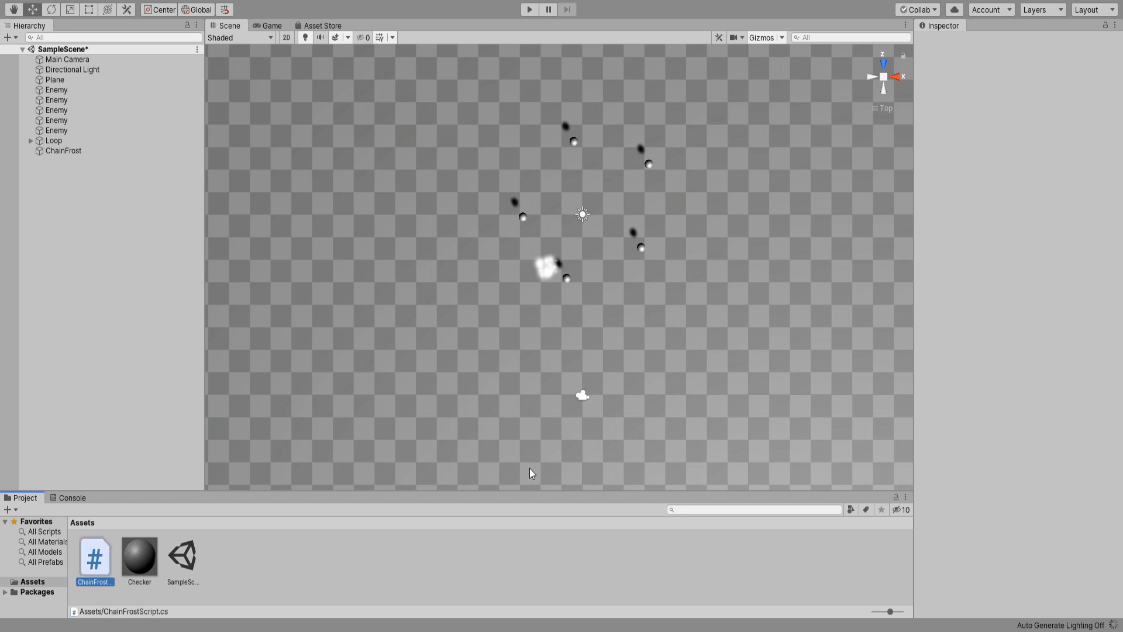
# - Select ChainFrost to show its Sphere Collider, Rigidbody and ChainFrostScript components
pyautogui.click(63, 151)
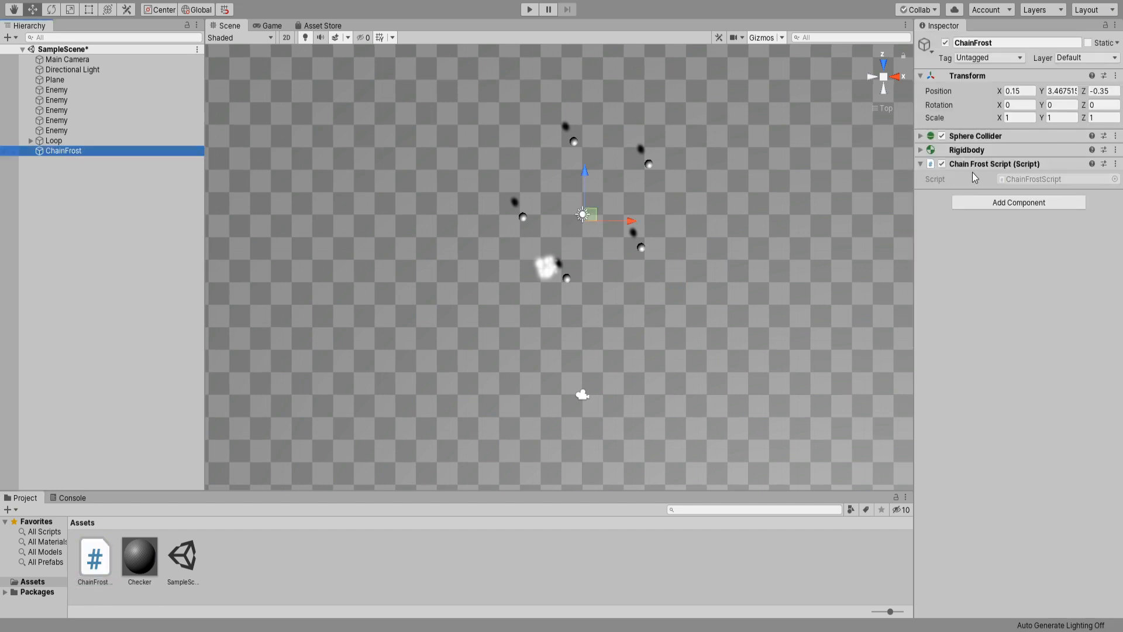
pyautogui.click(52, 140)
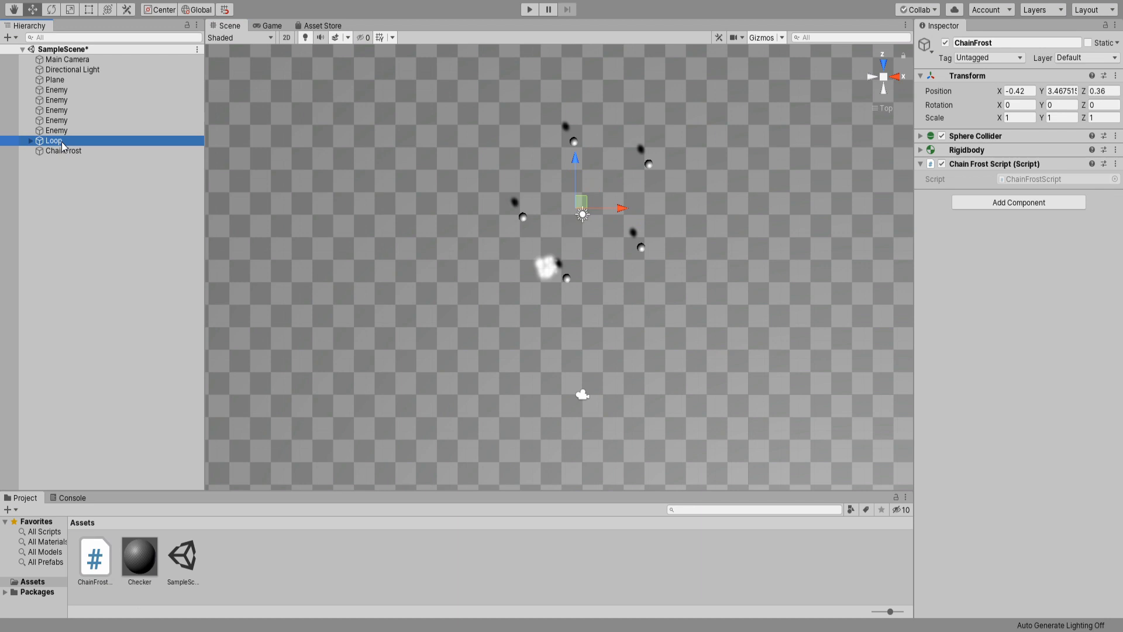
pyautogui.click(60, 151)
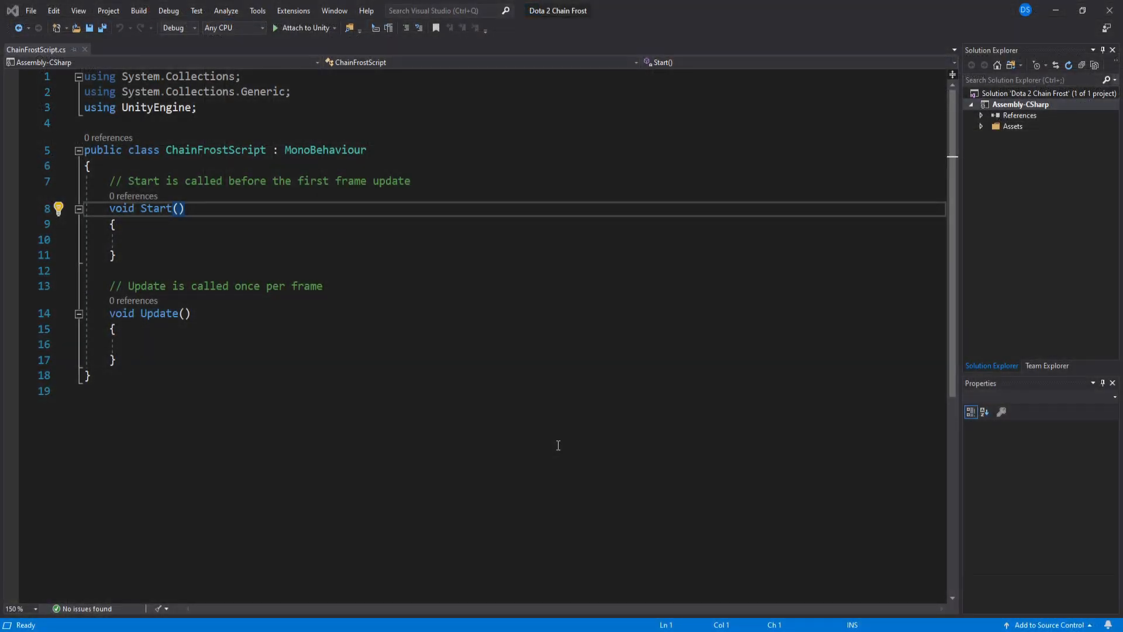
# - Declare public int bounces and public floats movSpeed, rotSpeed, distance, radius
pyautogui.write('p')
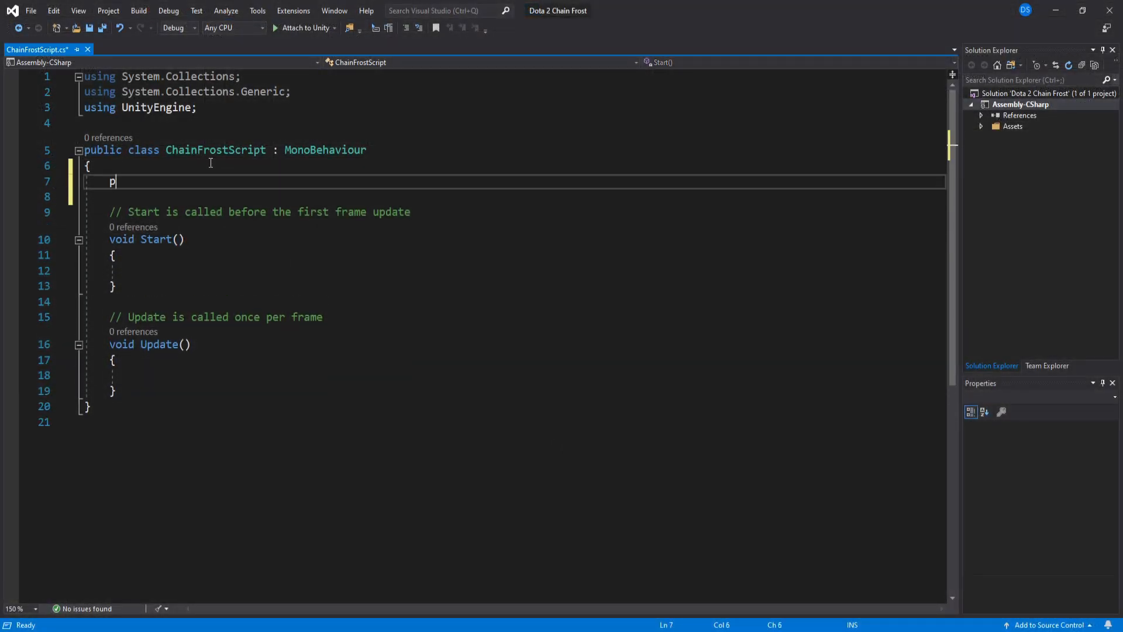
pyautogui.write('ublic int bounces;')
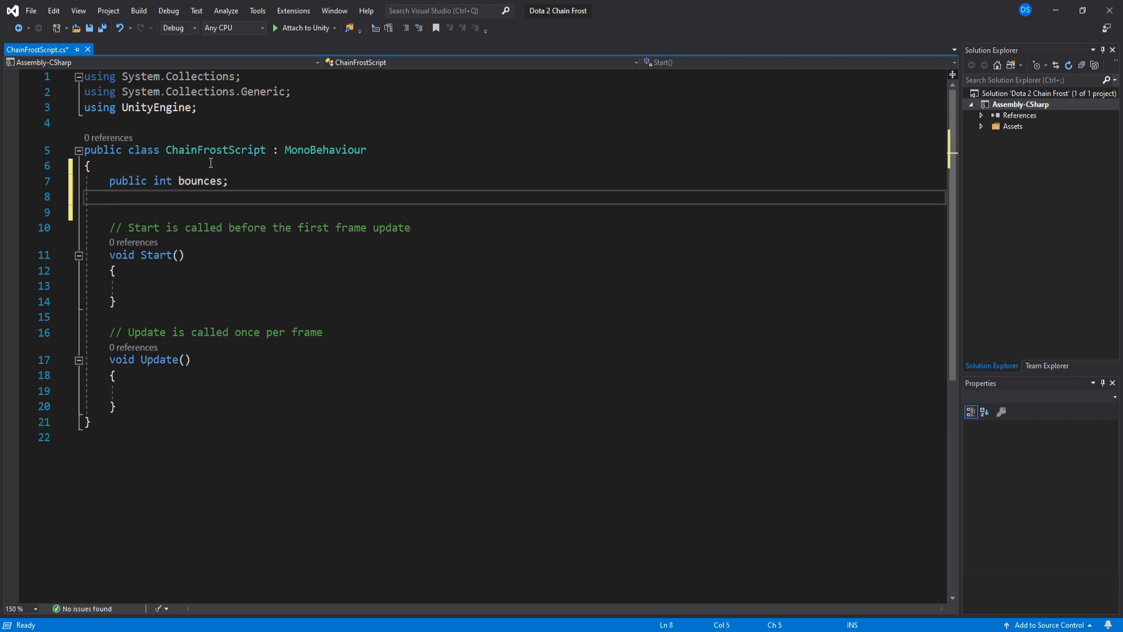
pyautogui.moveTo(317, 187)
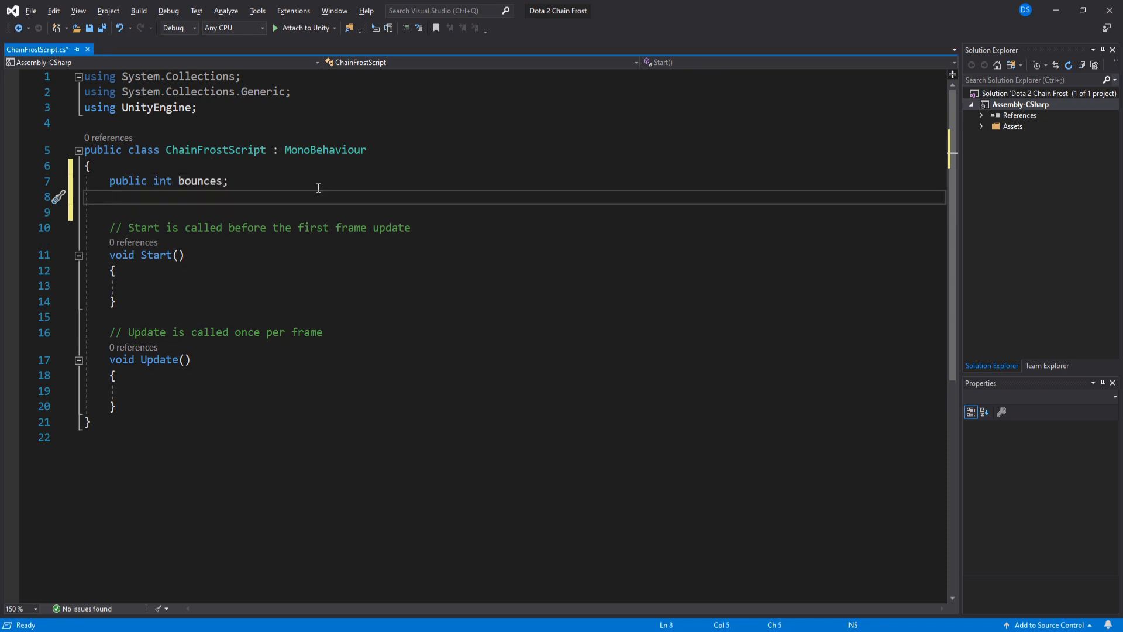
pyautogui.write('public float m')
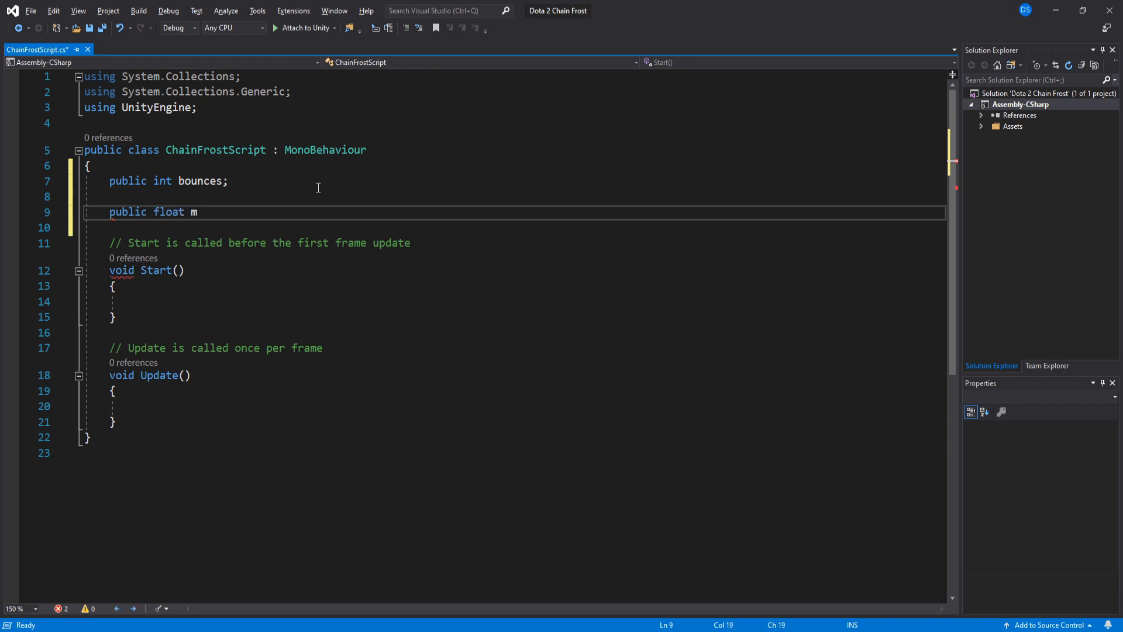
pyautogui.write('ovSpeed, rotSpeed')
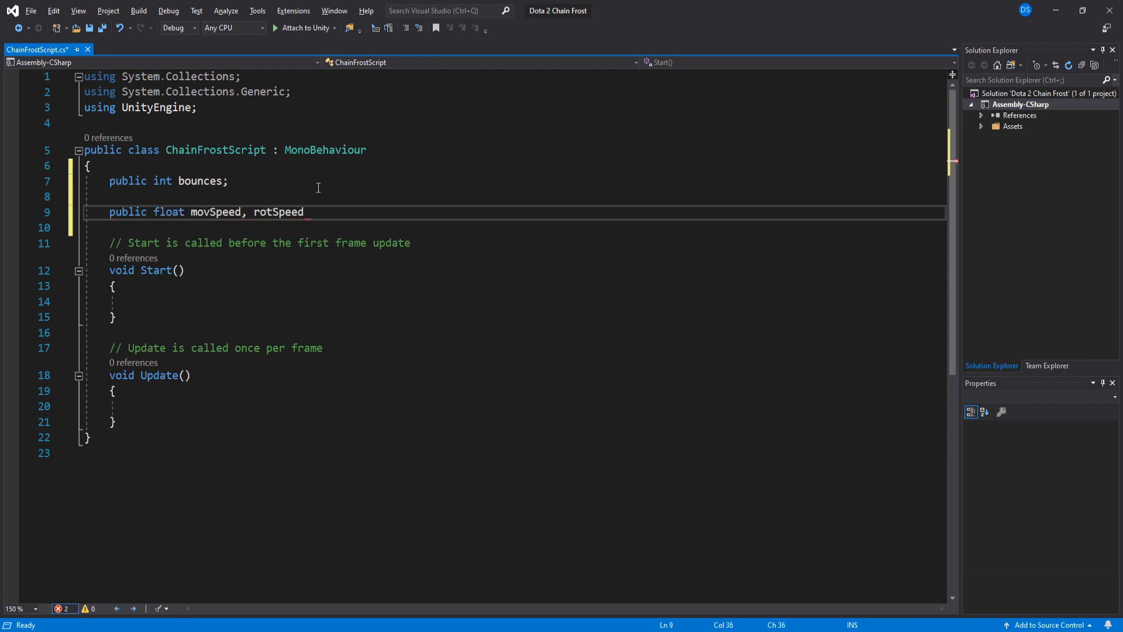
pyautogui.write(', distance, radius;')
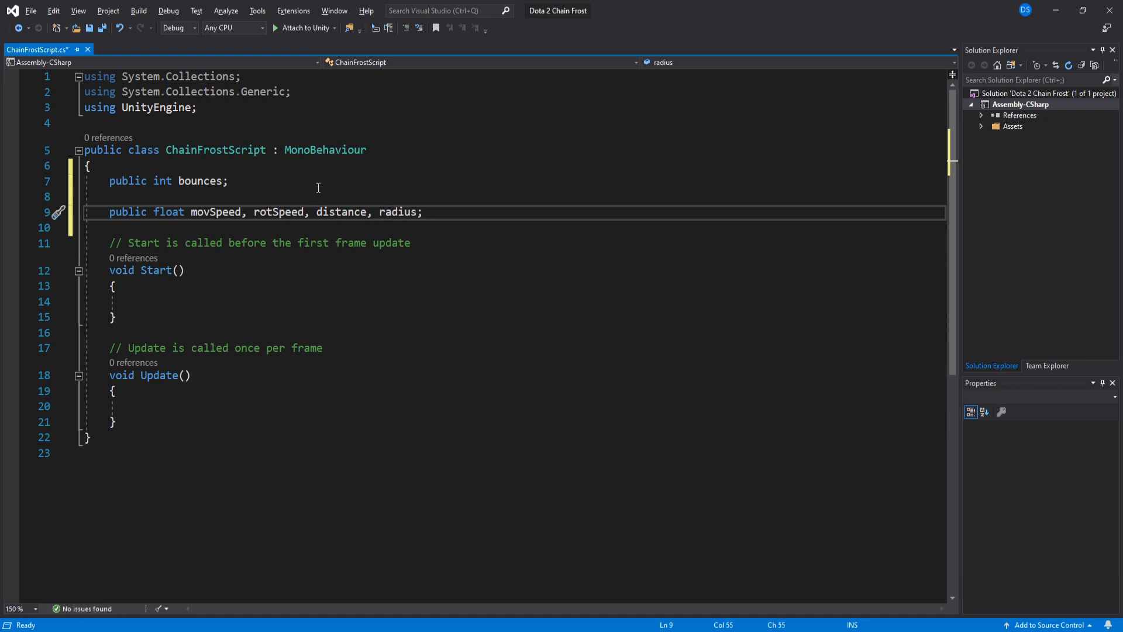
# - Declare public Transform target and public string tagToCheck
pyautogui.click(422, 211)
pyautogui.write('public Transf')
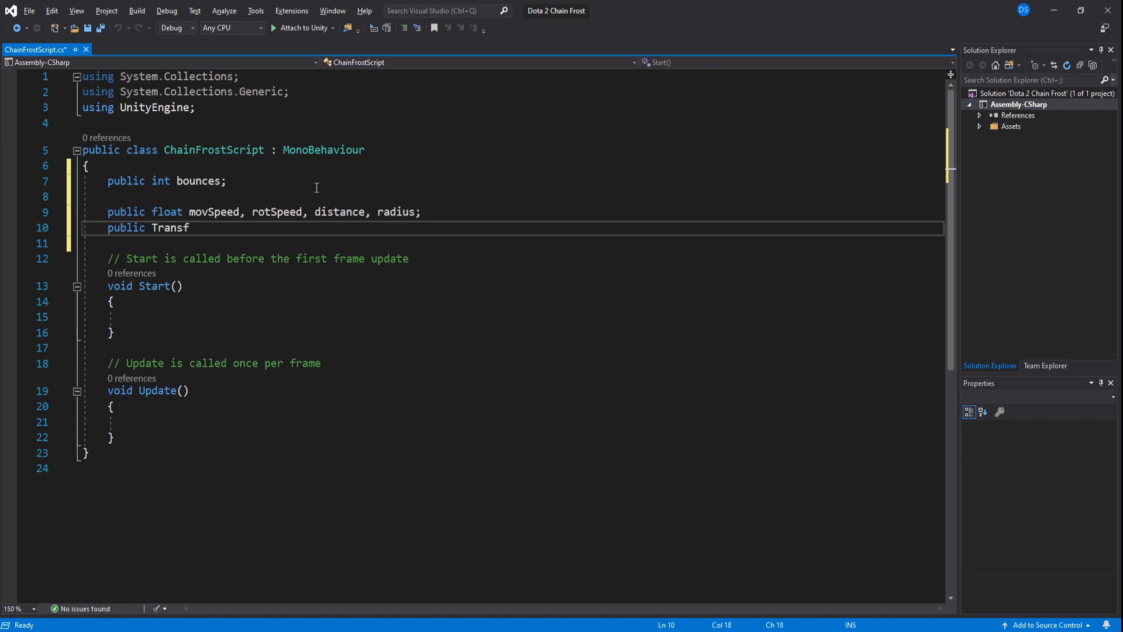
pyautogui.write('orm target;')
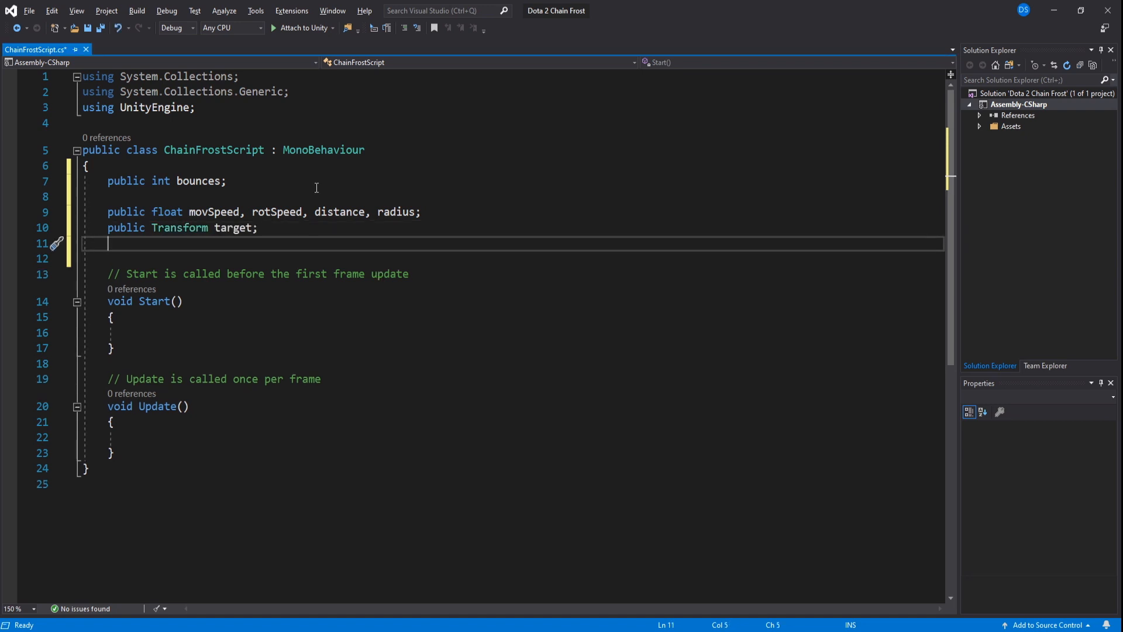
pyautogui.write('public string tagToC')
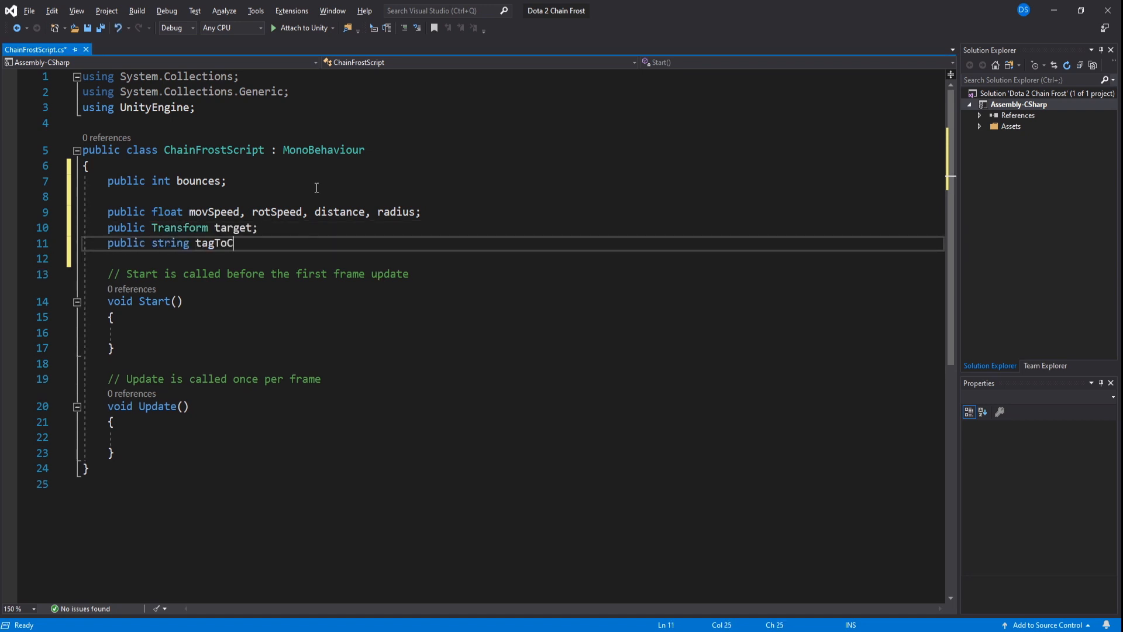
pyautogui.write('heck;')
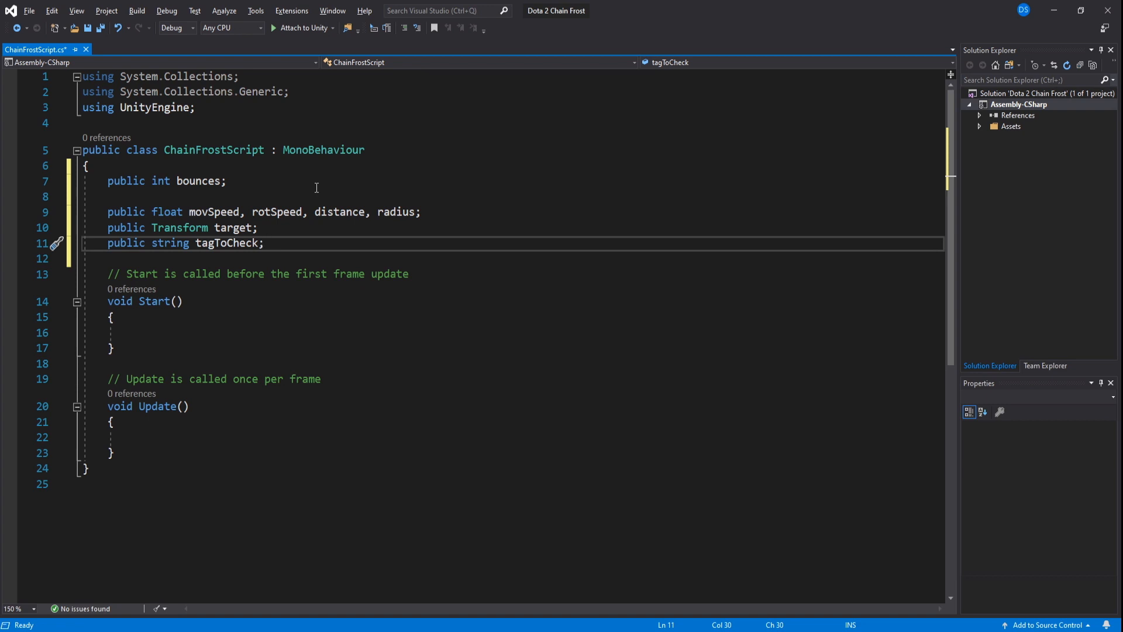
# - Under a //Private variables comment declare ParticleSystem impact, loop, bool isDead and List<Transform> possibleTargets
pyautogui.write('//Private variables')
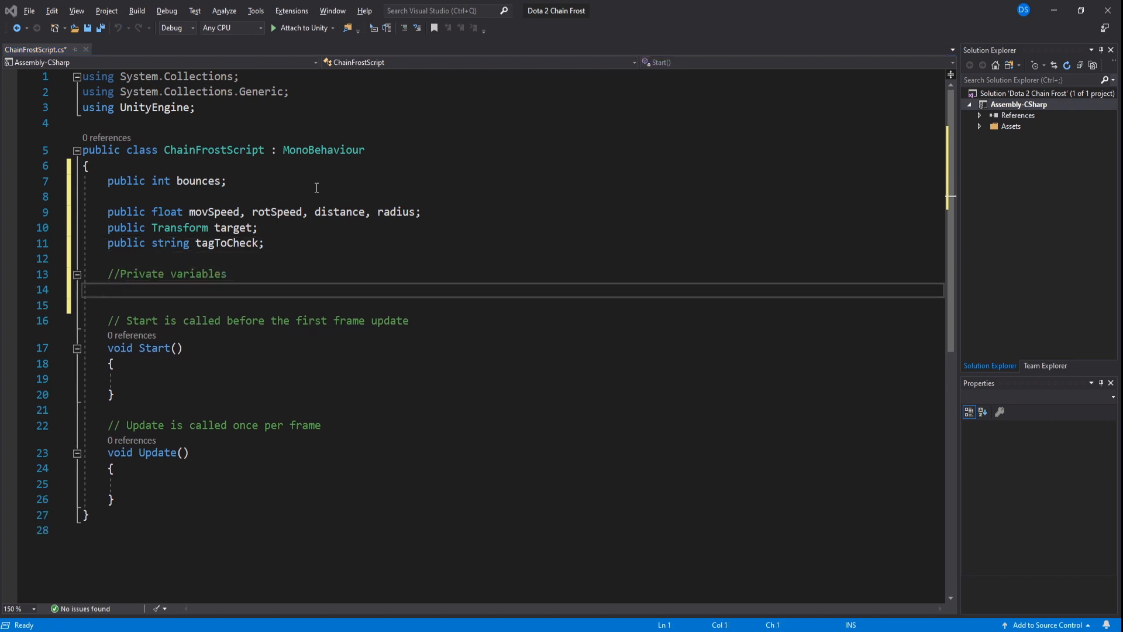
pyautogui.write('private ParticleSystem impact, loop;')
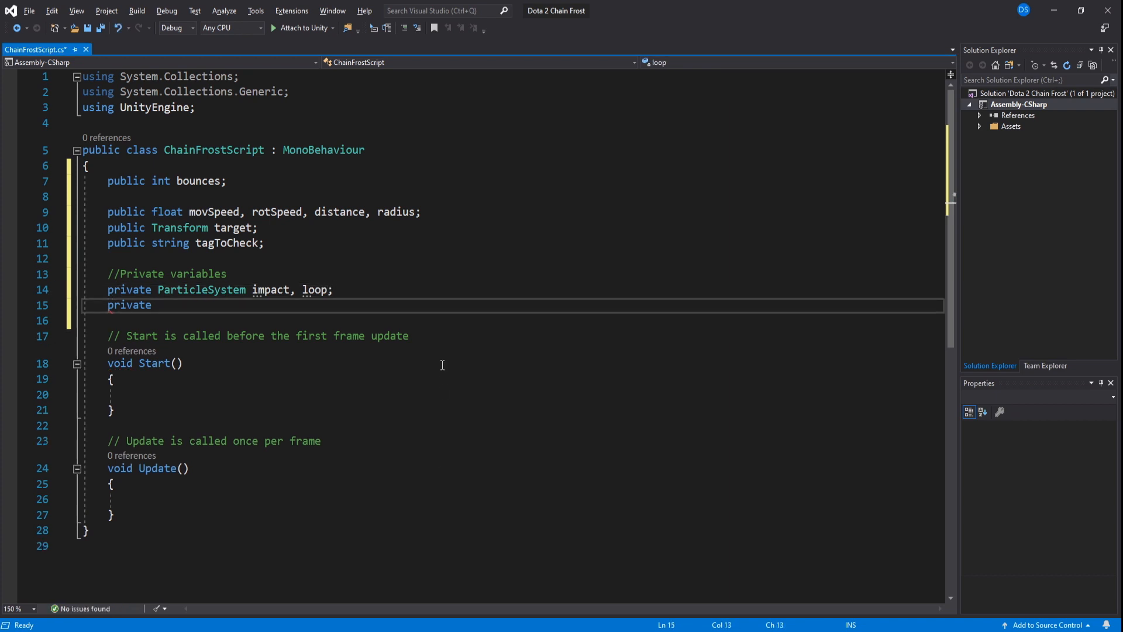
pyautogui.write('bool isDead;')
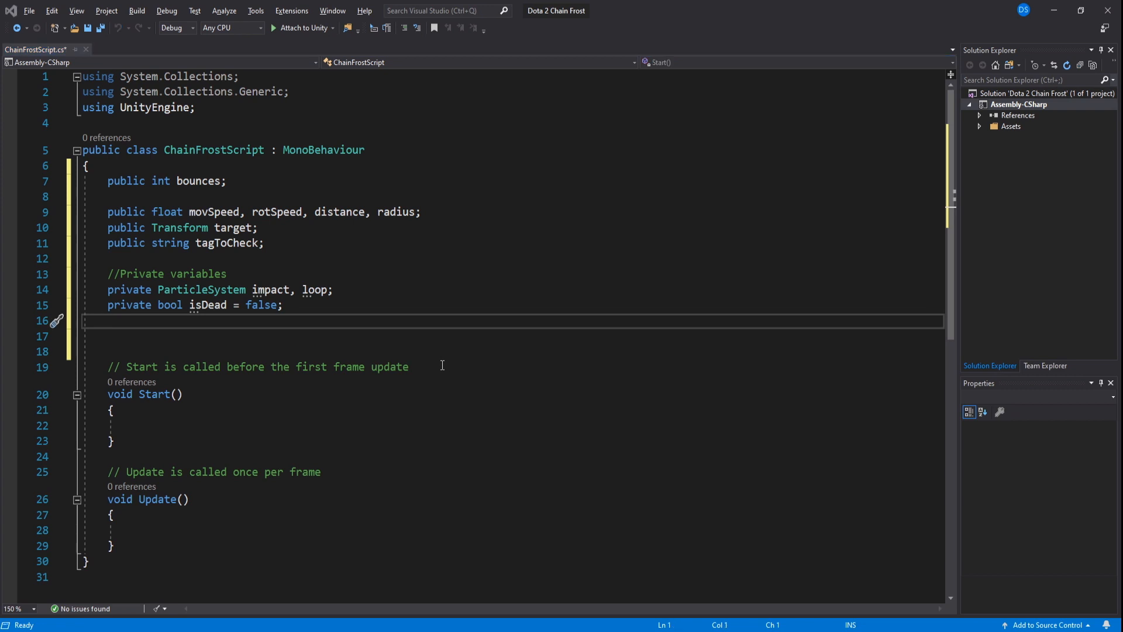
pyautogui.write('private List')
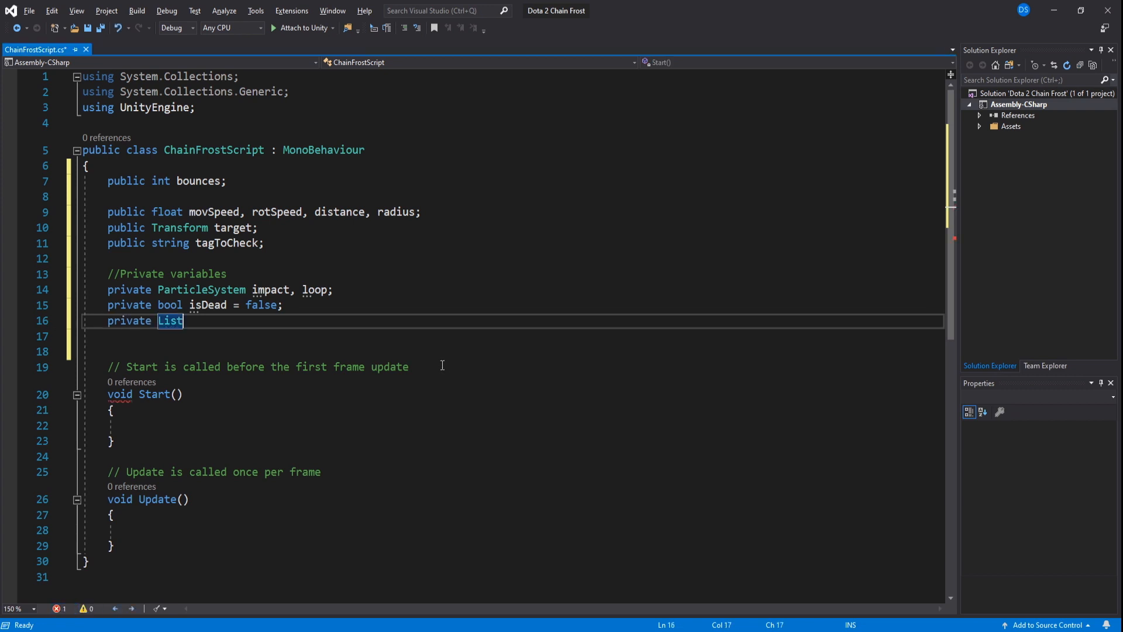
pyautogui.write('<Transform> possibleTargets = new List<Transform>();')
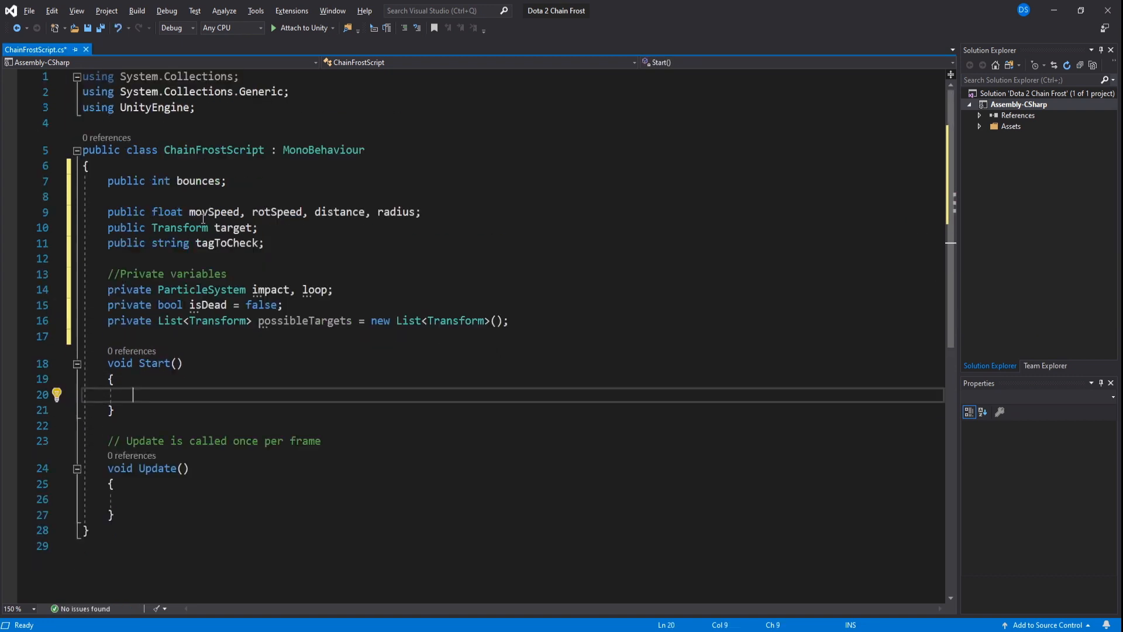
# - Assign impact via transform.Find().GetComponent<ParticleSystem>() and add if(!target && possibleTargets.Count > 0)
pyautogui.write('impact = transform.Find("").GetComponent<a>;')
pyautogui.write('if(!target ')
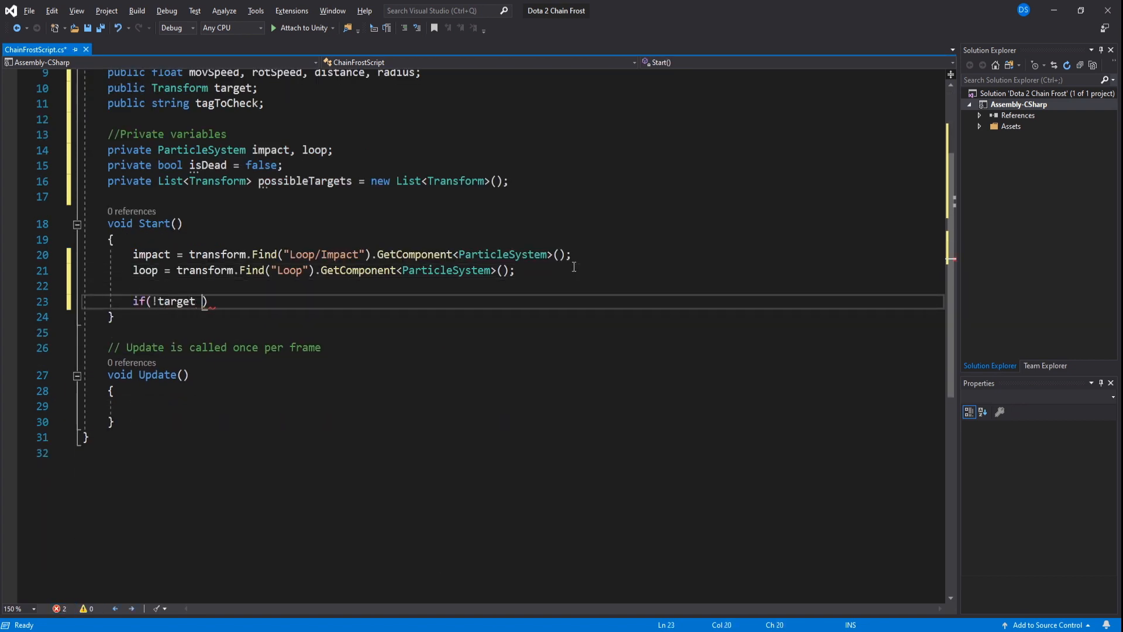
pyautogui.write('&& possibleTargets.Count')
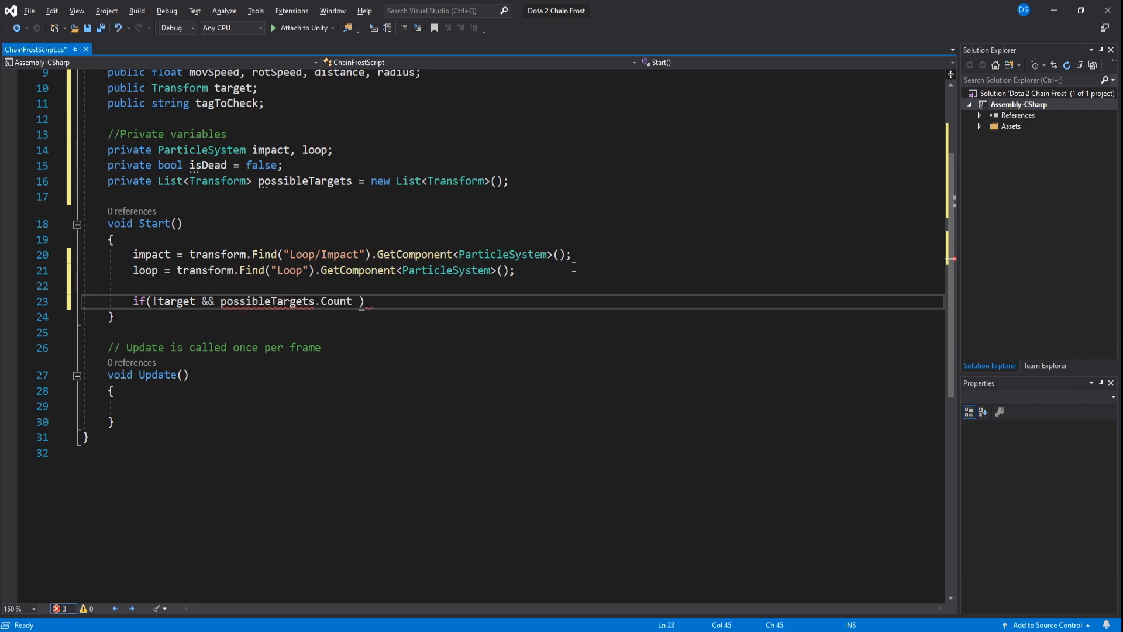
pyautogui.write('> 0')
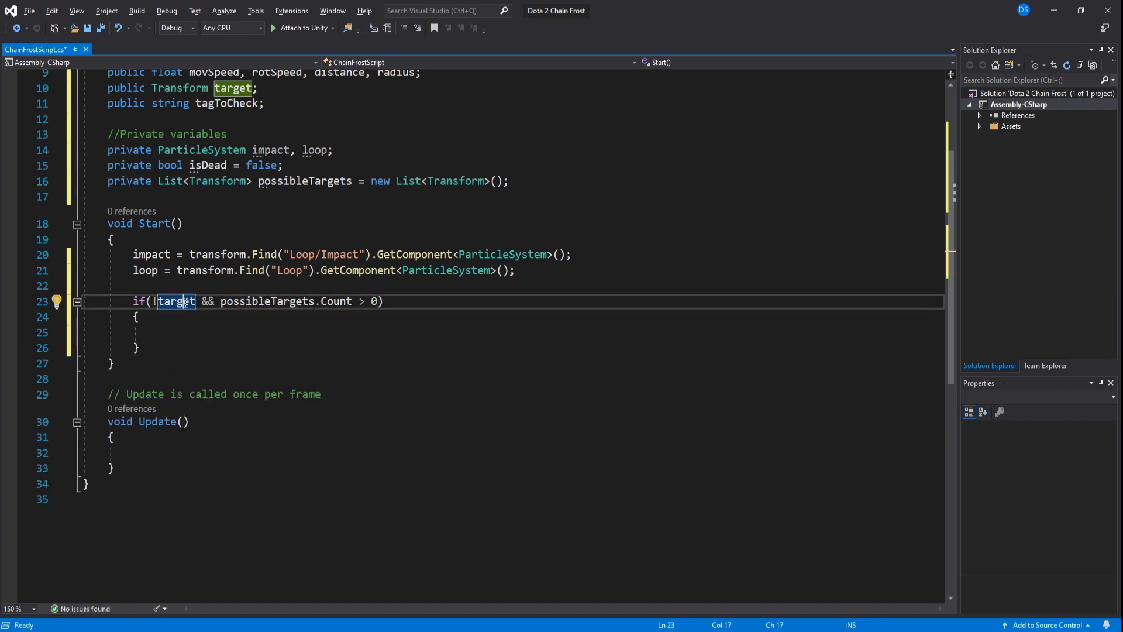
pyautogui.click(327, 332)
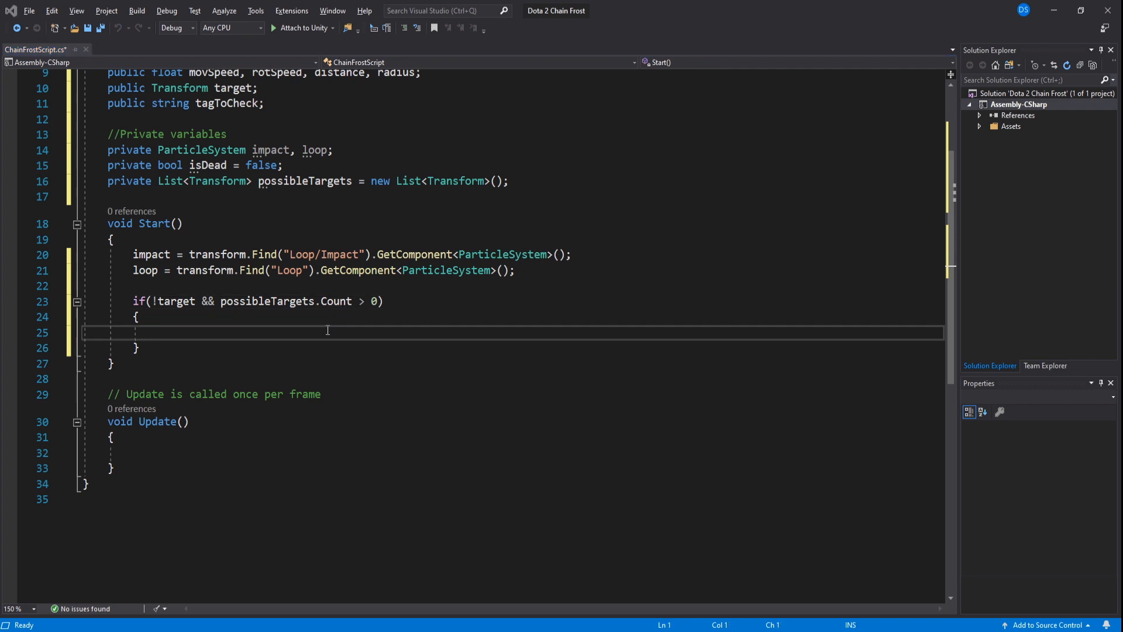
# - Inside that block, Remove(target) from possibleTargets and set target to a Random.Range(0, Count) entry
pyautogui.write('possibleTargets/')
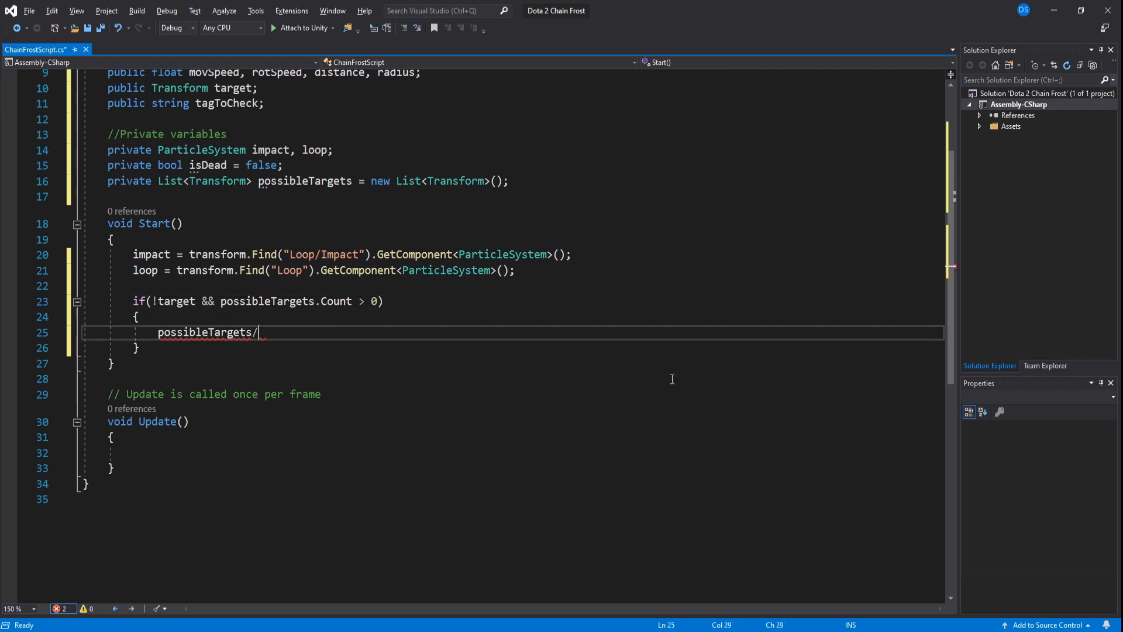
pyautogui.write('.Remove(target);')
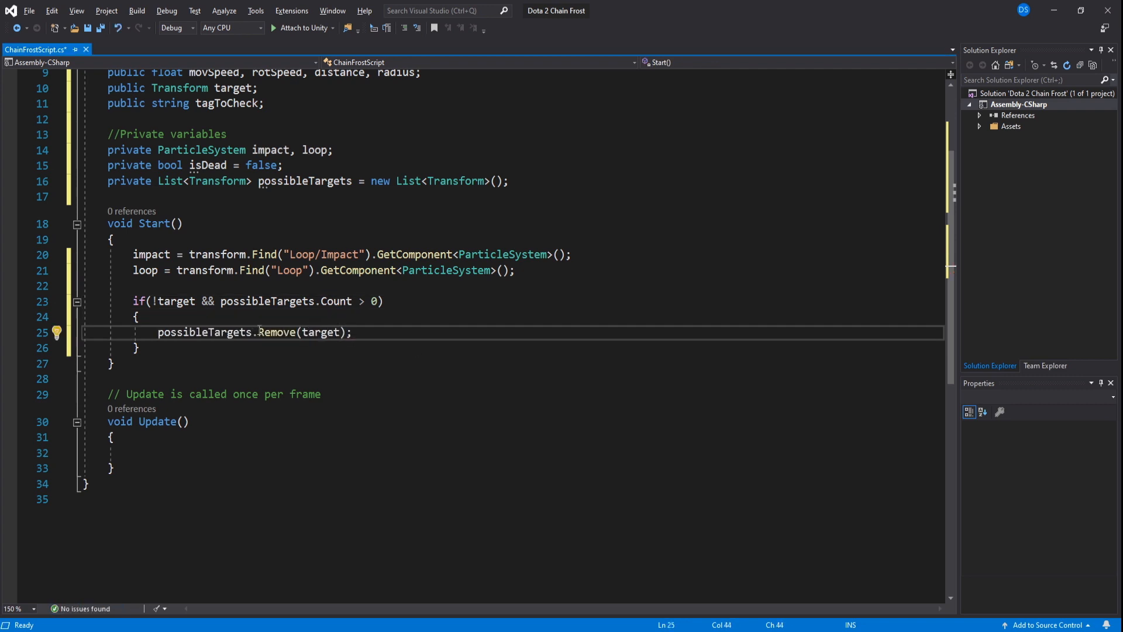
pyautogui.moveTo(563, 370)
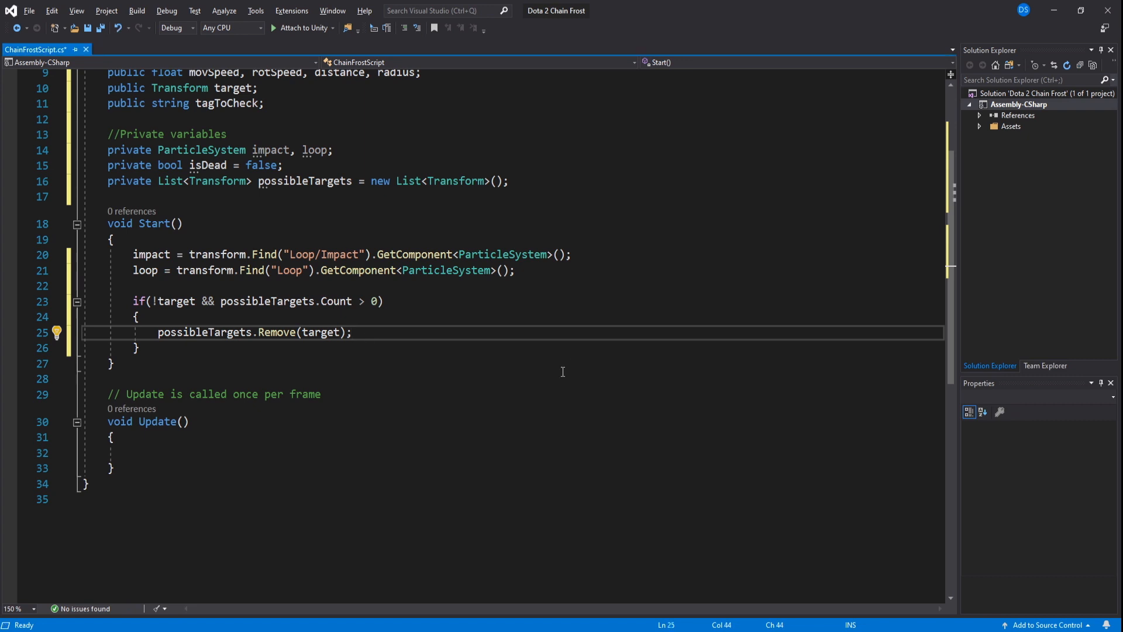
pyautogui.write('var random = random')
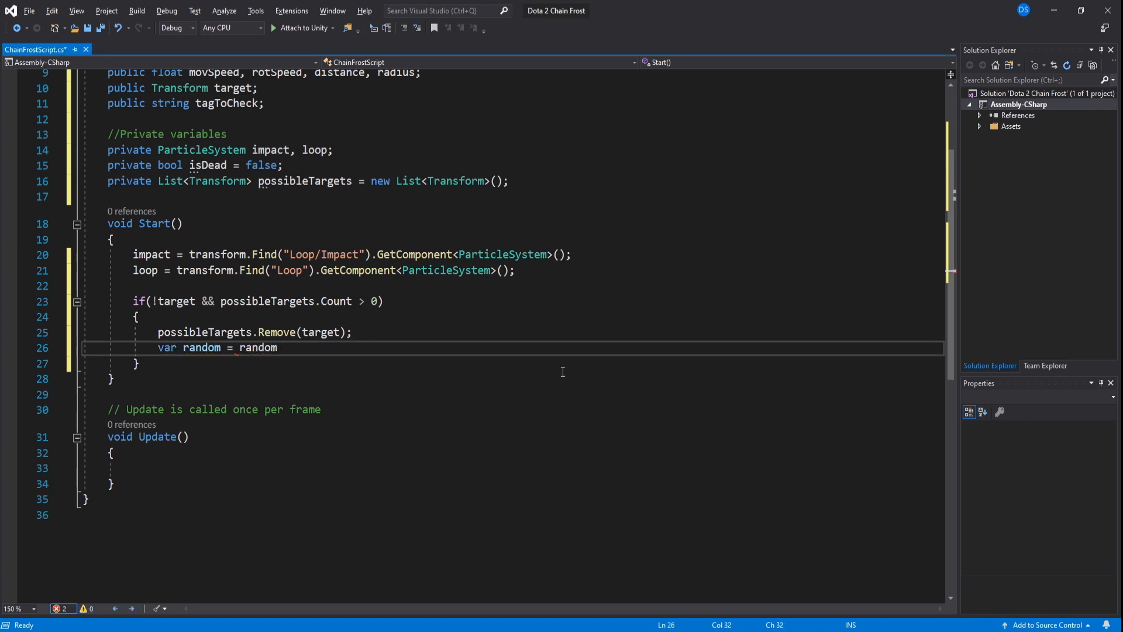
pyautogui.write('.Range(0, possibleTargets.ar')
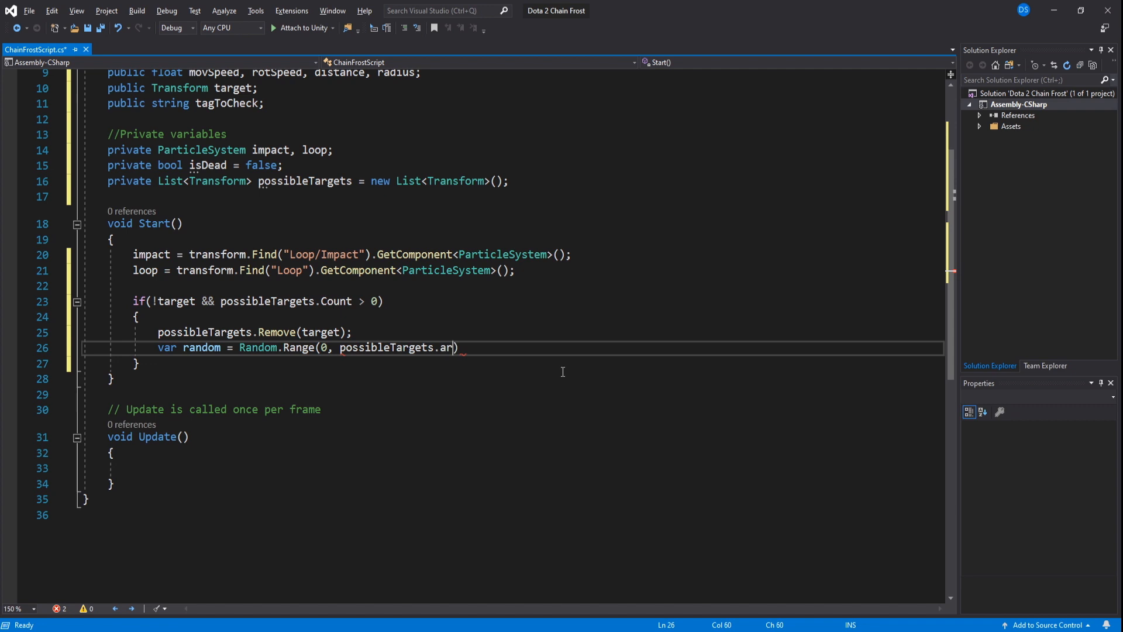
pyautogui.write('Count);')
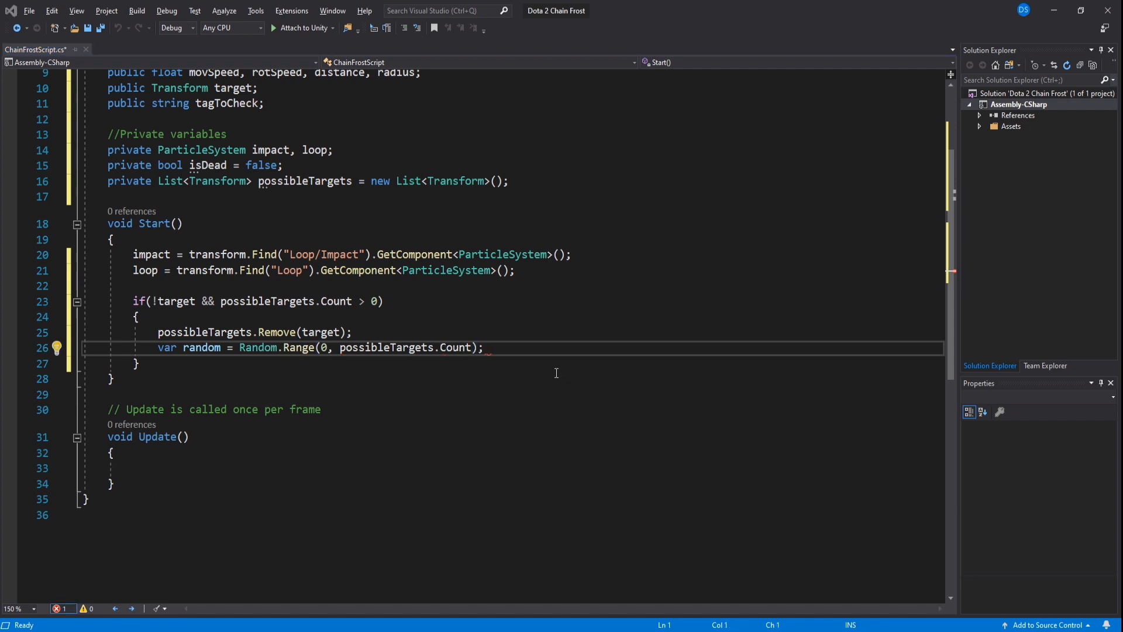
pyautogui.write('target = possibleTargets[random];')
pyautogui.click(512, 468)
pyautogui.write('if (!isDead')
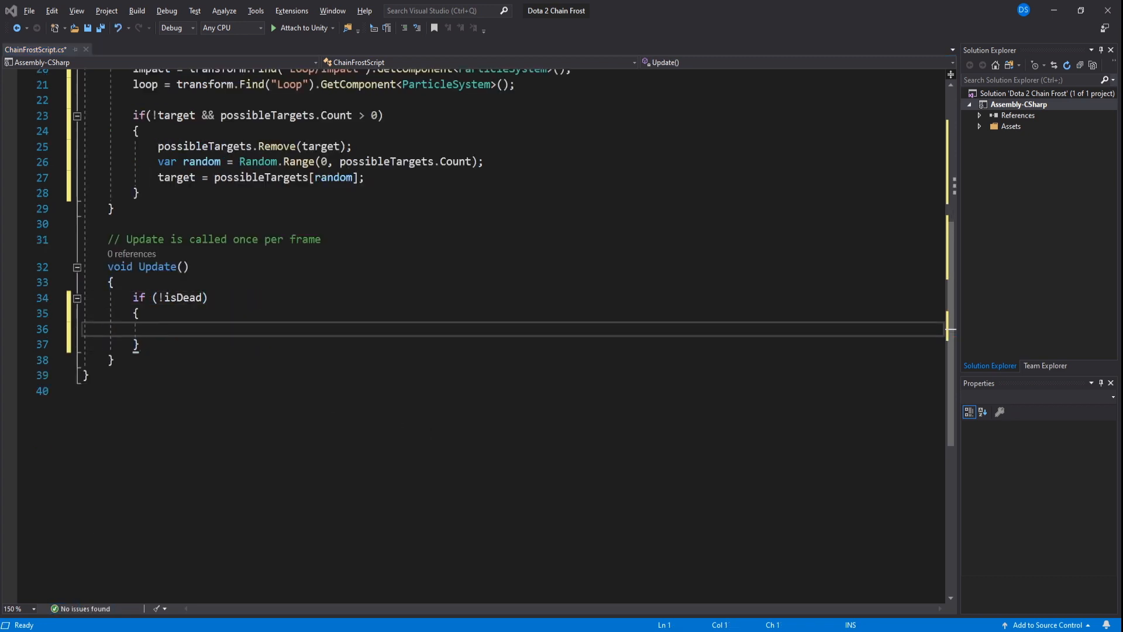
# - In Update, add if(target)/else branches with a possibleTargets.Contains(target) removal check
pyautogui.write('if(t')
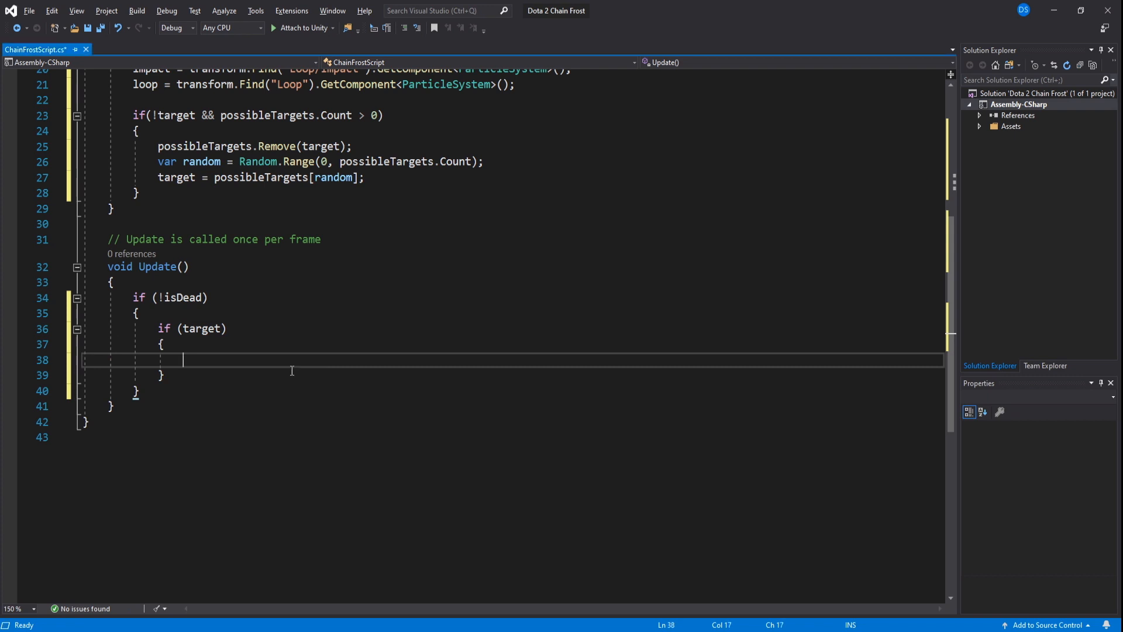
pyautogui.write('else if (possibleTargets.Count > 0')
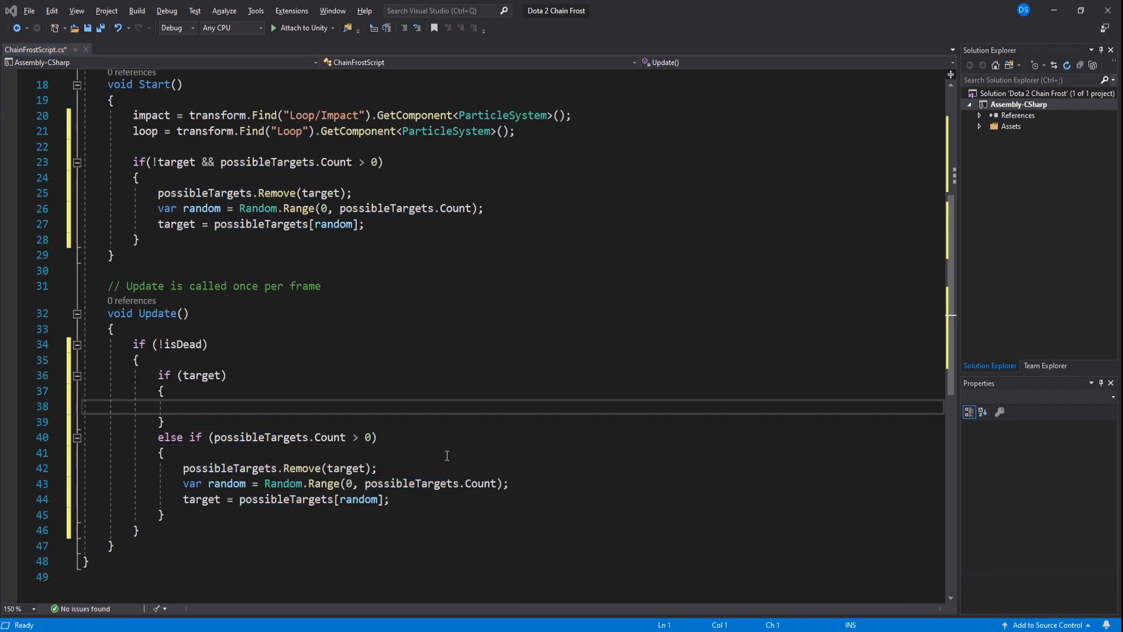
pyautogui.write('if(possibleTargets.Contains(ta))')
pyautogui.write('var dist =')
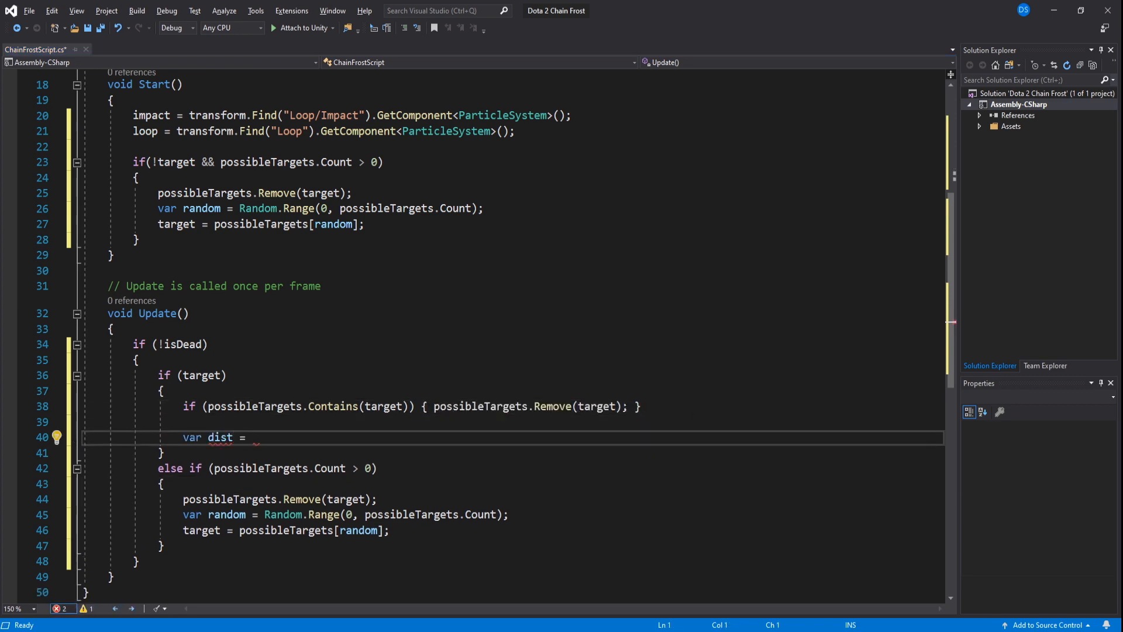
# - Compute Vector3.Distance, Slerp rotation by rotSpeed, move forward, and open if(dist < distance)
pyautogui.write('Vector3.Distance(transform.position, target.position);')
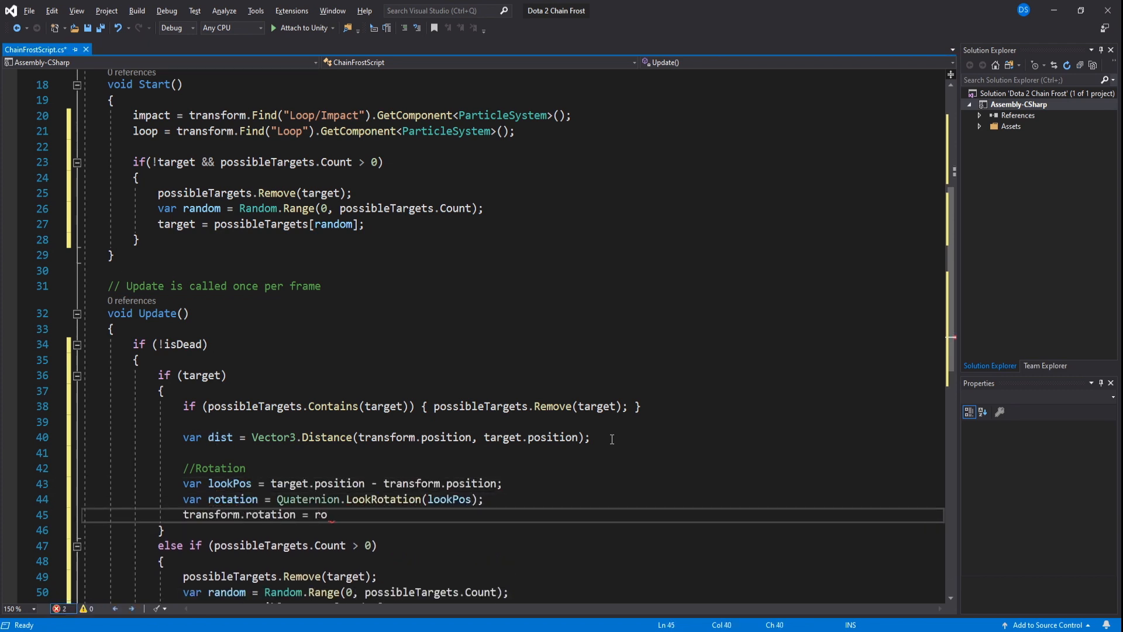
pyautogui.write('Quaternion.Slerp(transform.rotation, rotation, rotSpeed * t)')
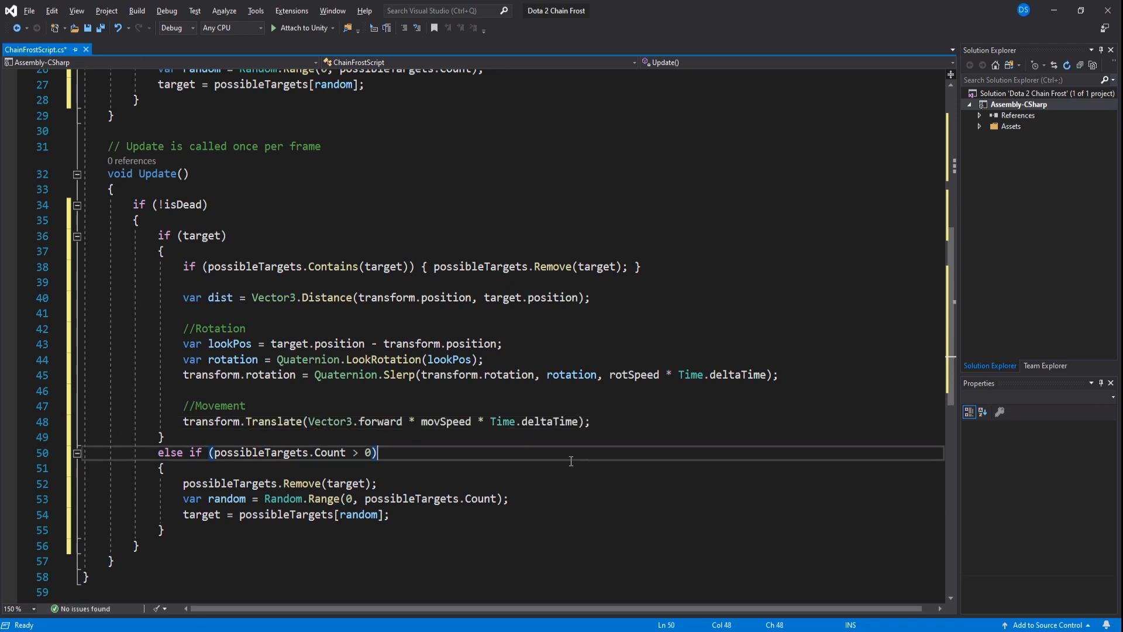
pyautogui.press('enter')
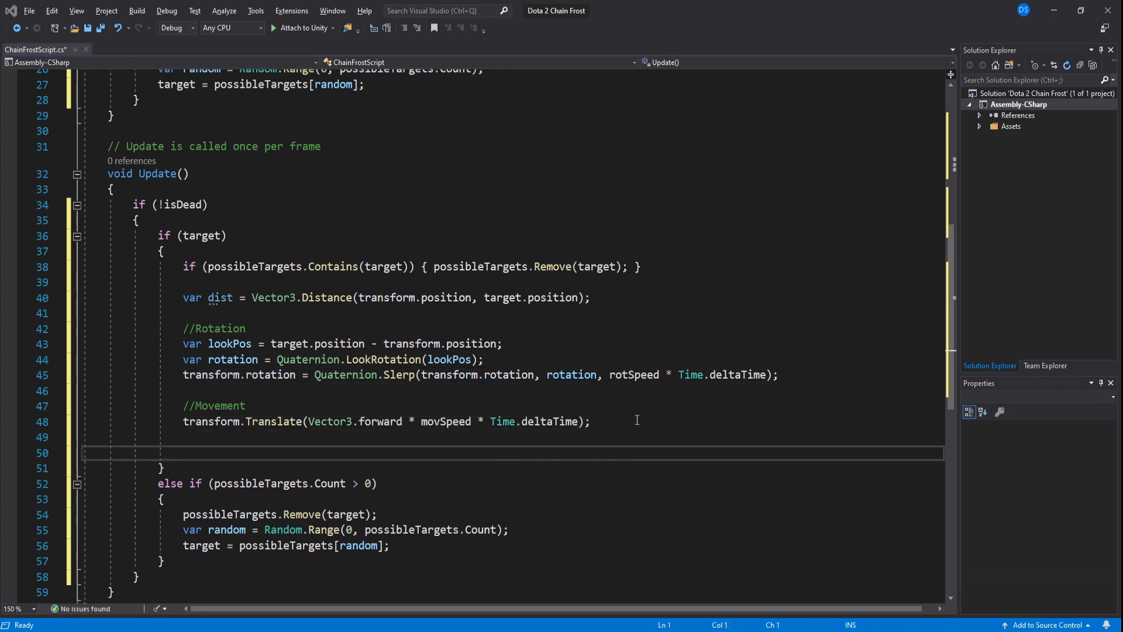
pyautogui.write('if(dist)')
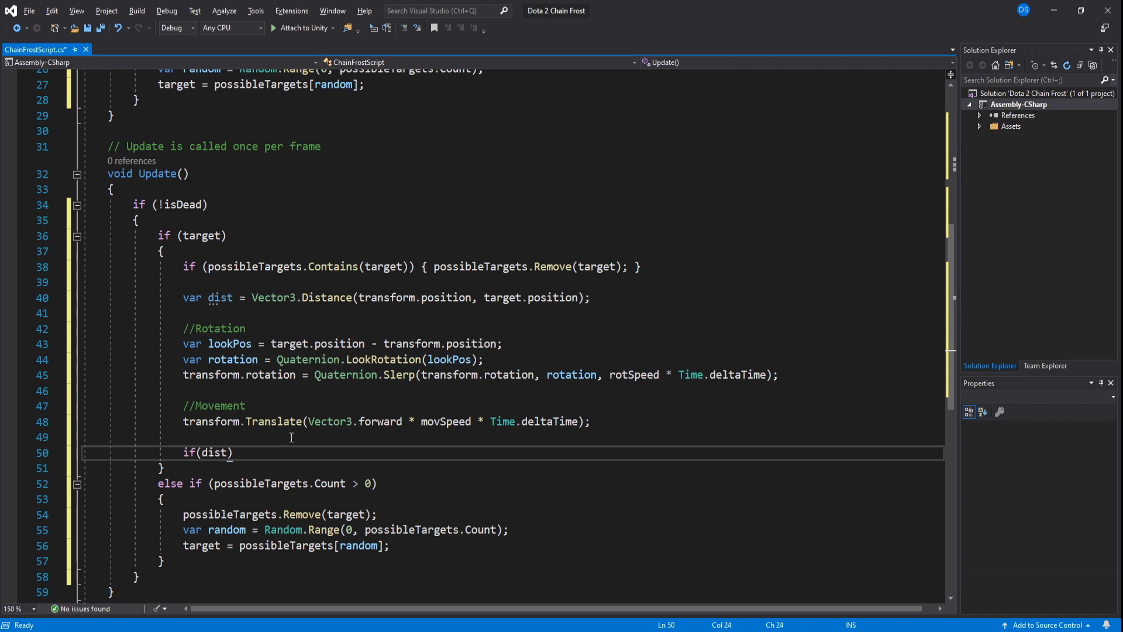
pyautogui.write('< distance')
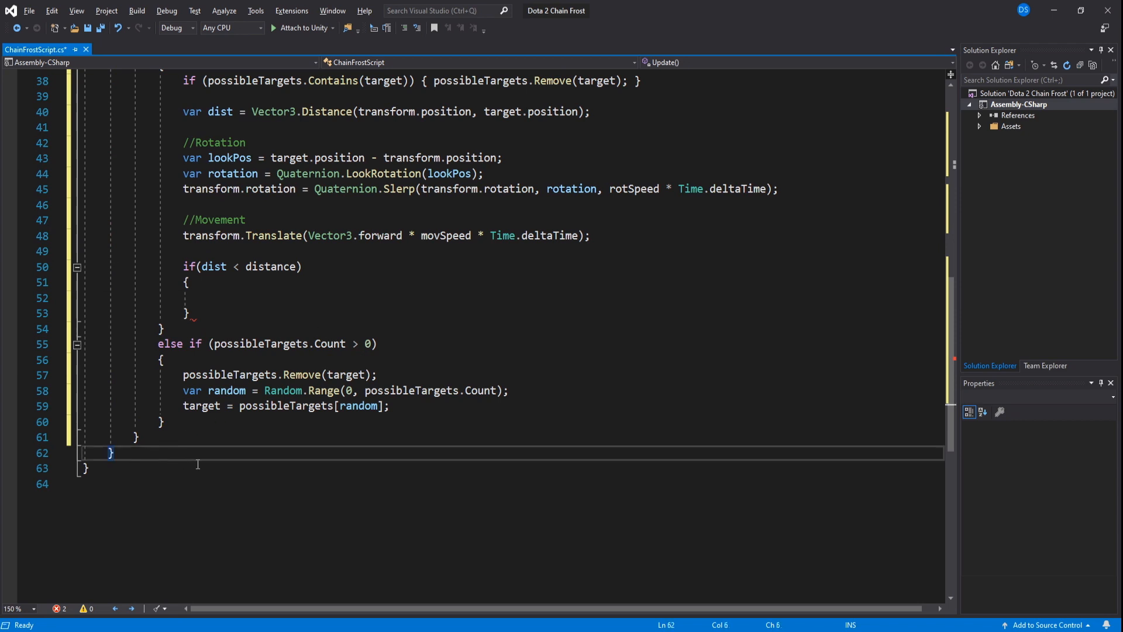
# - Declare void ChainFrost() and call ChainFrost() from the if(dist < distance) block
pyautogui.write('void ChainF')
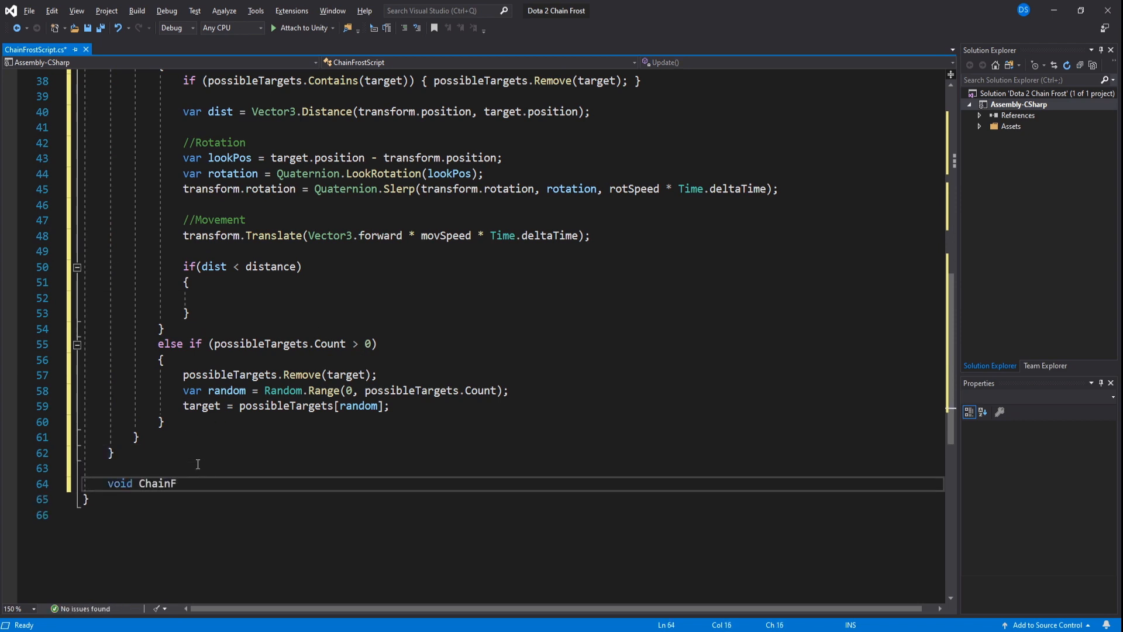
pyautogui.write('rost()')
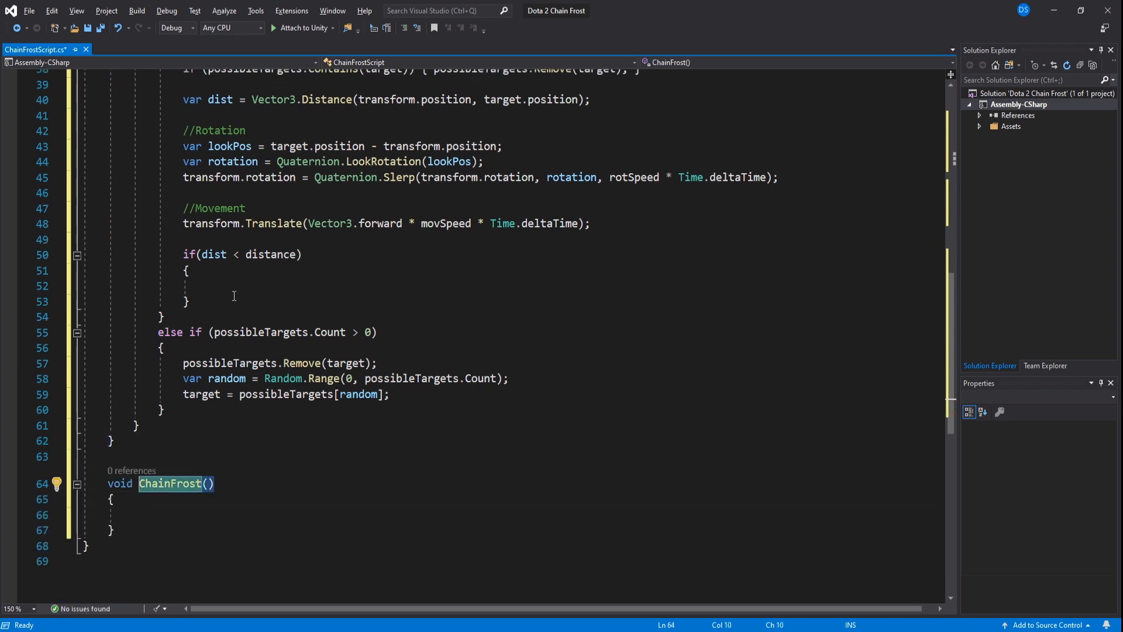
pyautogui.write('ChainFrost();')
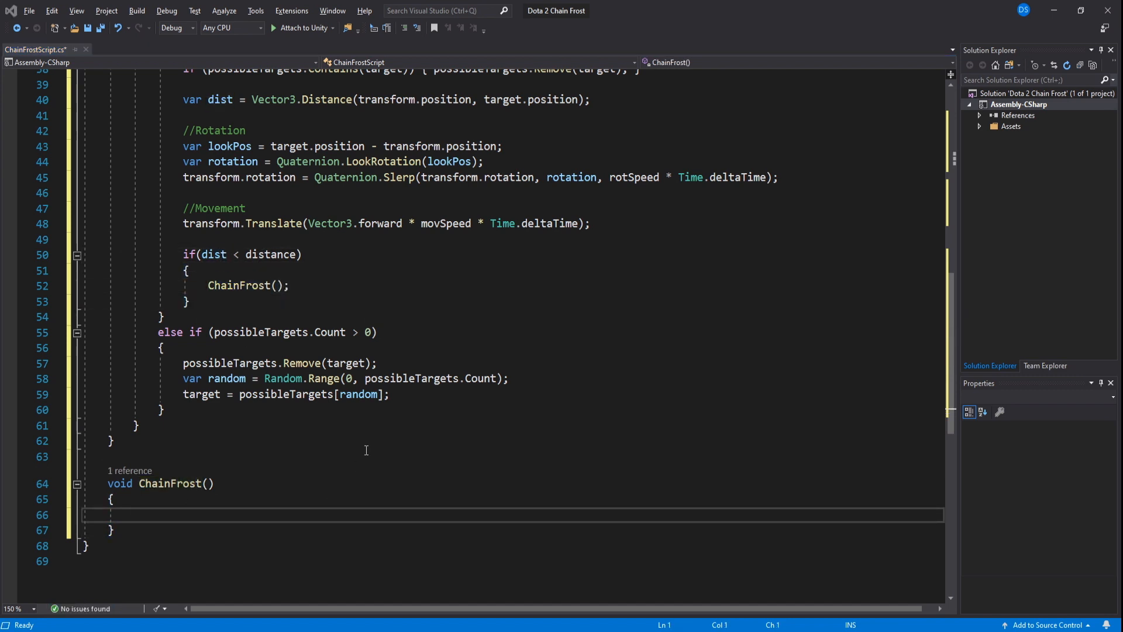
pyautogui.moveTo(83, 304)
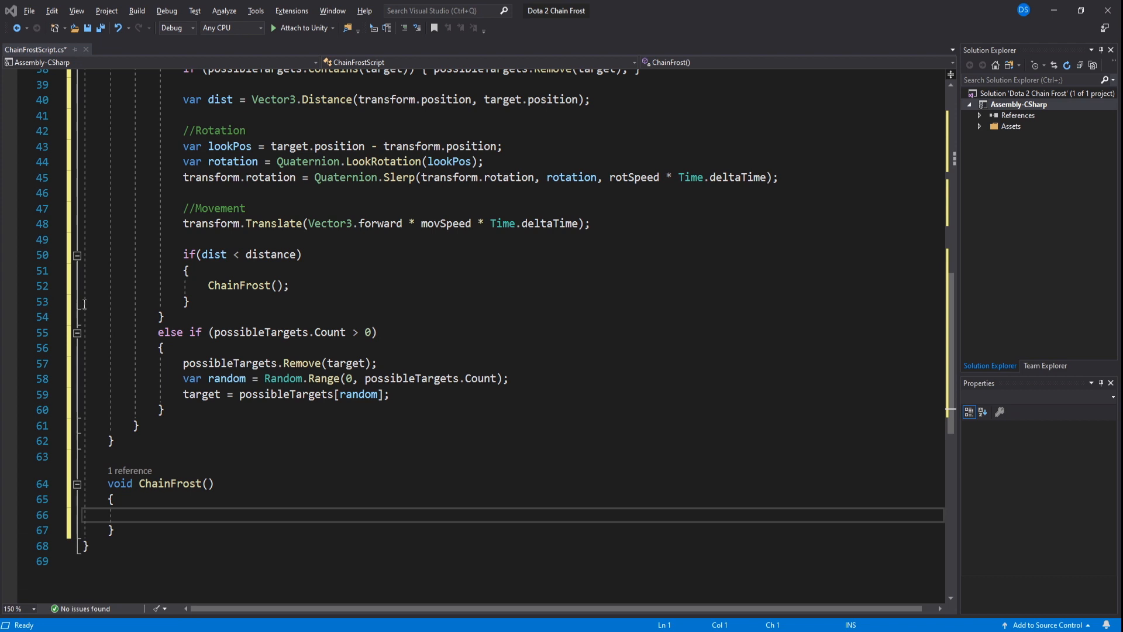
pyautogui.moveTo(327, 341)
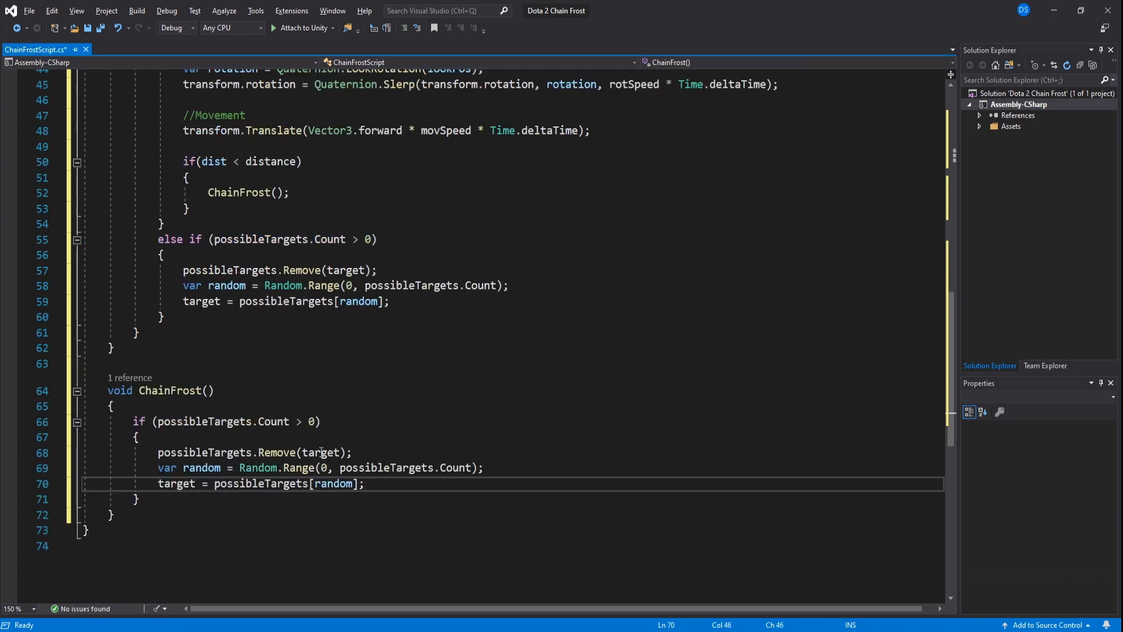
# - In ChainFrost, play impact, decrement bounces, and call an empty FinishChainFrost() when bounces <= 0
pyautogui.press('Enter')
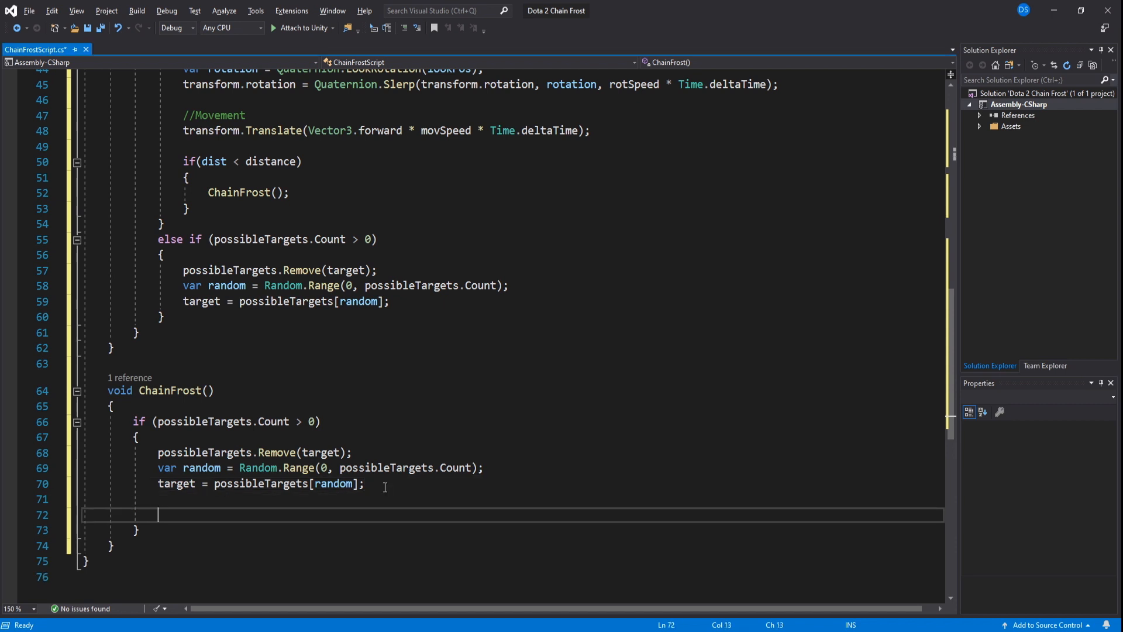
pyautogui.write('impact.Play();')
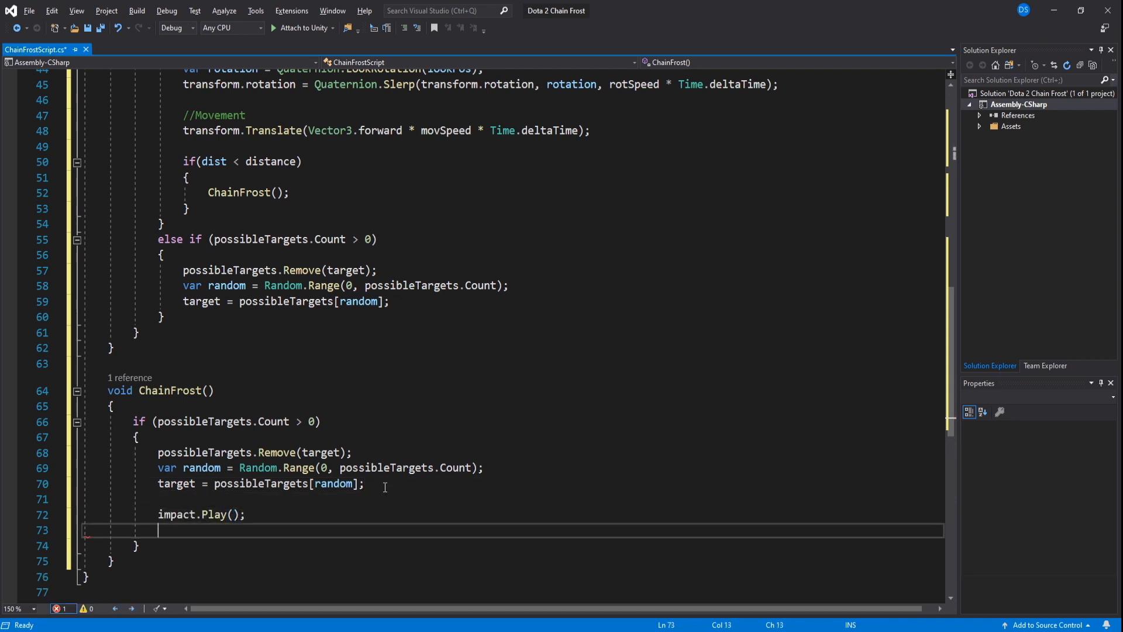
pyautogui.write('bounces -= 1;')
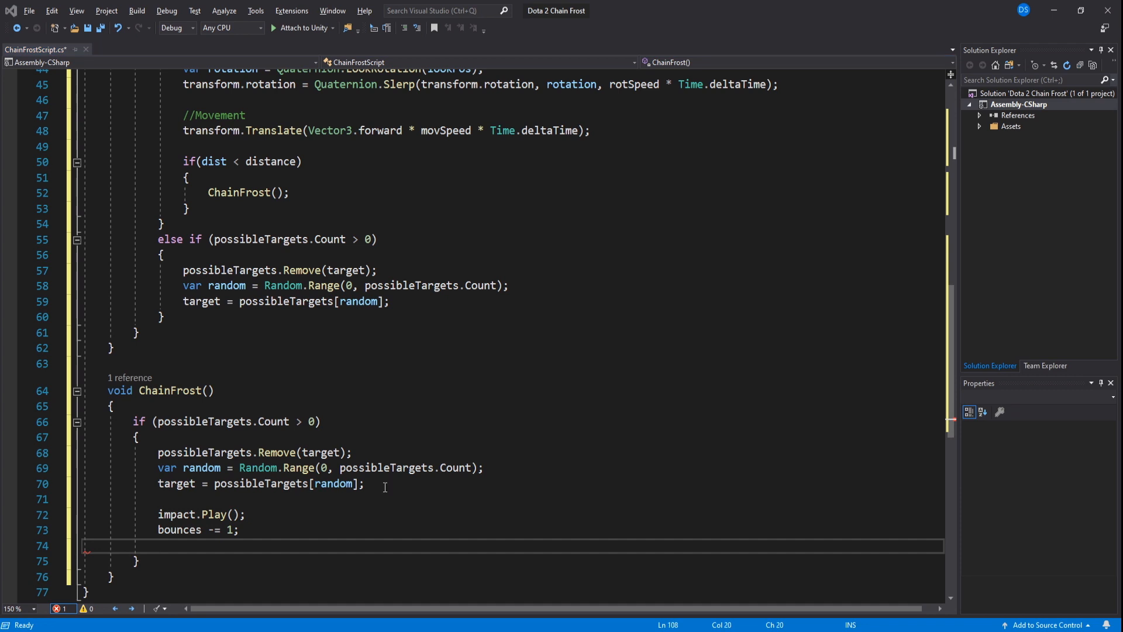
pyautogui.write('if')
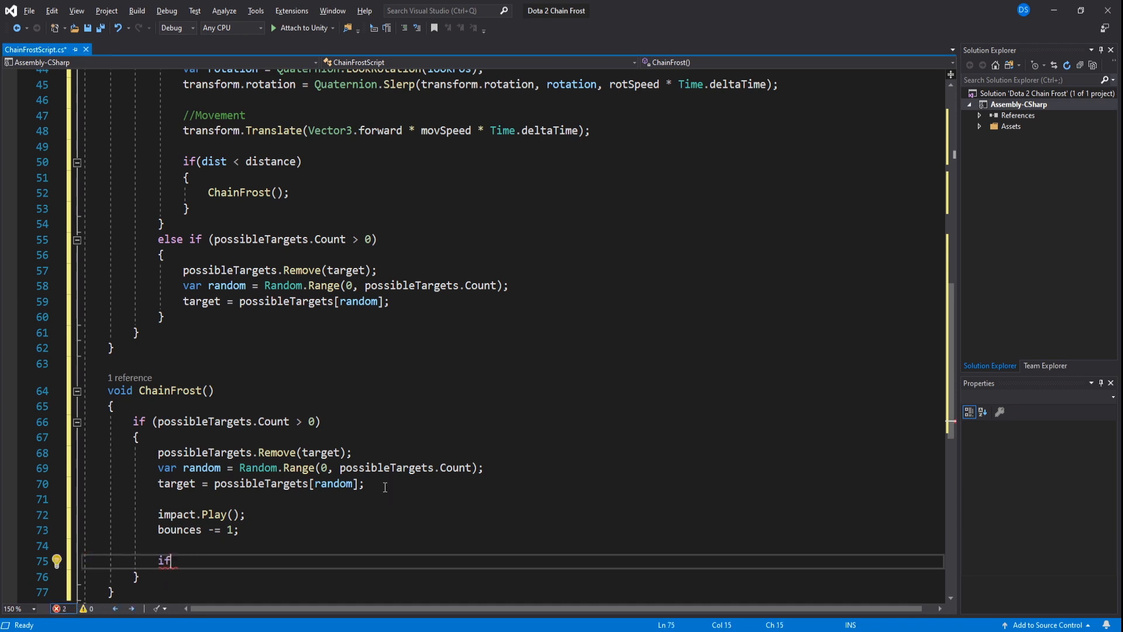
pyautogui.write('(bounces <=)')
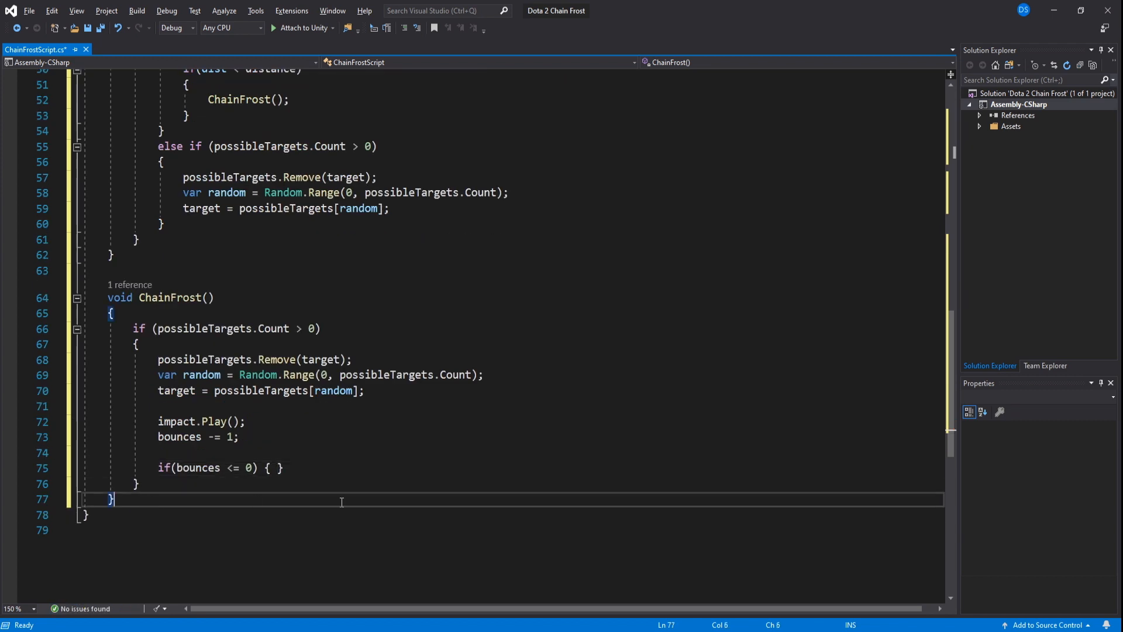
pyautogui.write('void FinishChainFrost(')
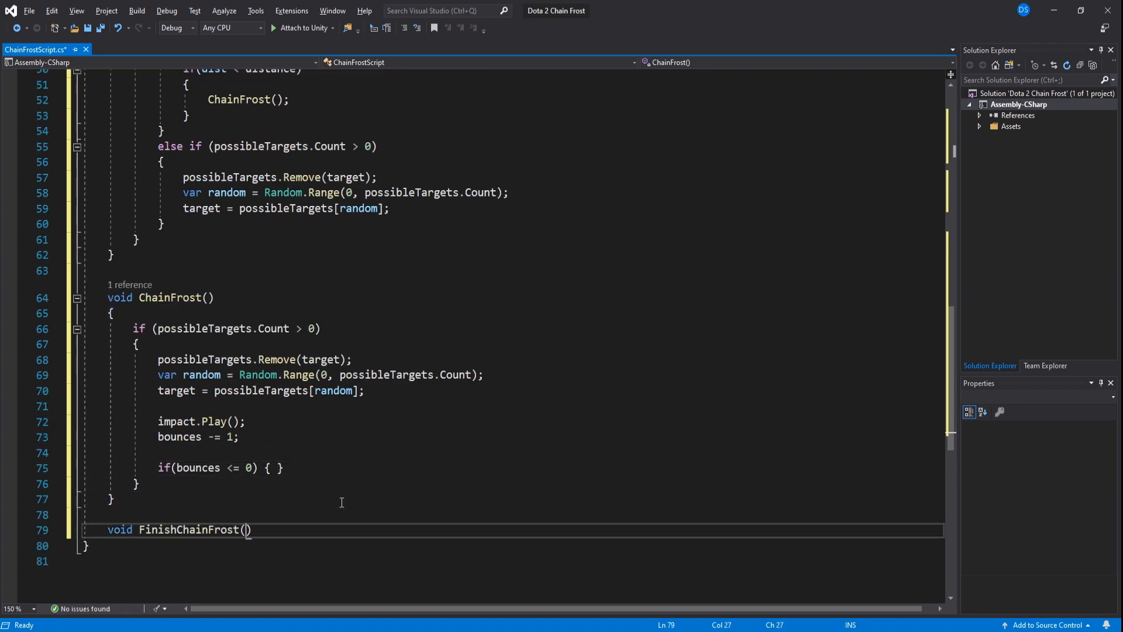
pyautogui.write('FinishChainFrost();')
pyautogui.write('{')
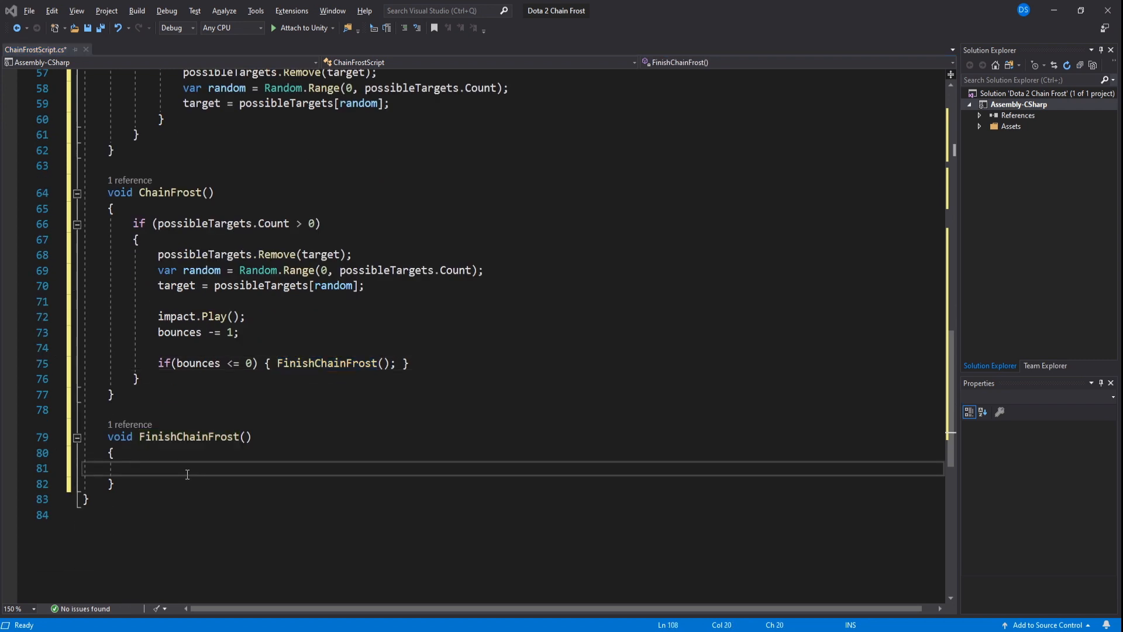
# - Gather Physics.OverlapSphere colliders at the target within radius and foreach them with commented enemy.health damage
pyautogui.write('Collider[] object')
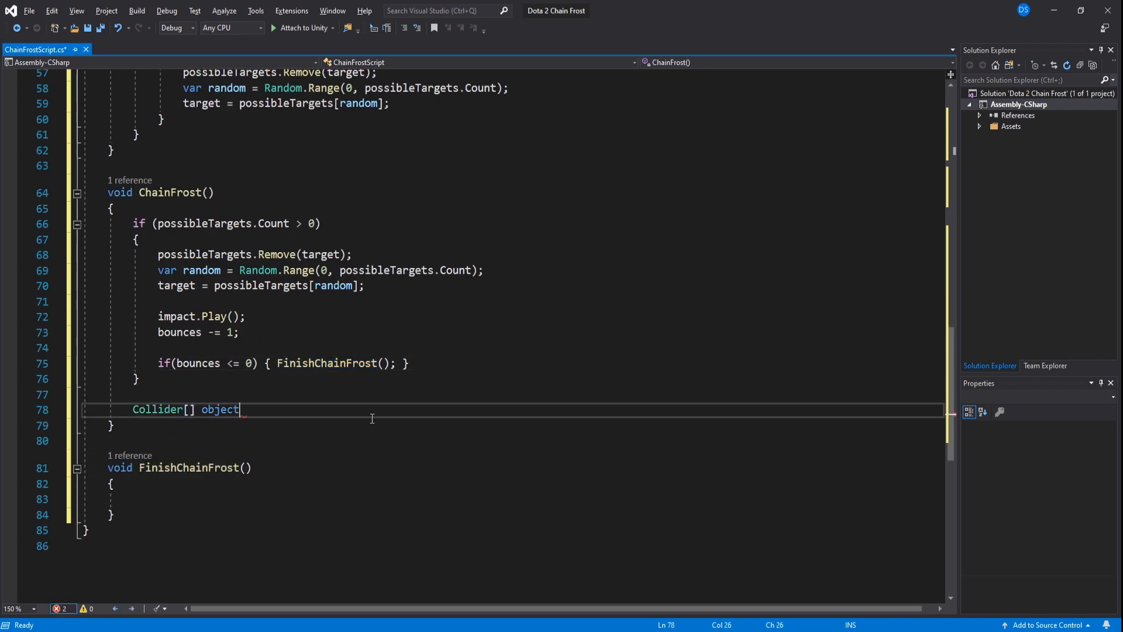
pyautogui.write('sInRange = Physics.OverlapSphere')
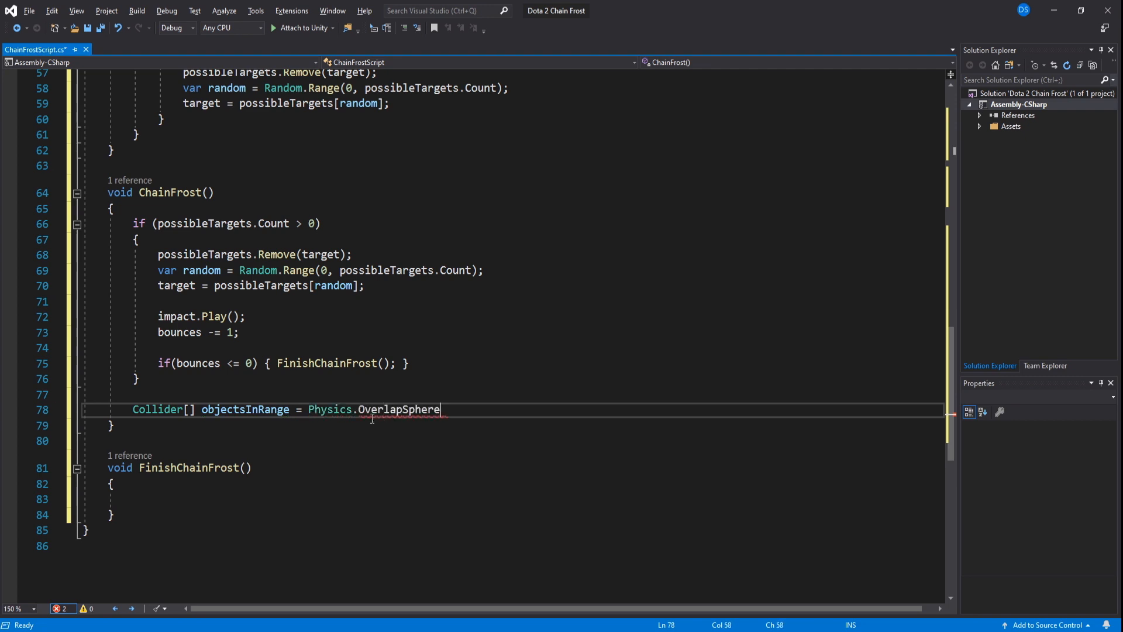
pyautogui.write('(target.transform.position, radius);')
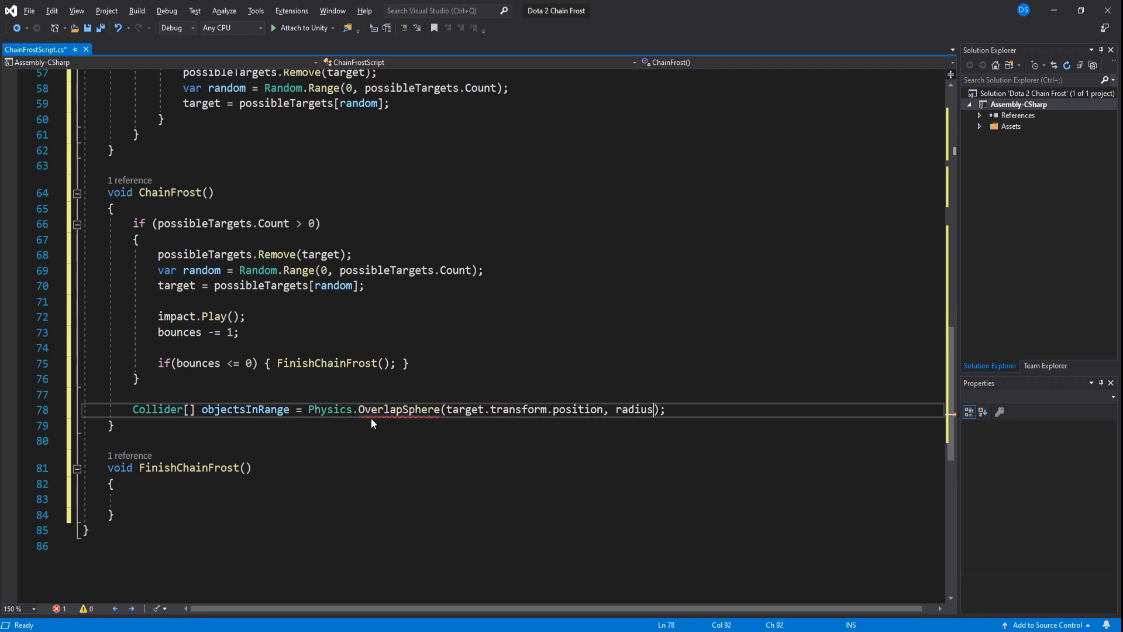
pyautogui.write('foreach()')
pyautogui.write('{')
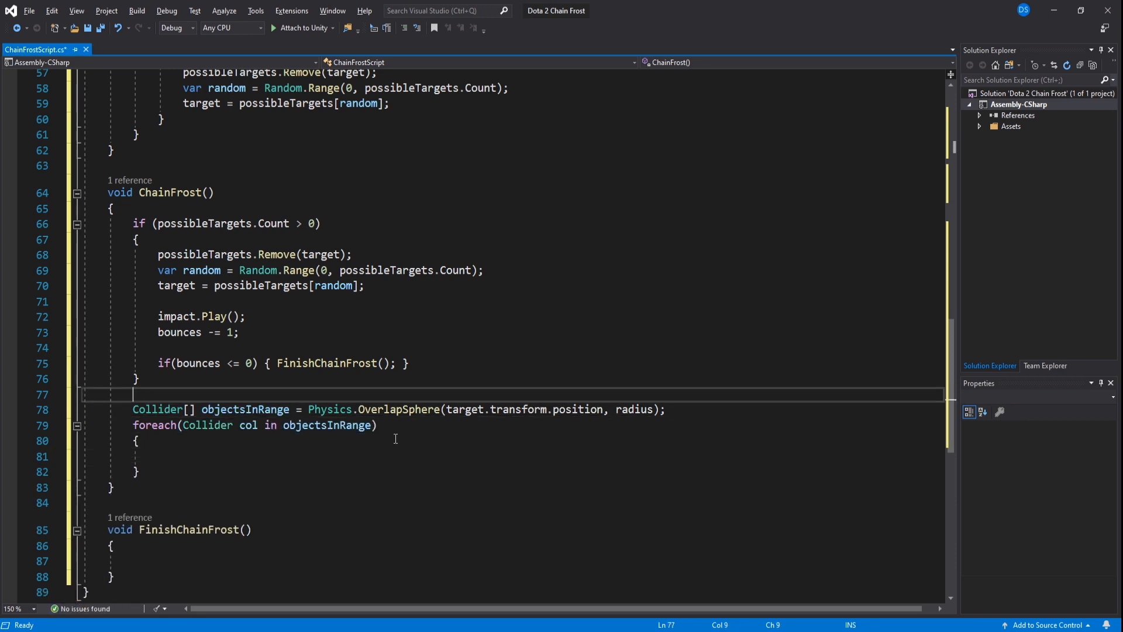
pyautogui.write('//We get enemies within radius that contain script')
pyautogui.write('//EnemyScript enemy')
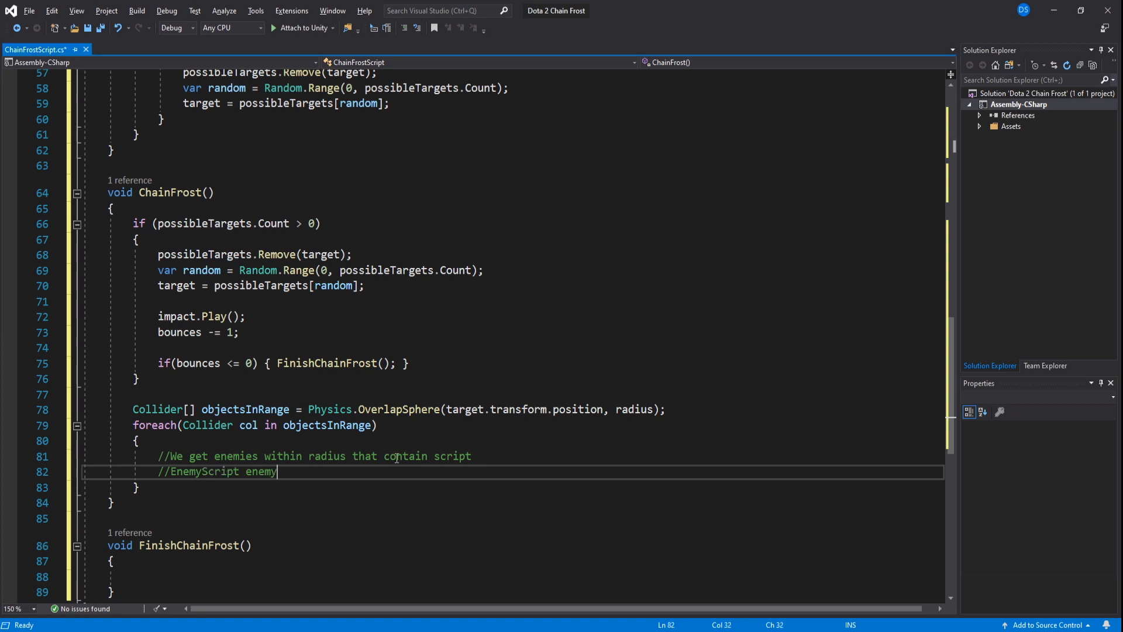
pyautogui.write('= col.GetComponent<EnemyScript>();')
pyautogui.write('//if(enemy')
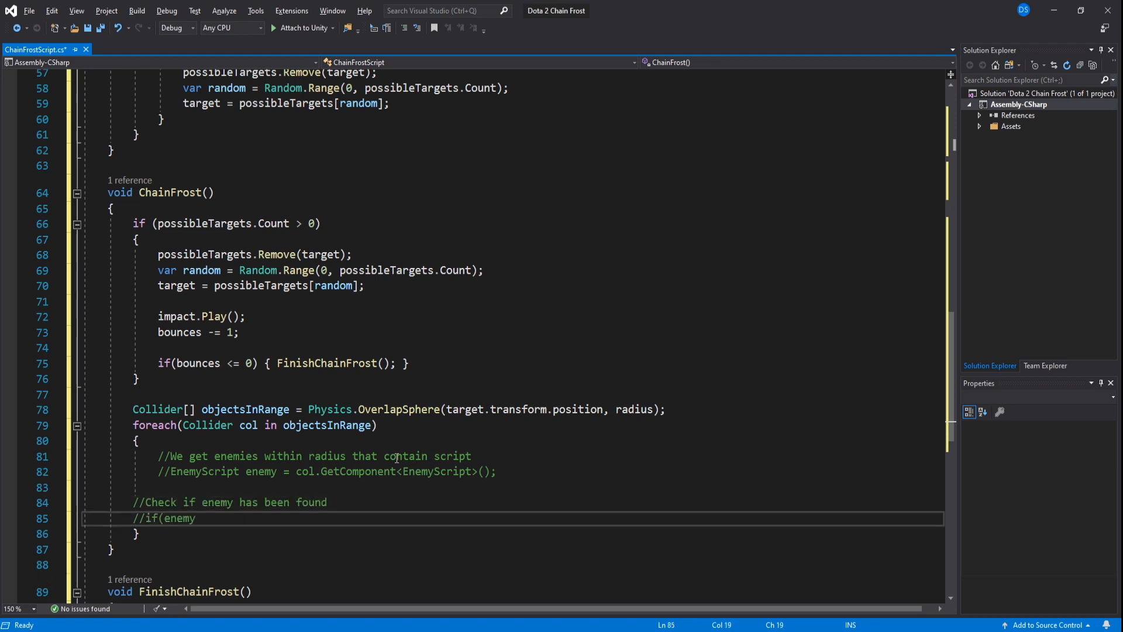
pyautogui.write('!= null){')
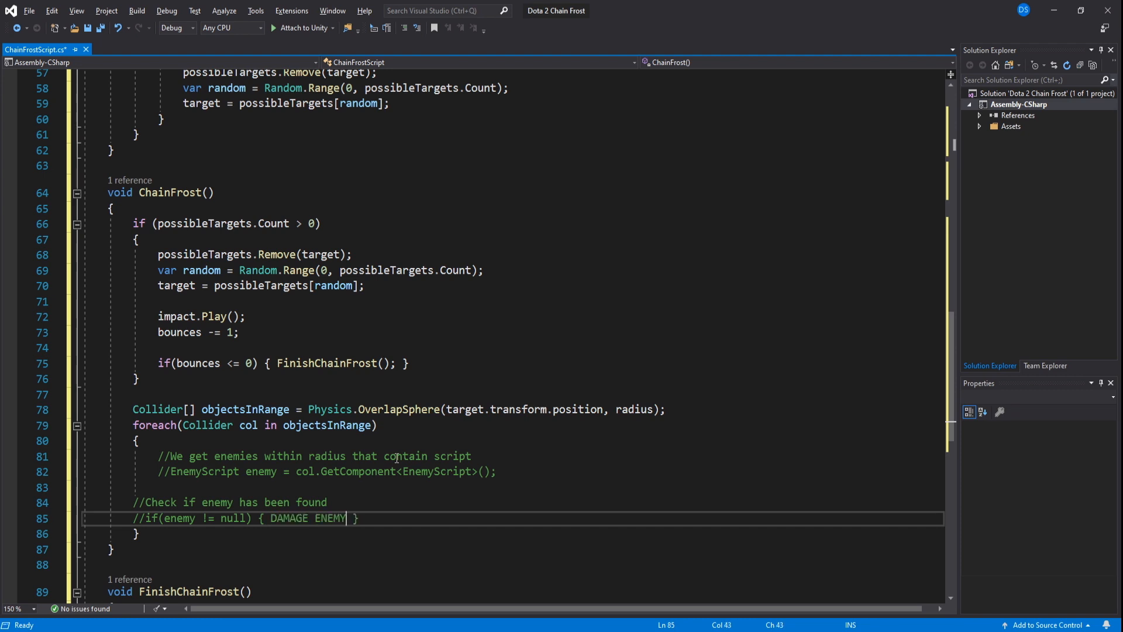
pyautogui.write('enemy.health -= dmn')
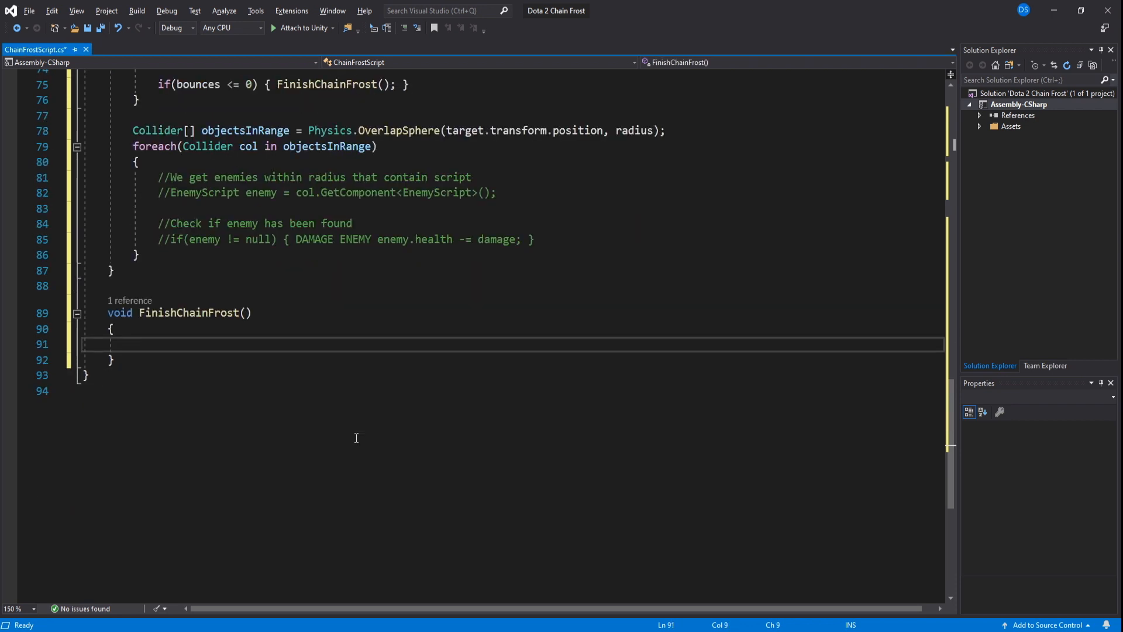
# - In FinishChainFrost set isDead = true, zero loop.emission rateOverTime, and note Destroy(gameObject)
pyautogui.write('isDead = true;')
pyautogui.write('v')
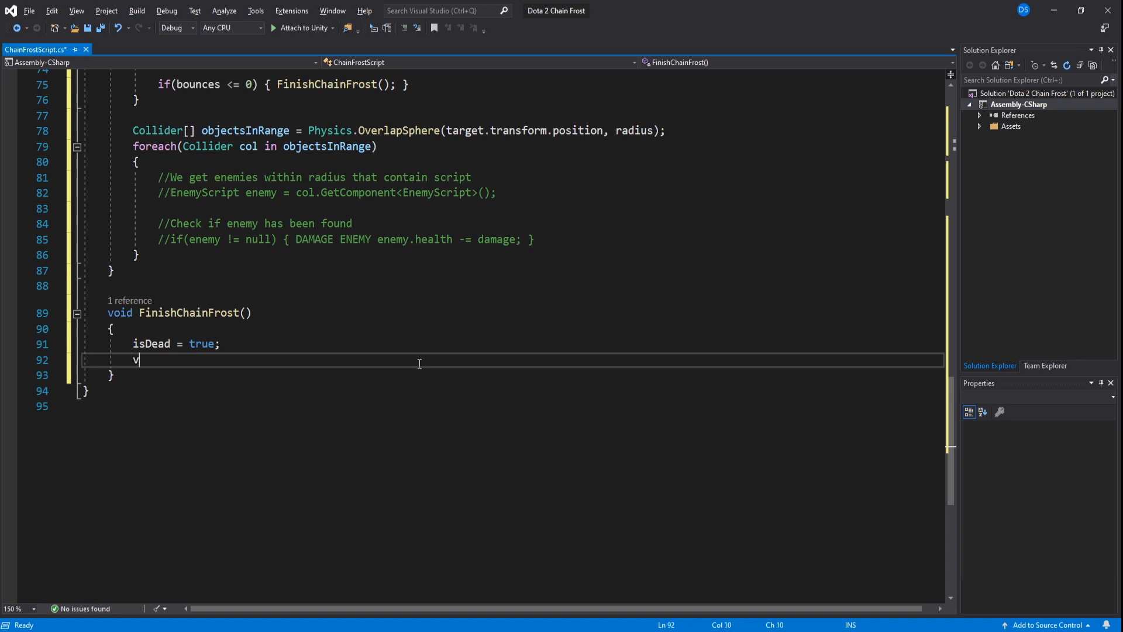
pyautogui.write('ar loopEmi =')
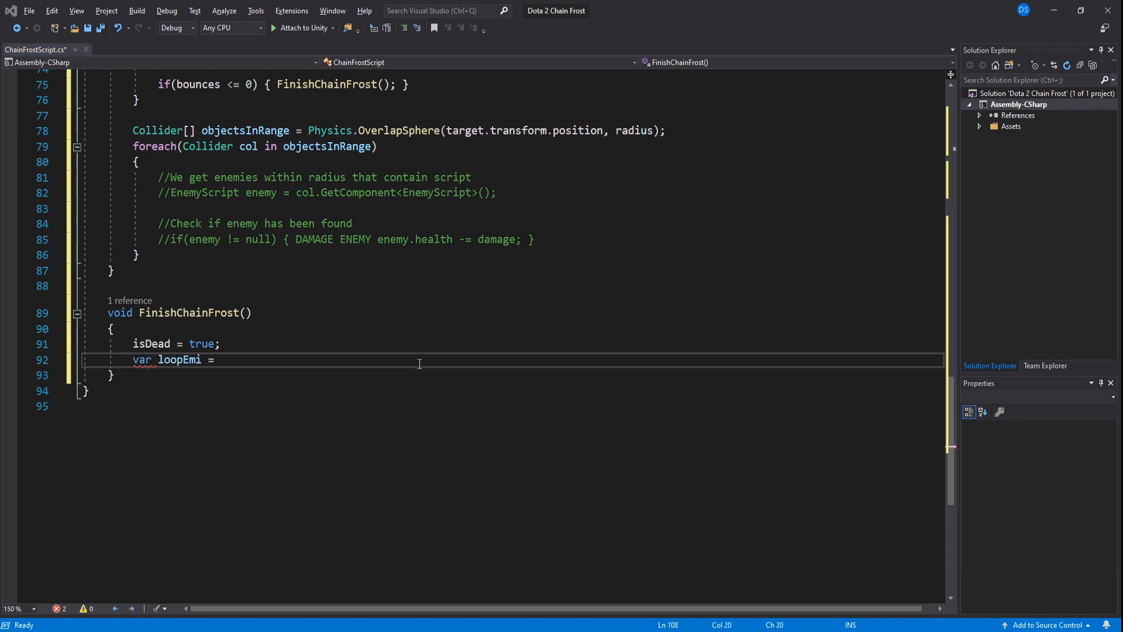
pyautogui.write('loop.emission;')
pyautogui.write('loopEmi.')
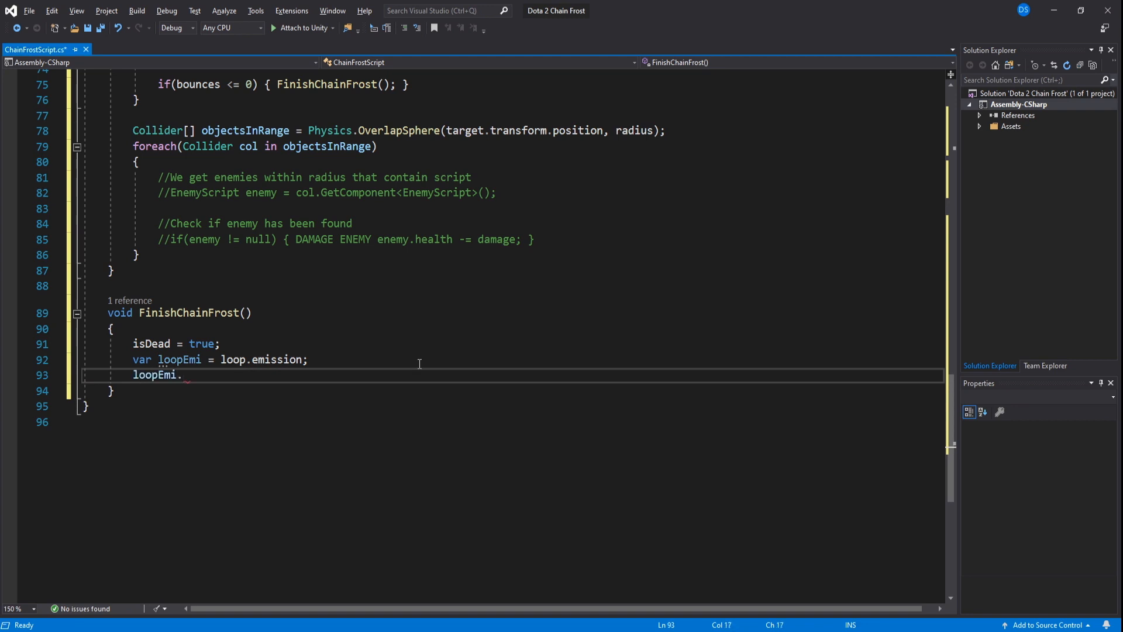
pyautogui.write('rateoverTime = 0;')
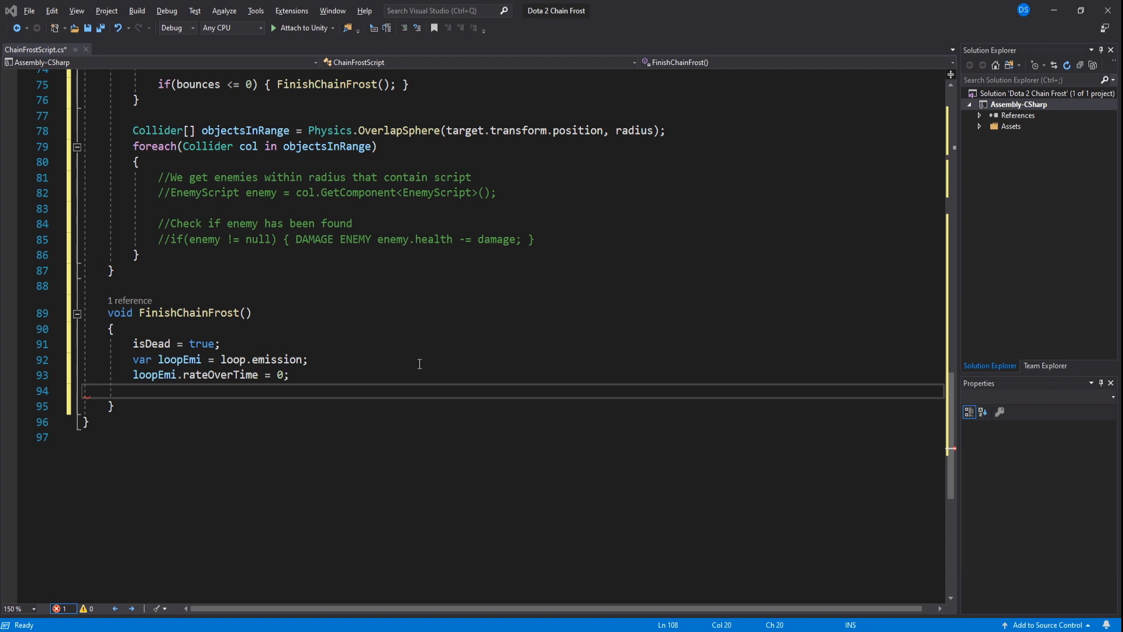
pyautogui.write('Destroy(gameob)')
pyautogui.click(511, 436)
pyautogui.write('private void OnTriggerStay(Collider other')
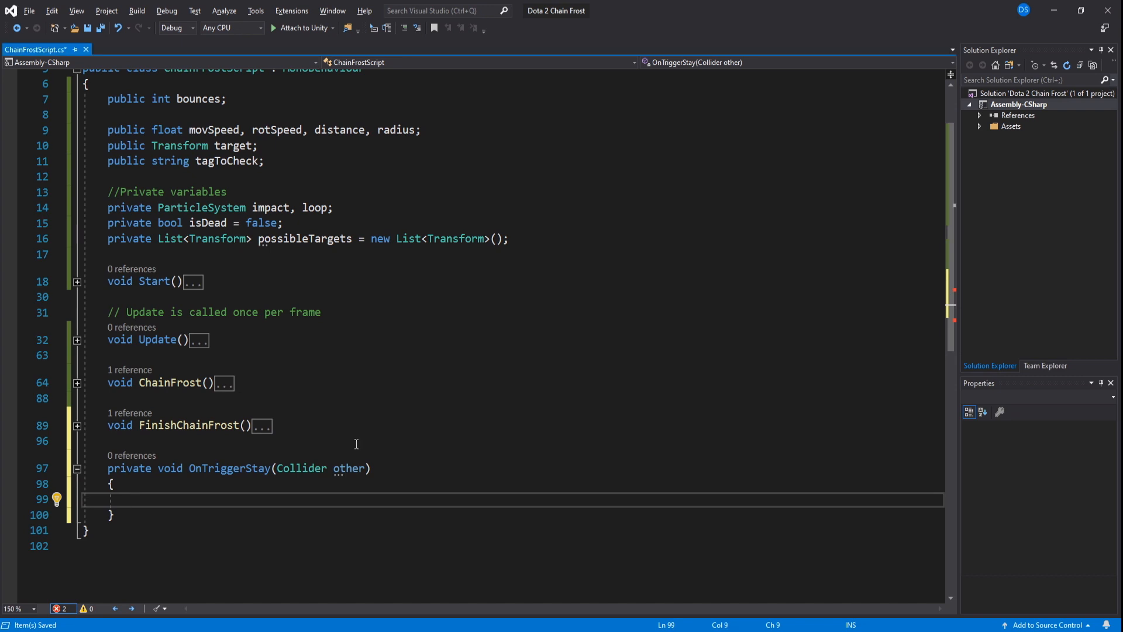
# - In OnTriggerStay, add other.transform to possibleTargets when tag == tagToCheck, not contained, not target and !isDead
pyautogui.write('if(other.tag )')
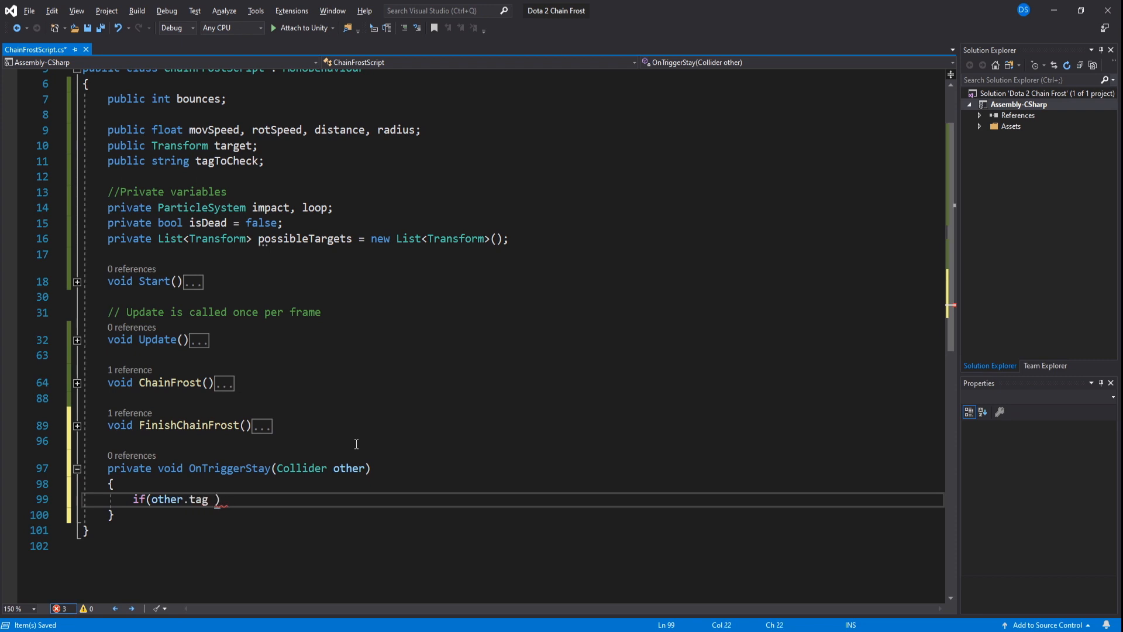
pyautogui.write('== tagToCheck &&')
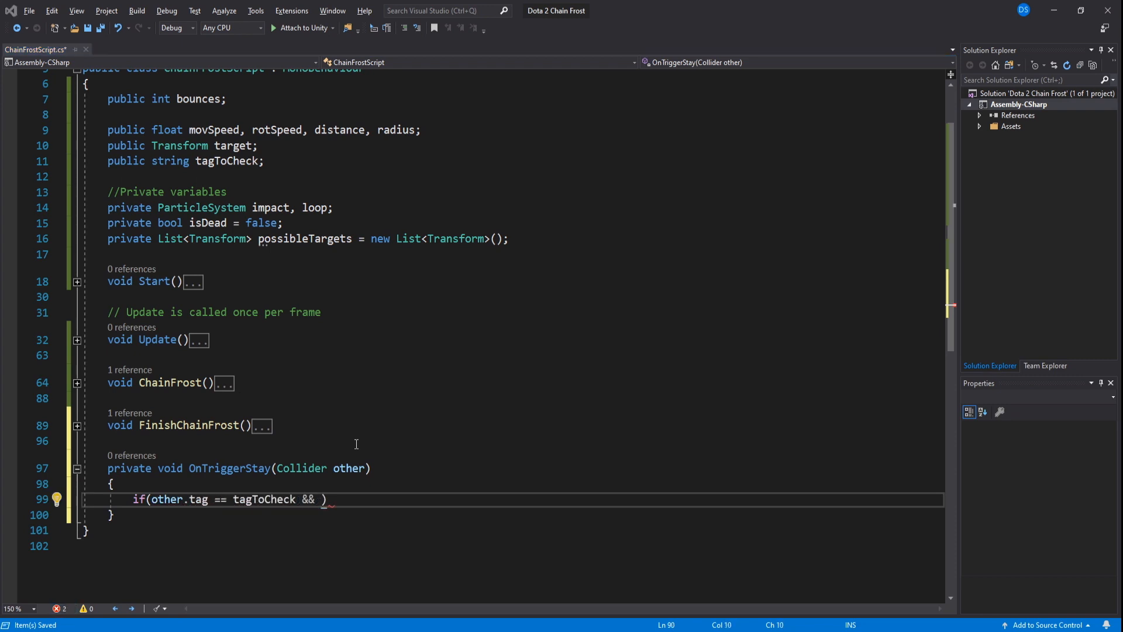
pyautogui.write('!possibleTargets.Contains')
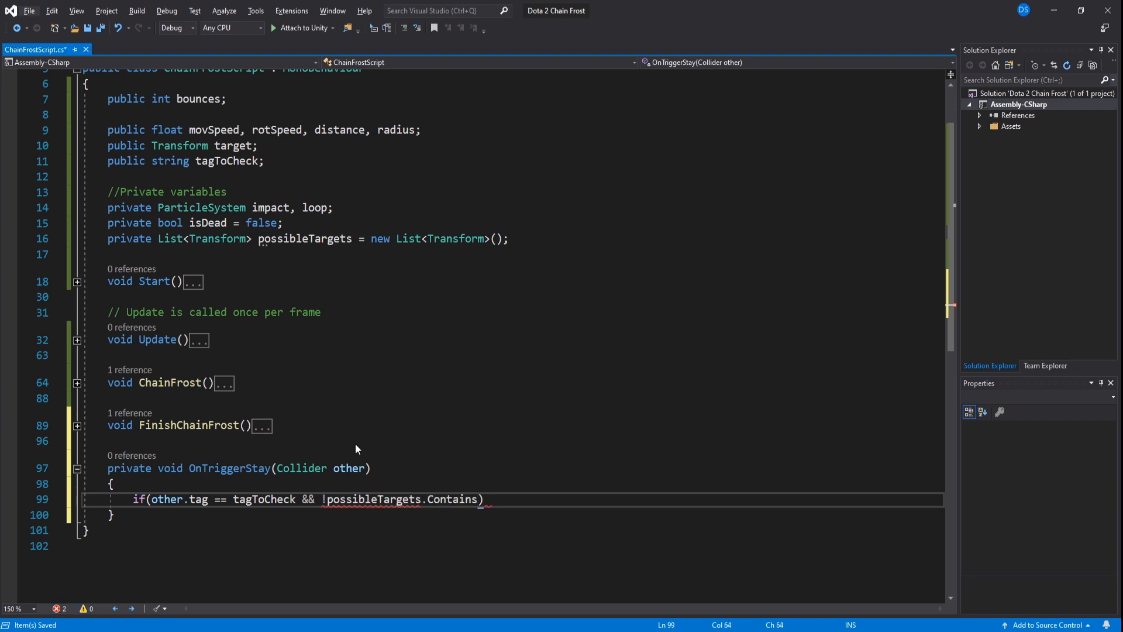
pyautogui.write('other.transform)')
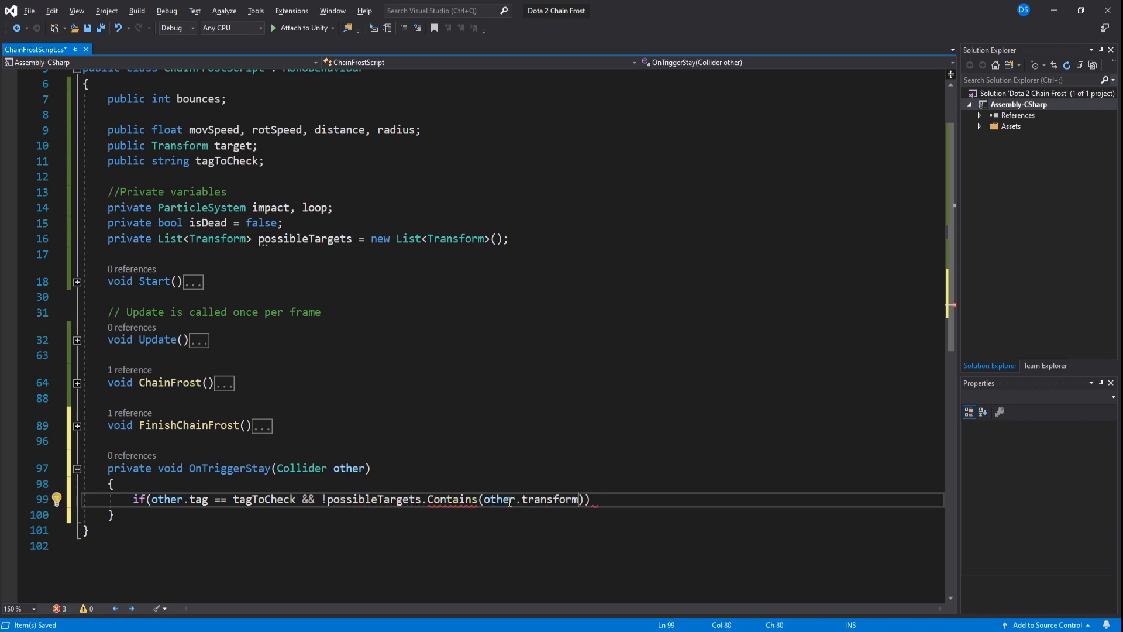
pyautogui.write('&& )')
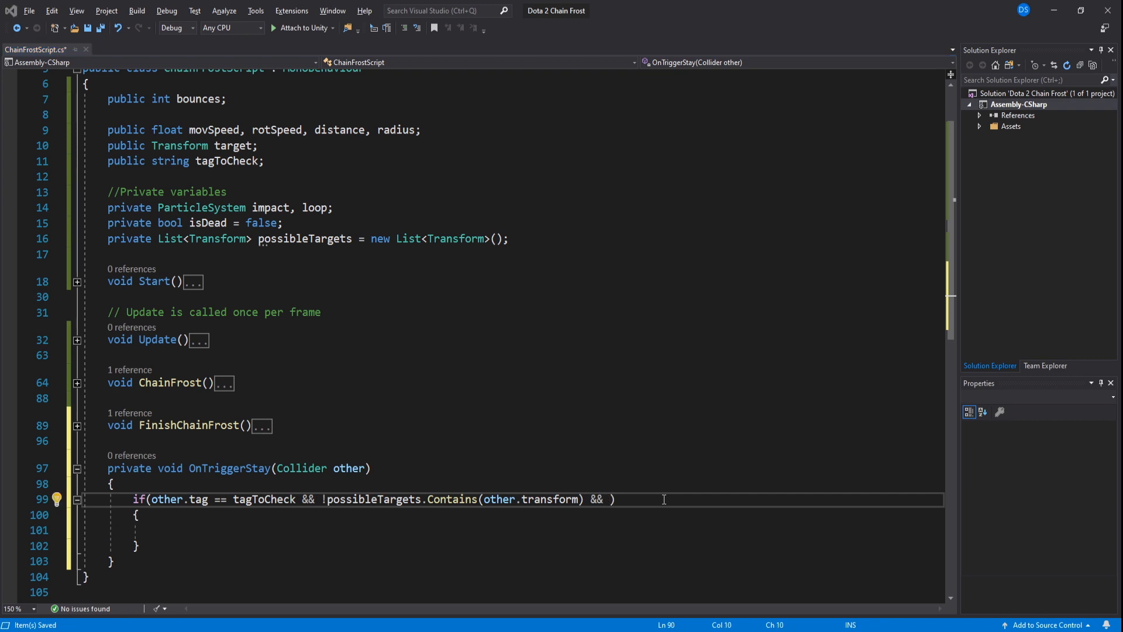
pyautogui.write('target != other')
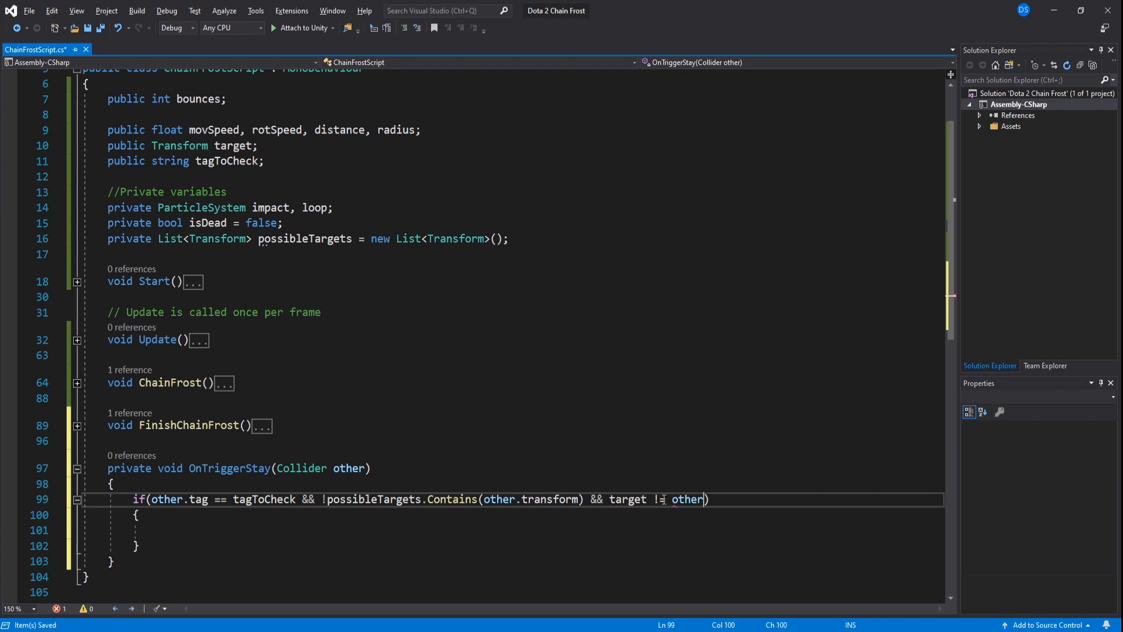
pyautogui.write('.transform && !ise')
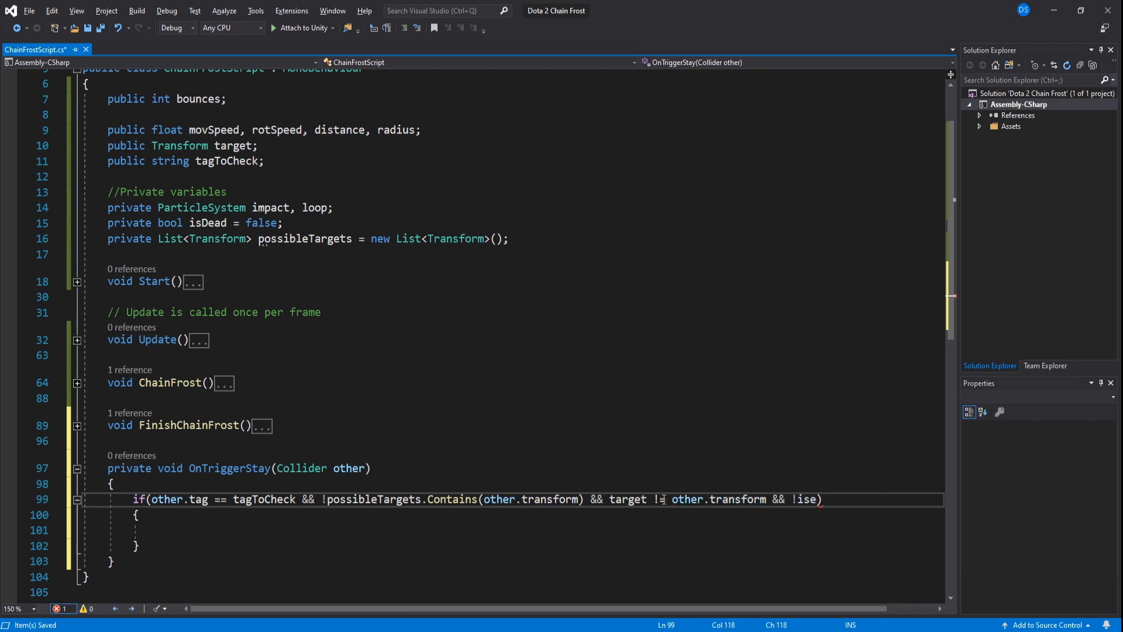
pyautogui.write('possibleTargets')
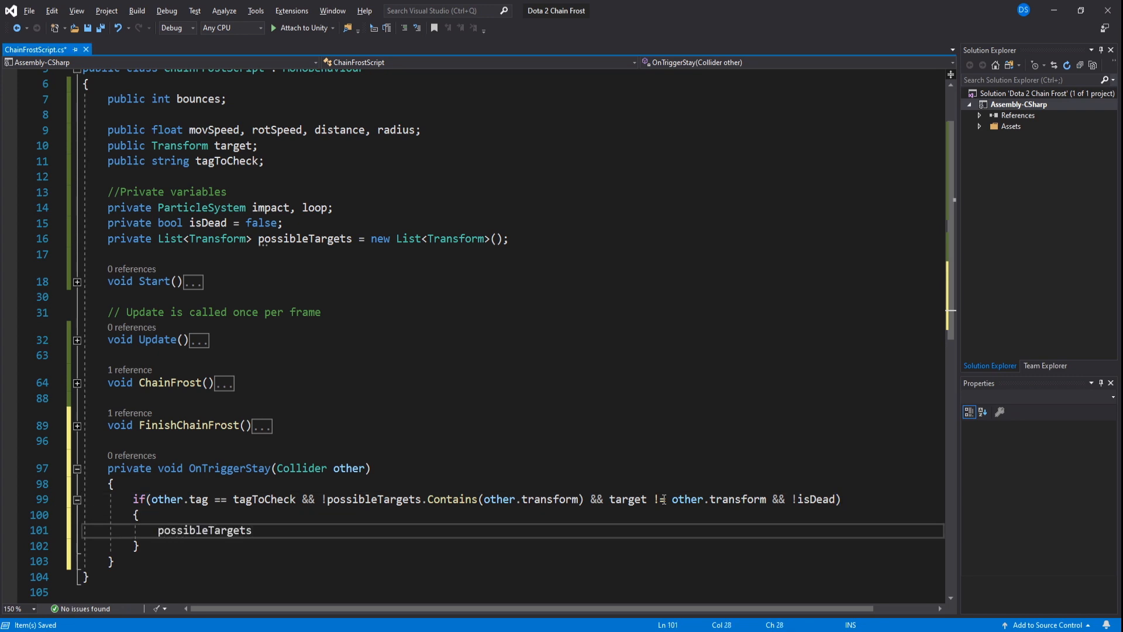
pyautogui.write('.Add(other.)')
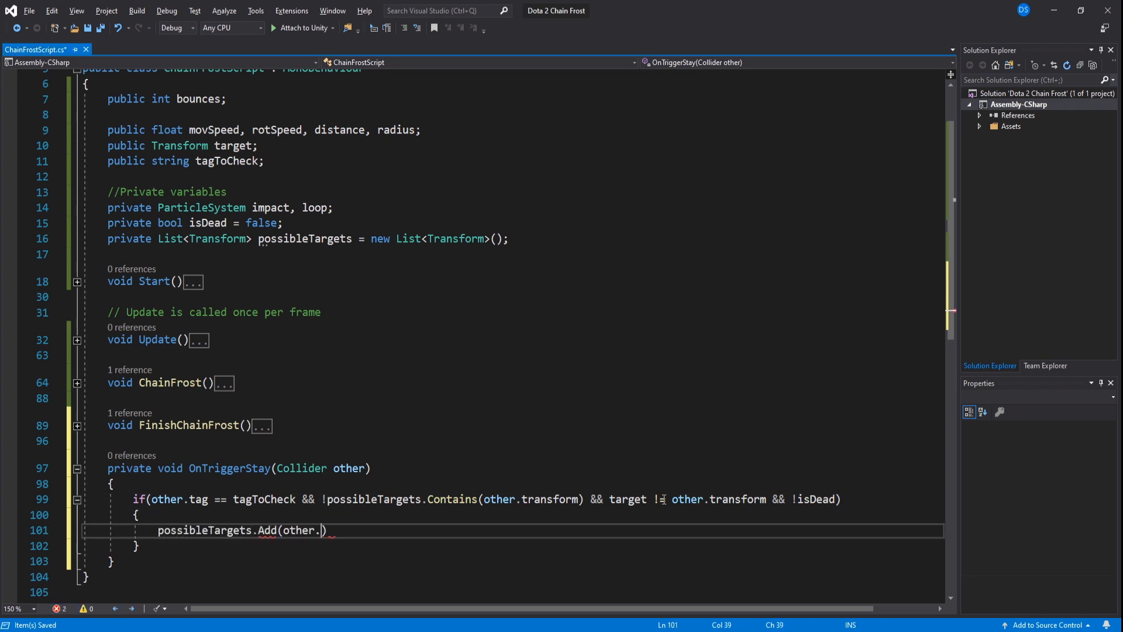
pyautogui.write('transform);')
pyautogui.click(512, 592)
pyautogui.write('private void OnTriggerExit(Collider other')
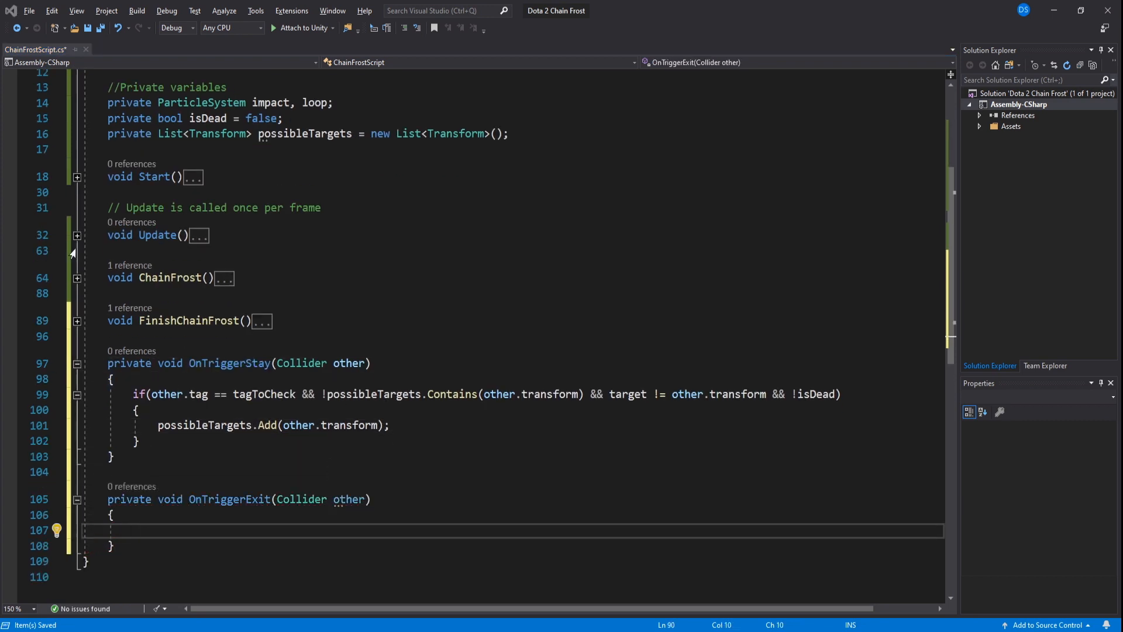
# - In OnTriggerExit remove other.transform when tag == tagToCheck && !isDead, and add a public bool Debug field
pyautogui.write('if(other)')
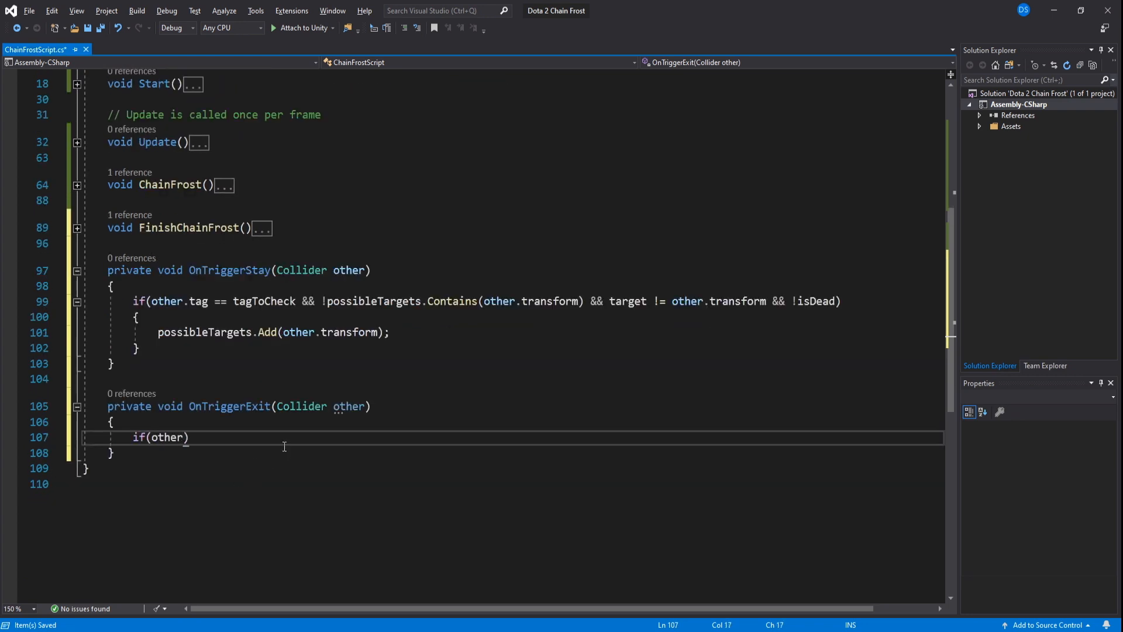
pyautogui.write('.tag == tagToCheck ^')
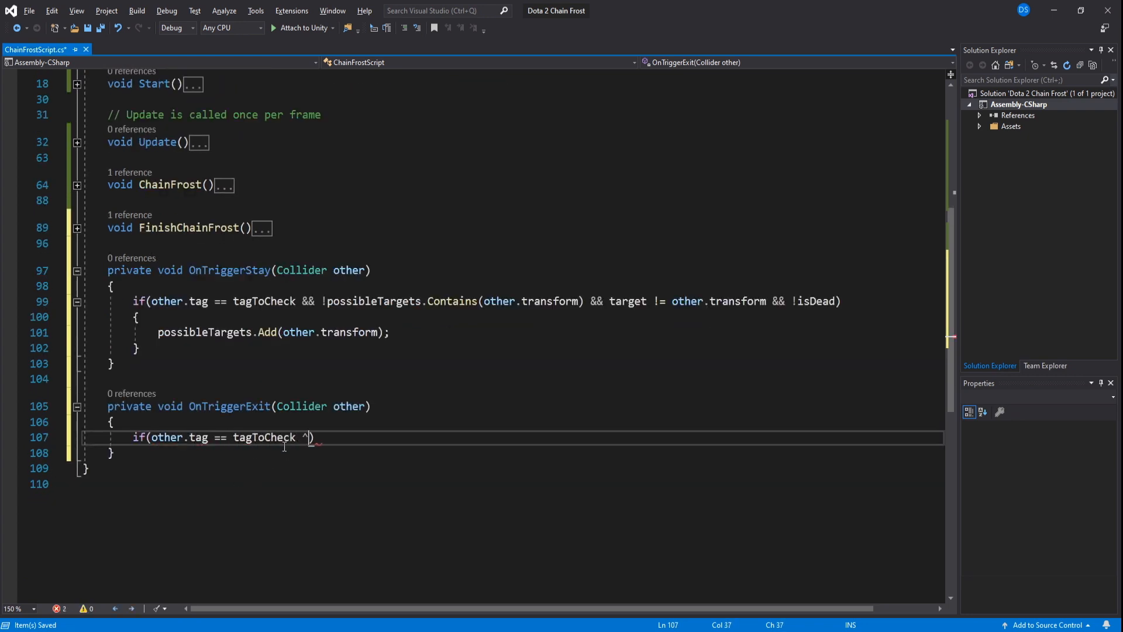
pyautogui.write('&& !isDead)')
pyautogui.write('possibleTargets.Remove(other.transform);')
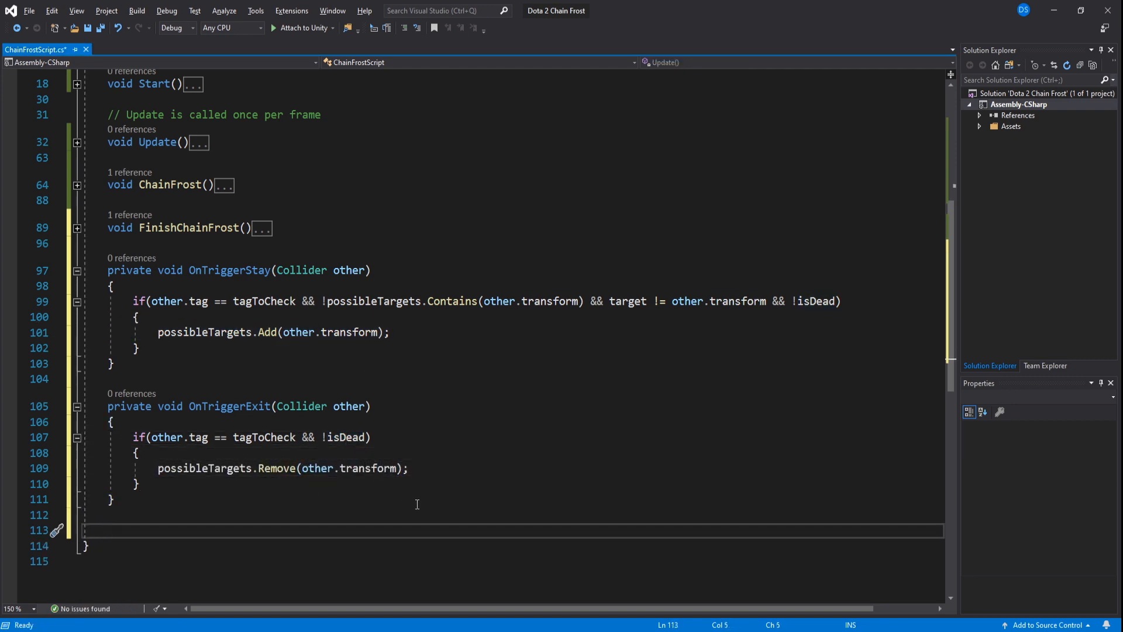
pyautogui.scroll(3)
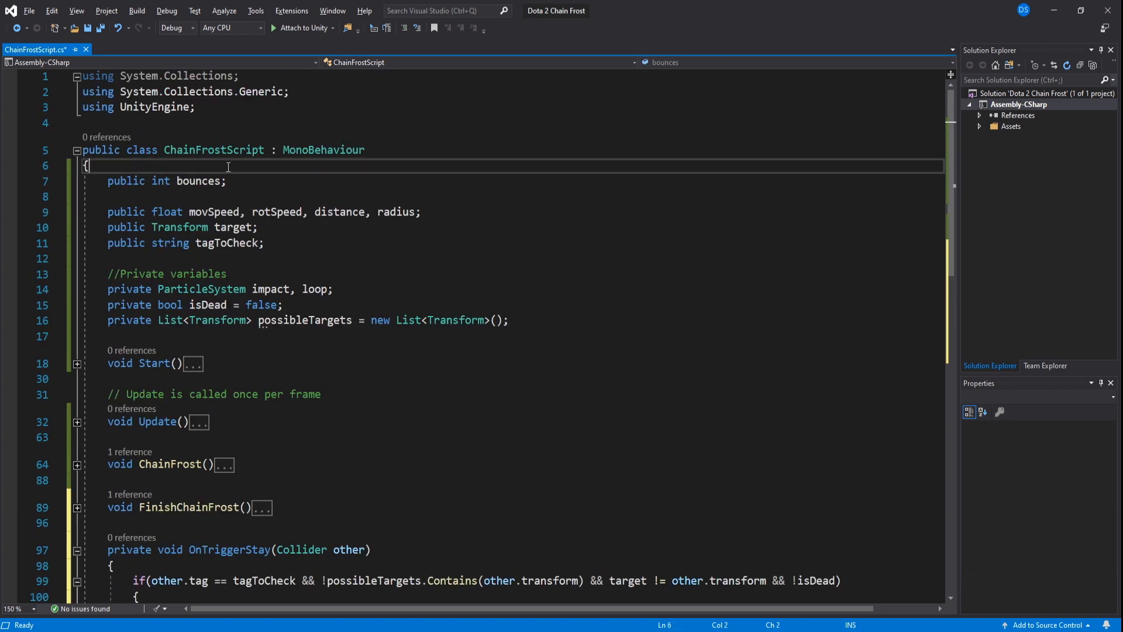
pyautogui.write('public bool Debug;')
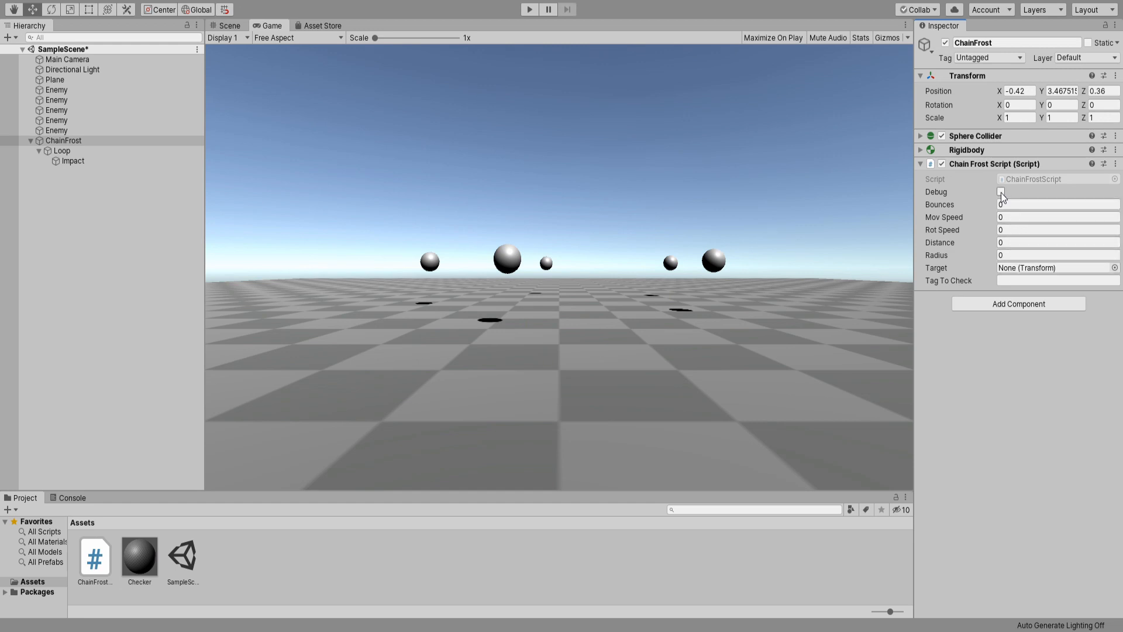
# - Fill Chain Frost Script fields: 1000 bounces, speeds 5 and 10, distance, radius 5, Enemy target and tag
pyautogui.click(1057, 204)
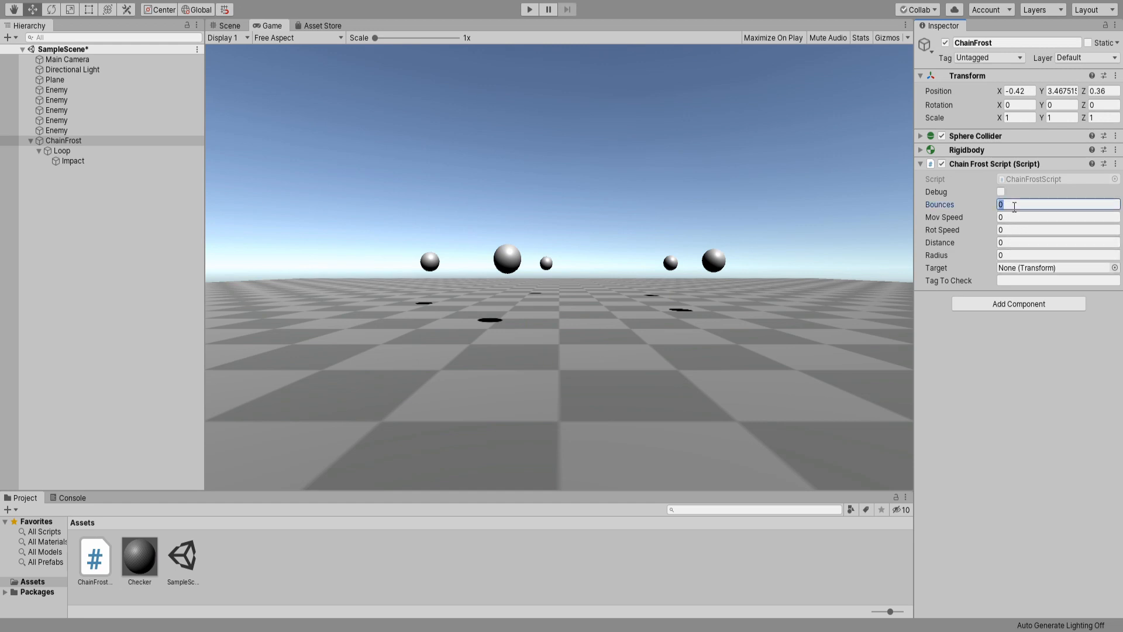
pyautogui.write('1000')
pyautogui.click(1058, 216)
pyautogui.write('5')
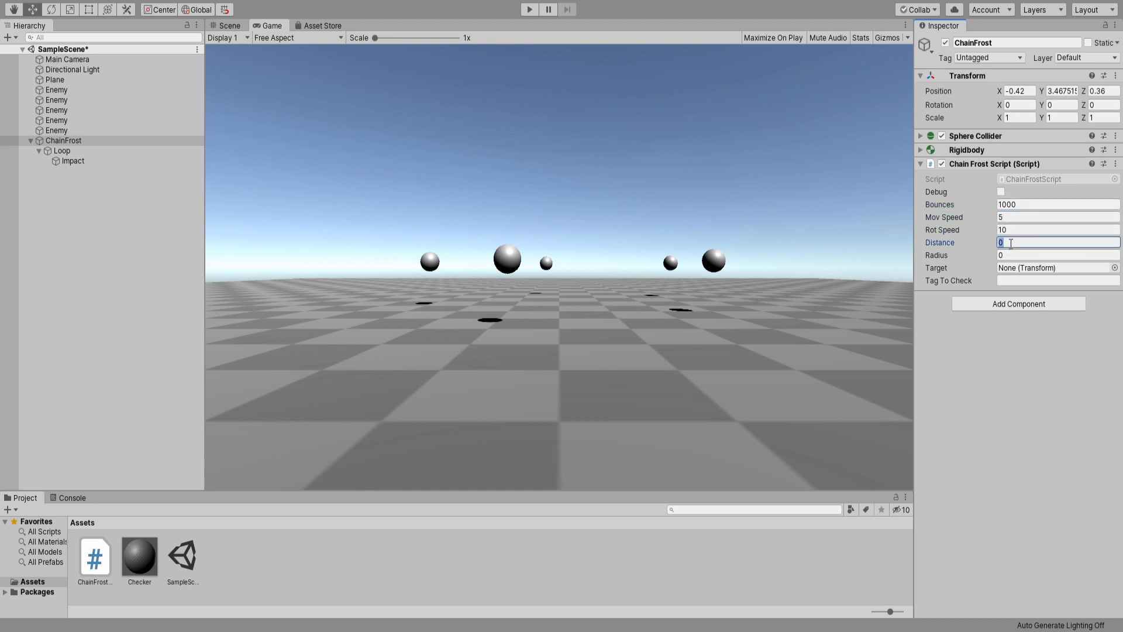
pyautogui.write('0.5')
pyautogui.click(1057, 280)
pyautogui.write('Enemy')
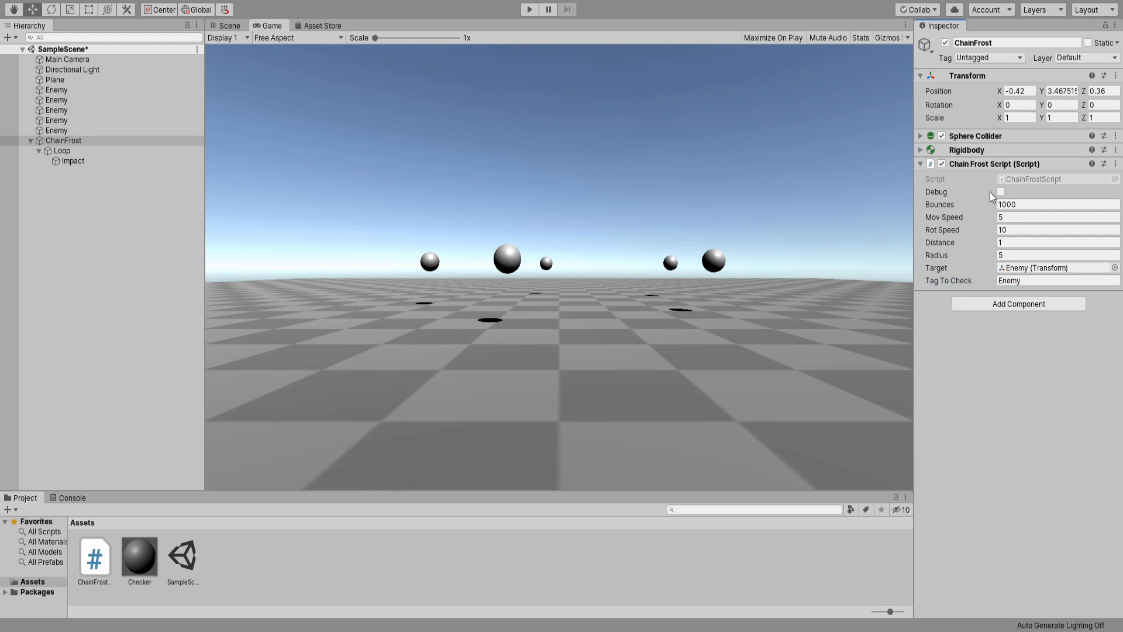
pyautogui.click(229, 25)
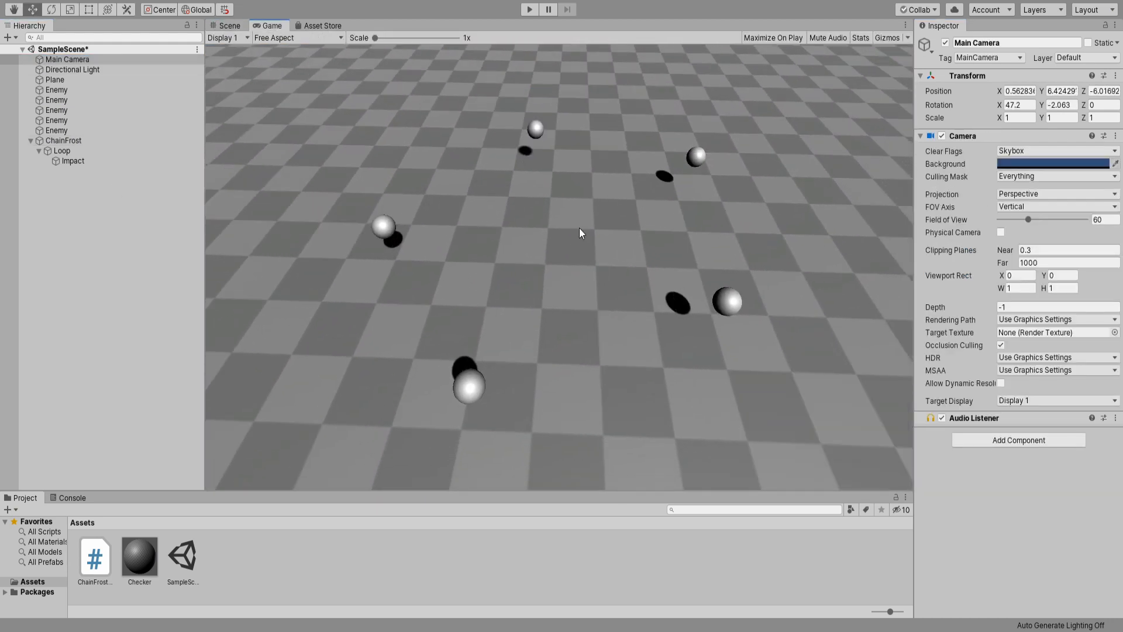
# - Play the scene and, while ChainFrost bounces between enemies, raise Mov and Rot Speed to 50 and distance to 0.1
pyautogui.click(528, 9)
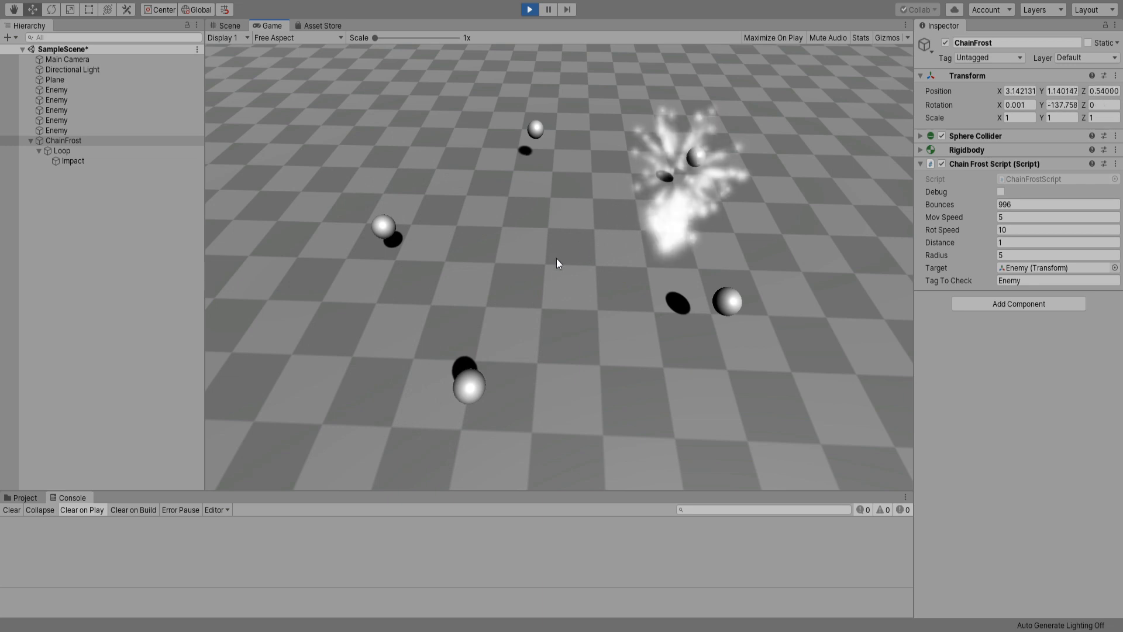
pyautogui.click(1056, 242)
pyautogui.write('0.1')
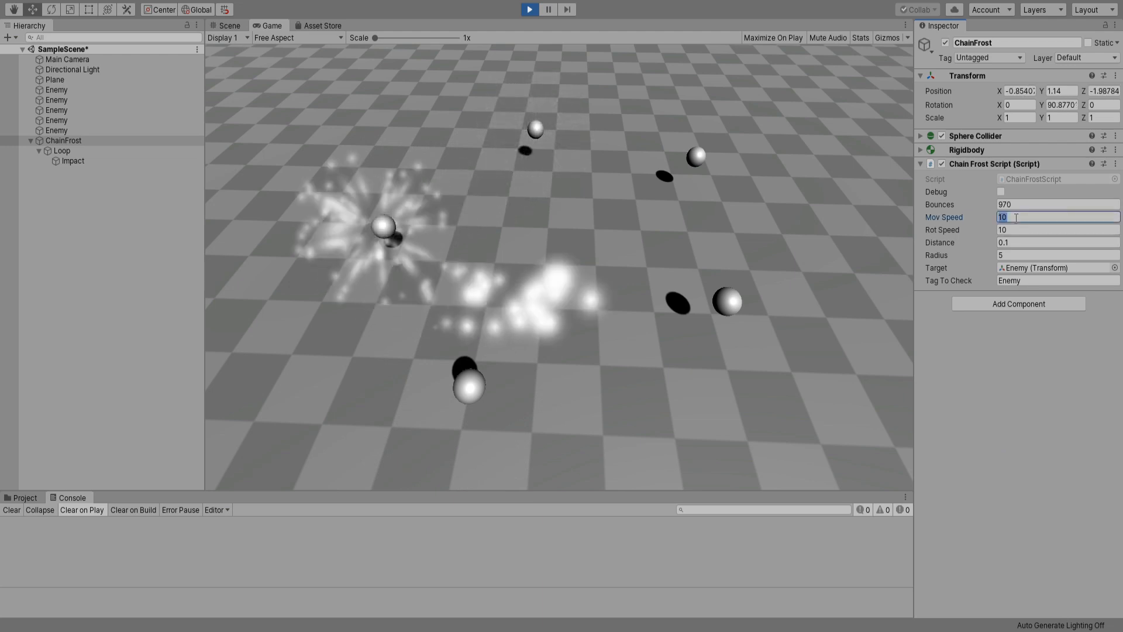
pyautogui.write('50')
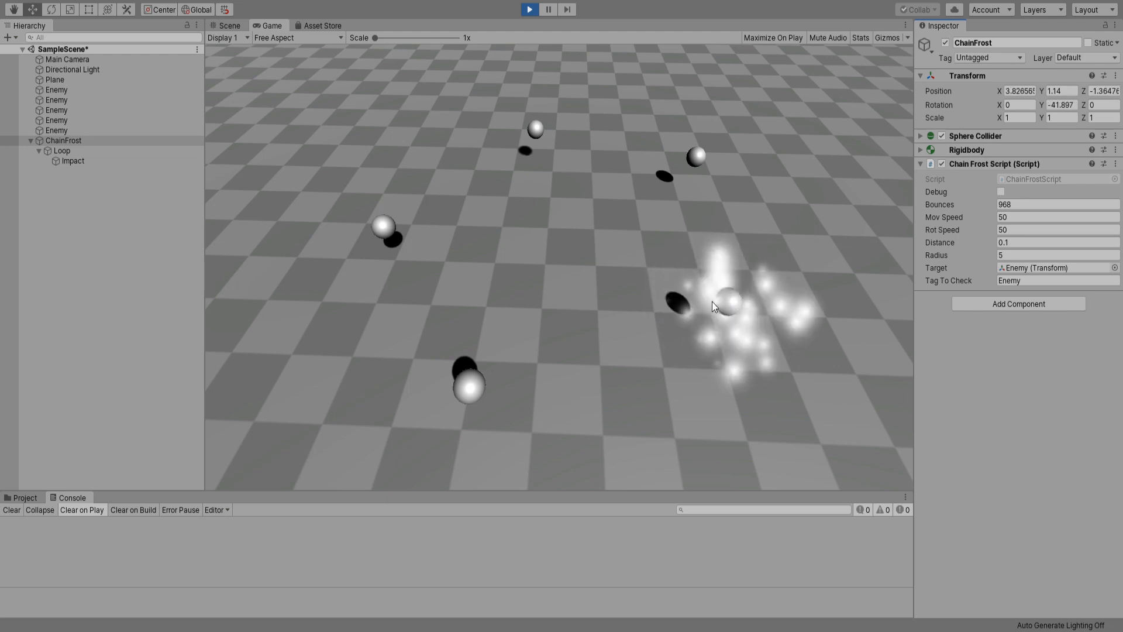
pyautogui.click(1055, 242)
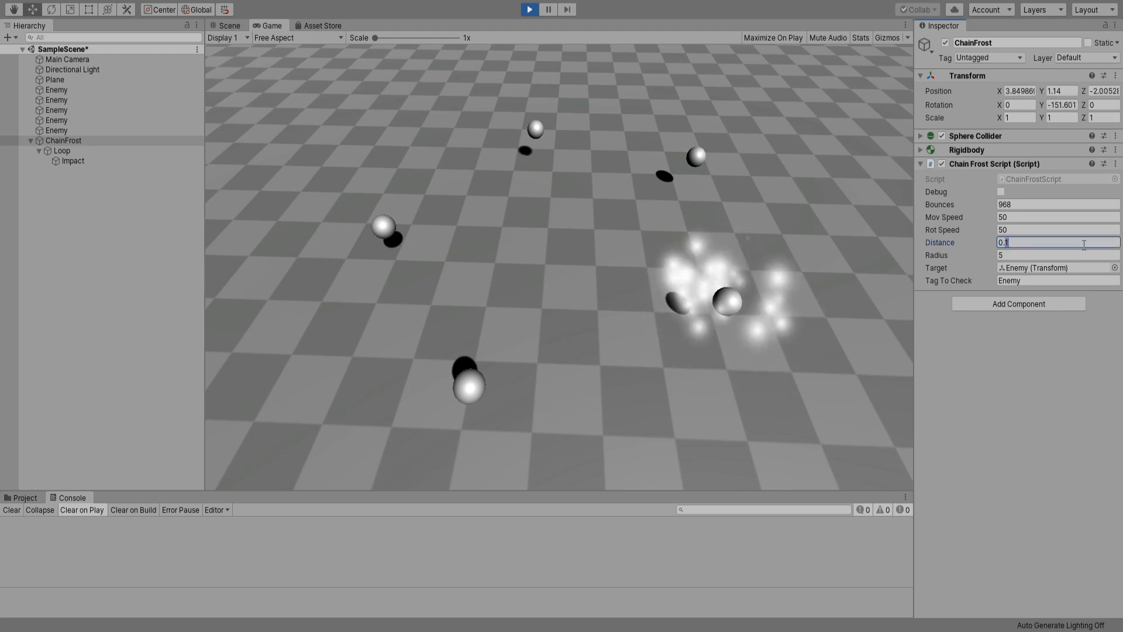